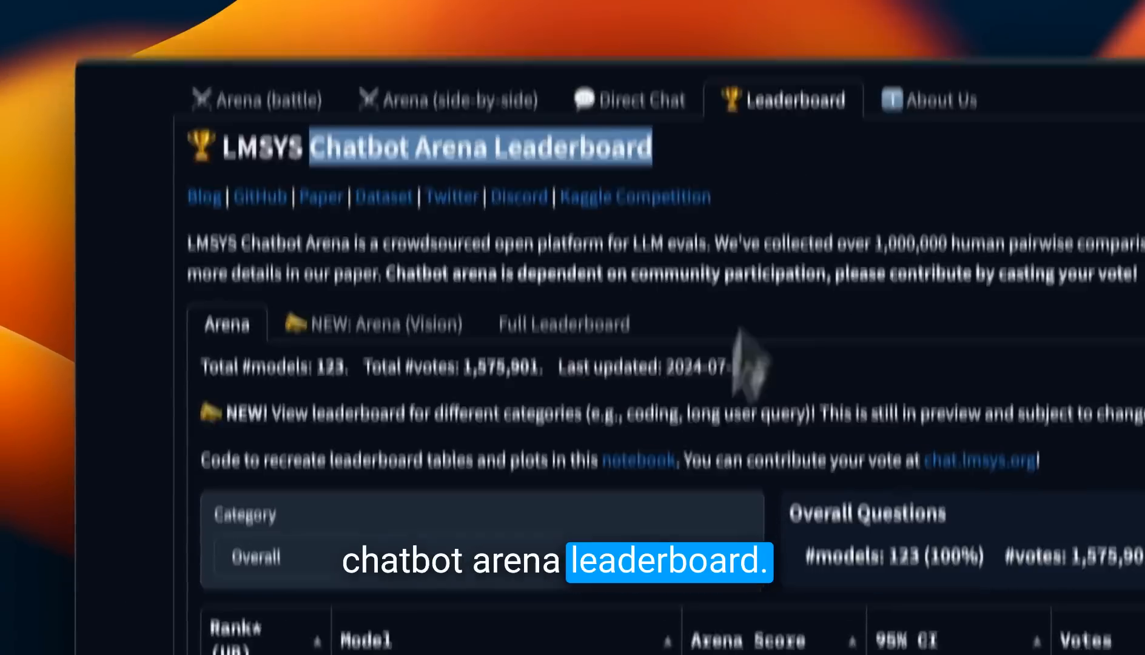
- Show the Vision arena rankings, then the Full Leaderboard with Arena Score, MT-bench and MMLU
{"action": "scroll", "scroll_direction": "down", "scroll_amount": 3}
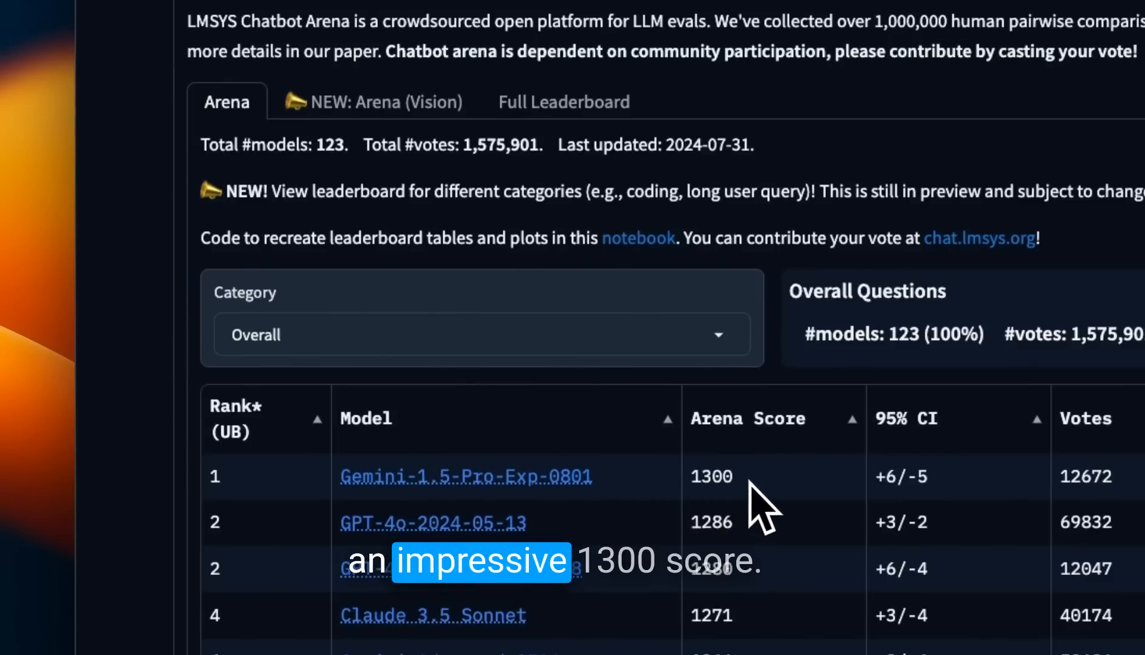
{"action": "left_click", "coordinate": [383, 102]}
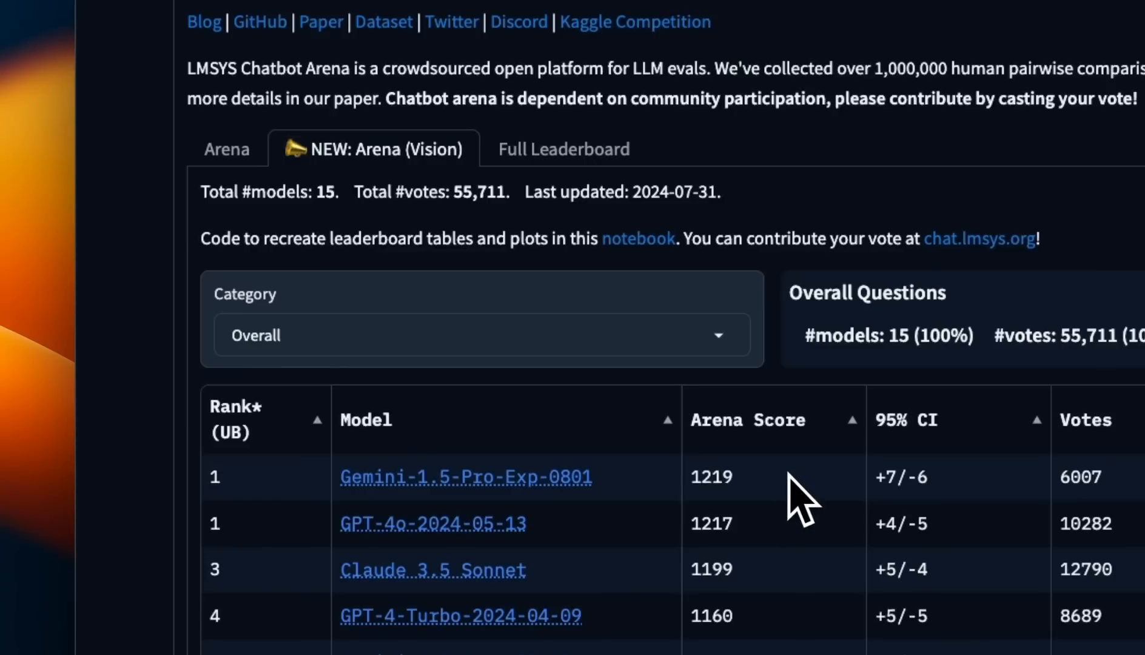
{"action": "mouse_move", "coordinate": [638, 524]}
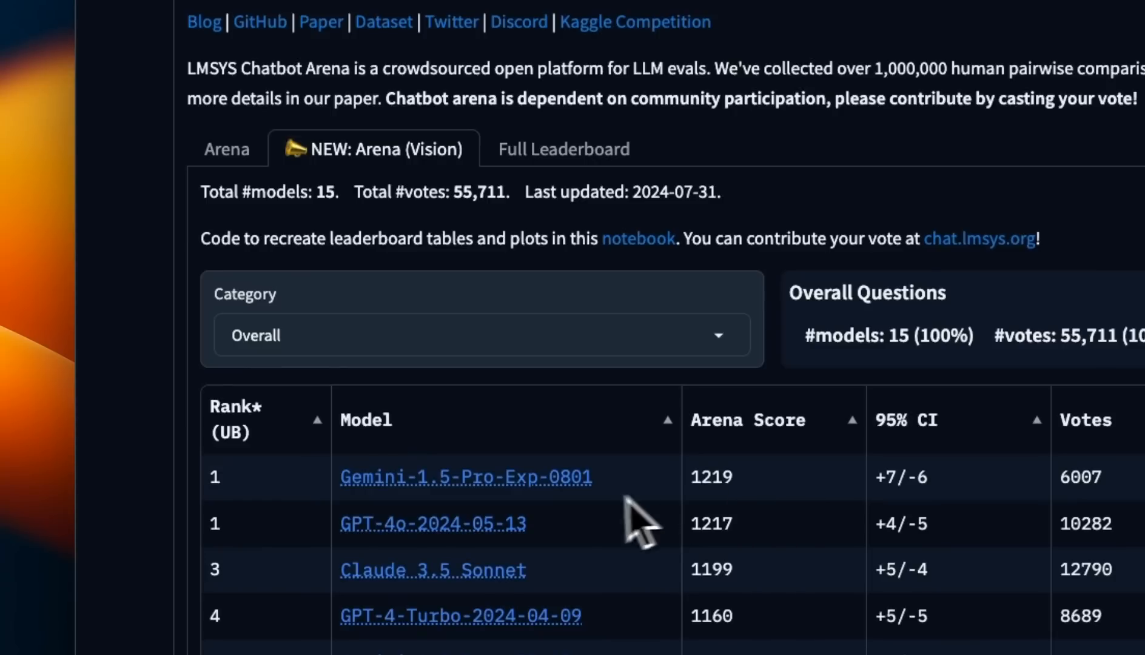
{"action": "mouse_move", "coordinate": [374, 194]}
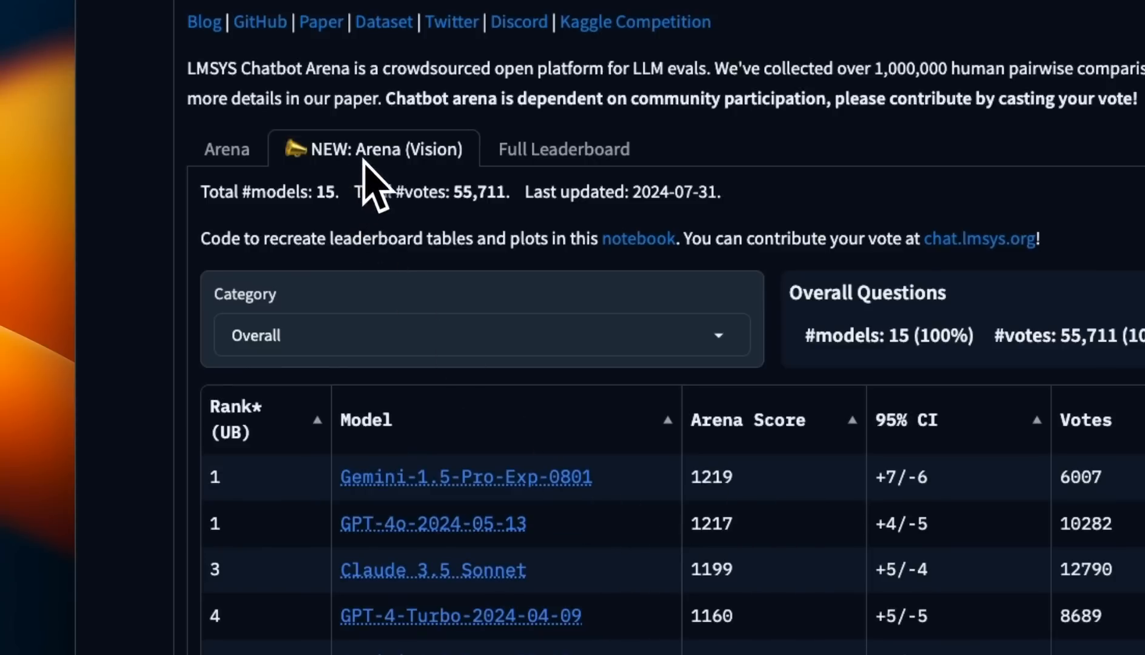
{"action": "mouse_move", "coordinate": [434, 193]}
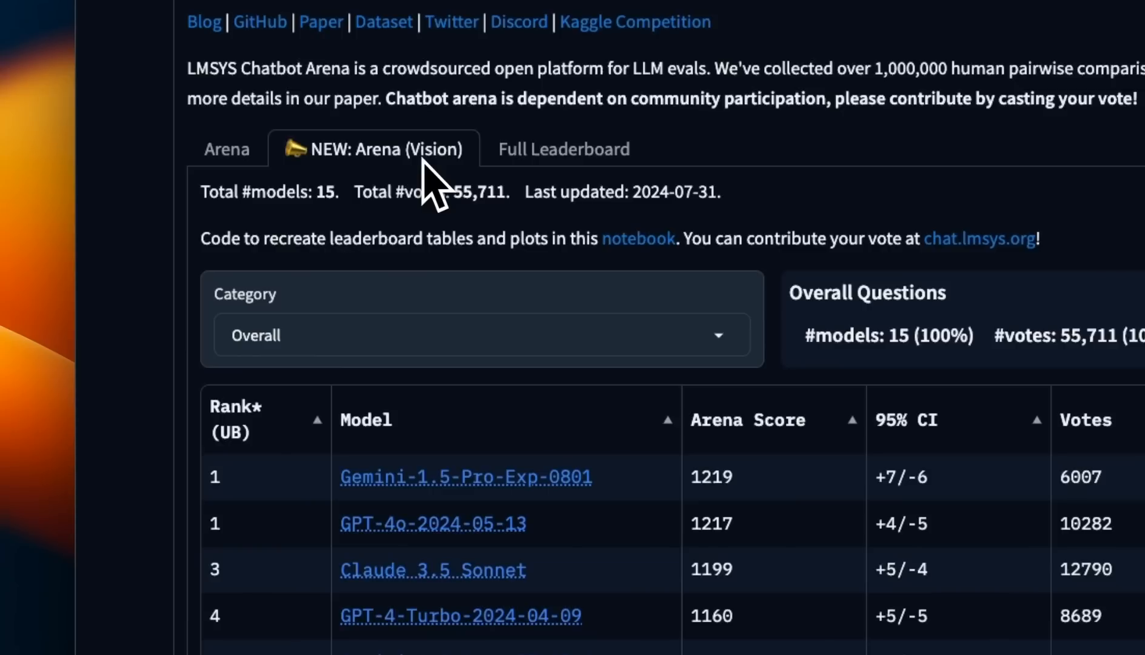
{"action": "mouse_move", "coordinate": [730, 496]}
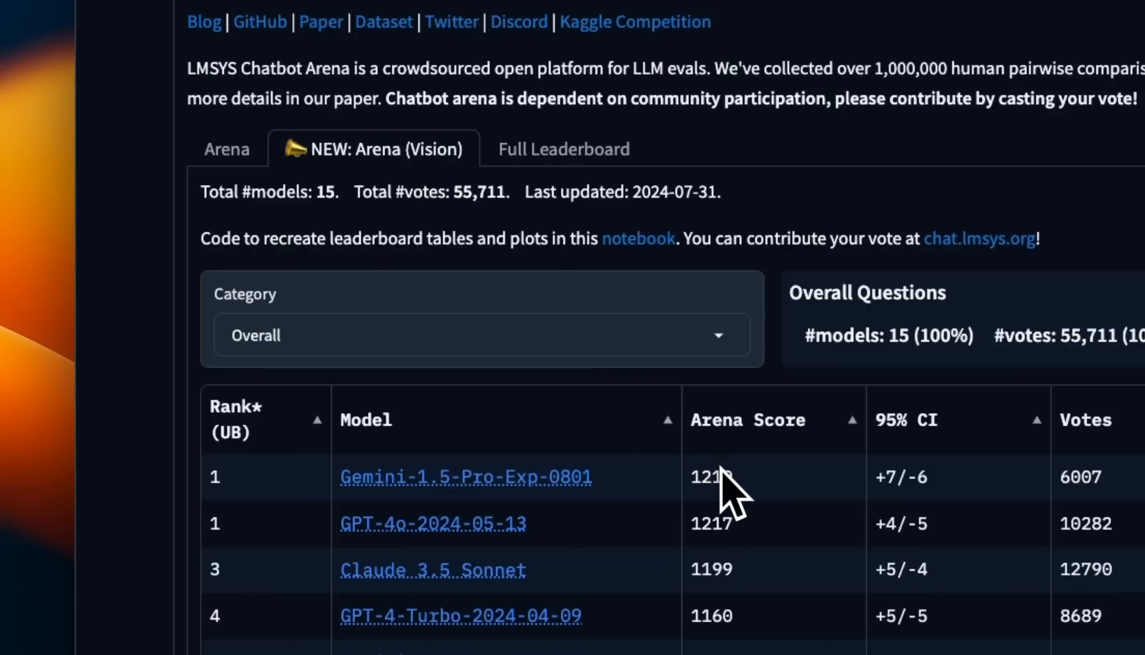
{"action": "left_click", "coordinate": [564, 149]}
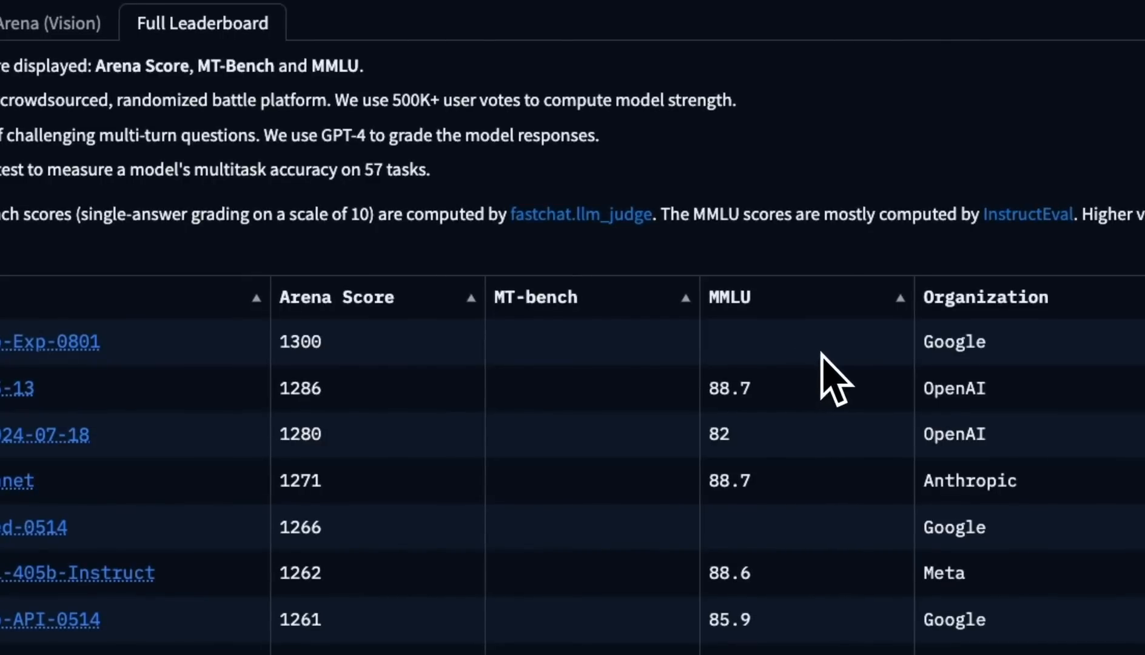
{"action": "mouse_move", "coordinate": [833, 380]}
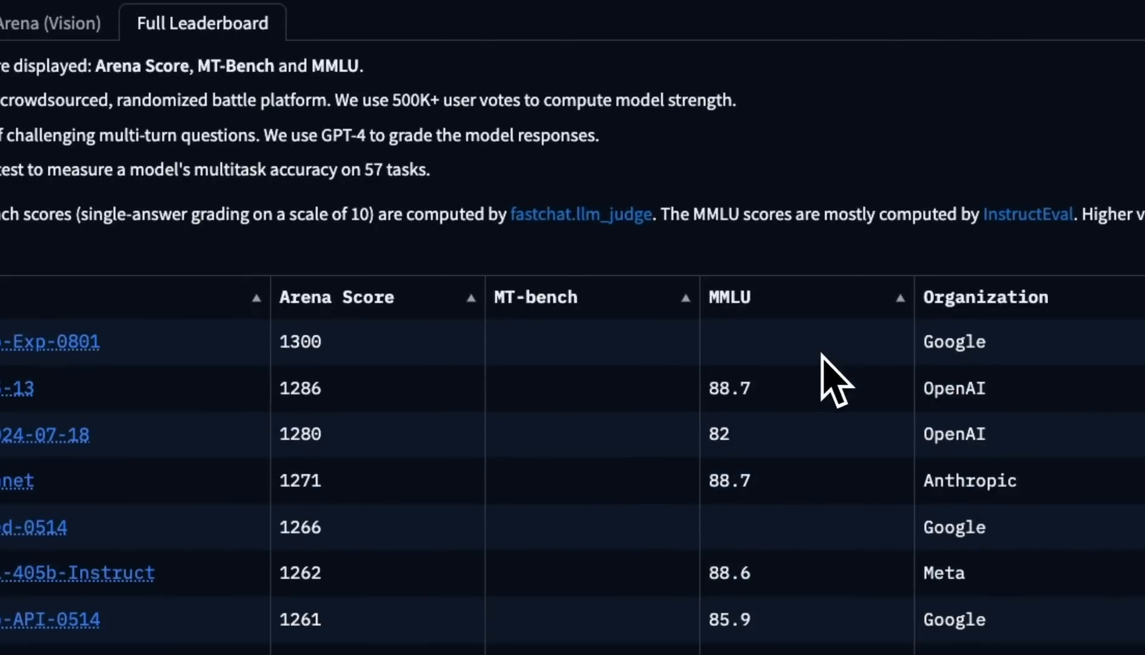
{"action": "mouse_move", "coordinate": [636, 384]}
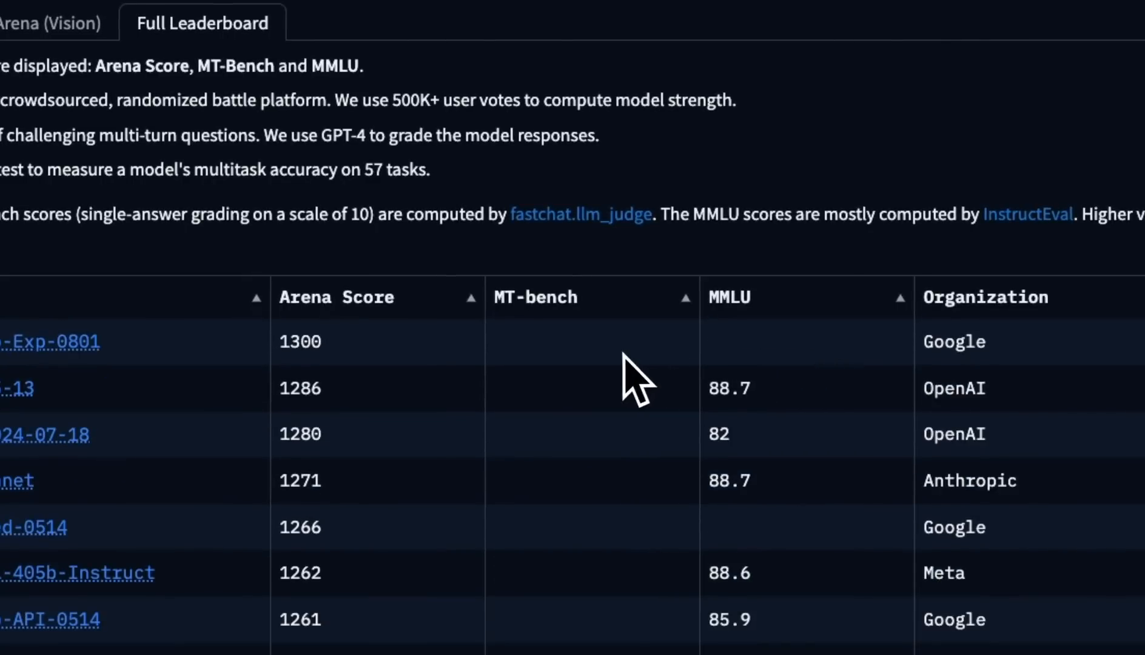
{"action": "mouse_move", "coordinate": [380, 394]}
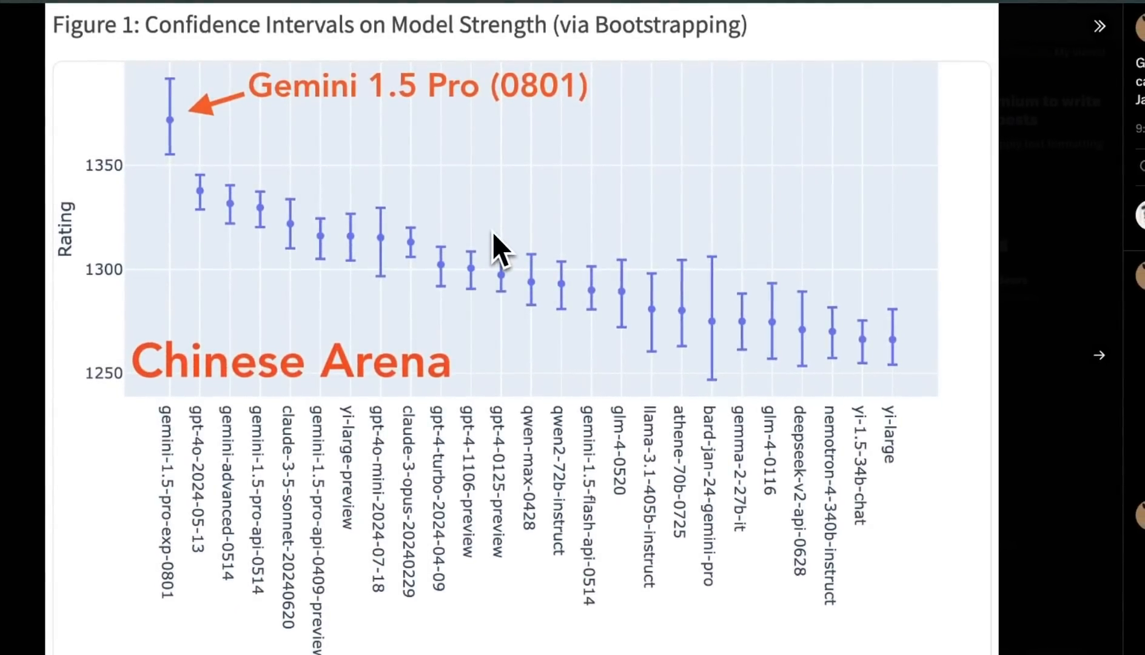
{"action": "mouse_move", "coordinate": [416, 365]}
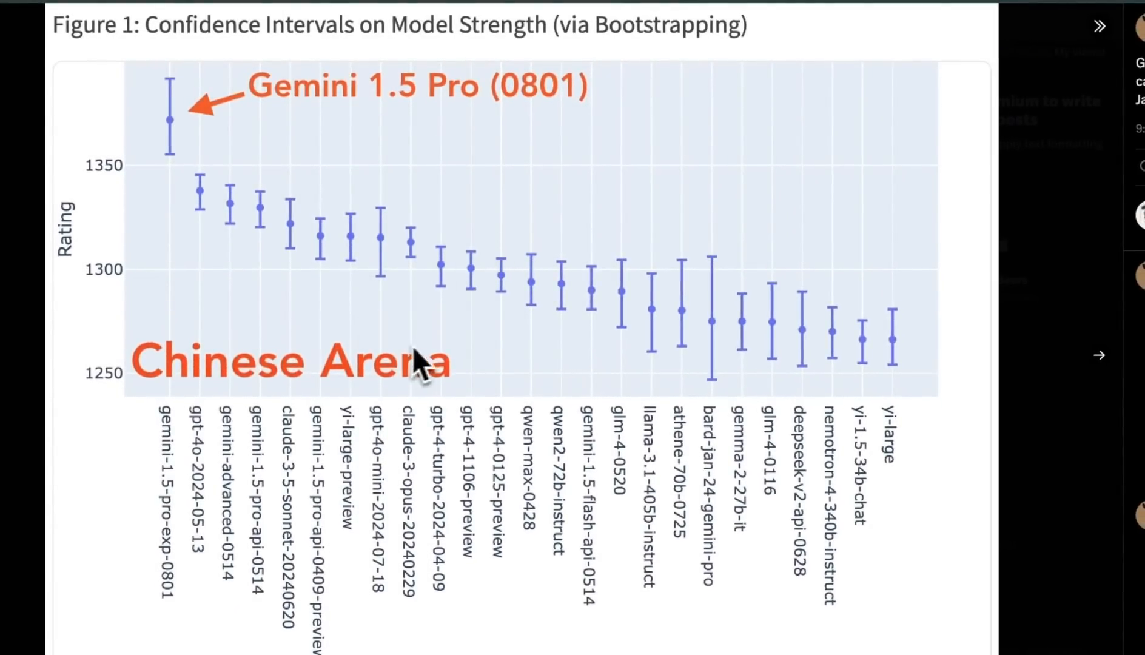
{"action": "mouse_move", "coordinate": [504, 358]}
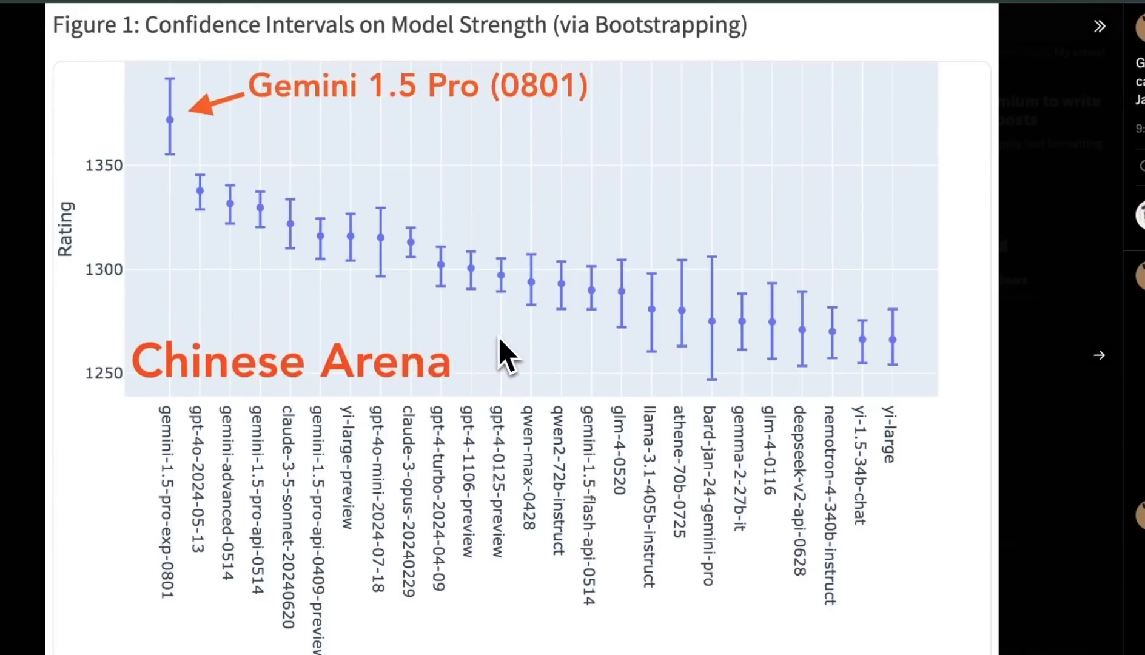
- Move from the Chinese Arena chart to the Coding Arena model-rating chart
{"action": "left_click", "coordinate": [1099, 355]}
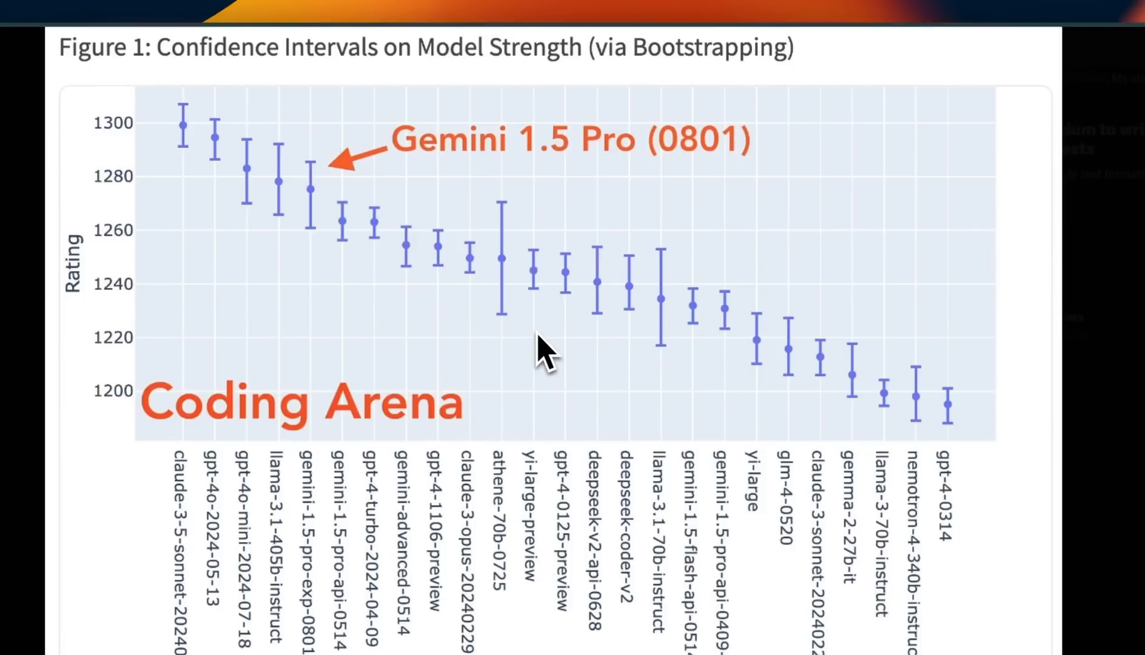
{"action": "mouse_move", "coordinate": [584, 390]}
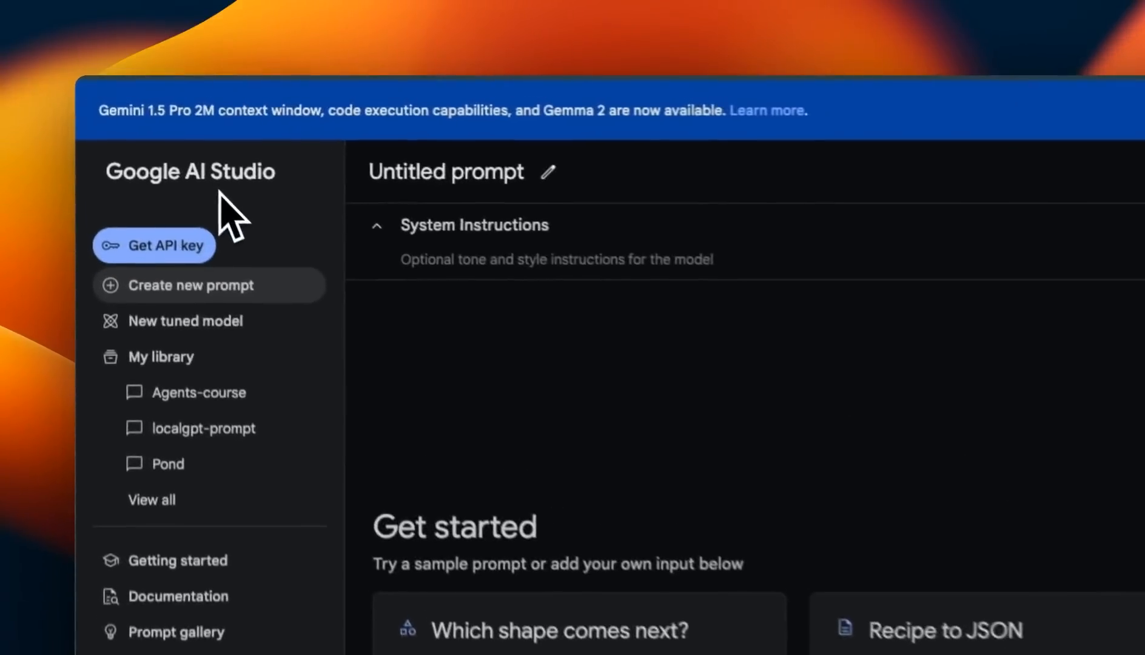
- Start a blank prompt using the Gemini 1.5 Pro Experimental 0801 model
{"action": "left_click", "coordinate": [897, 298]}
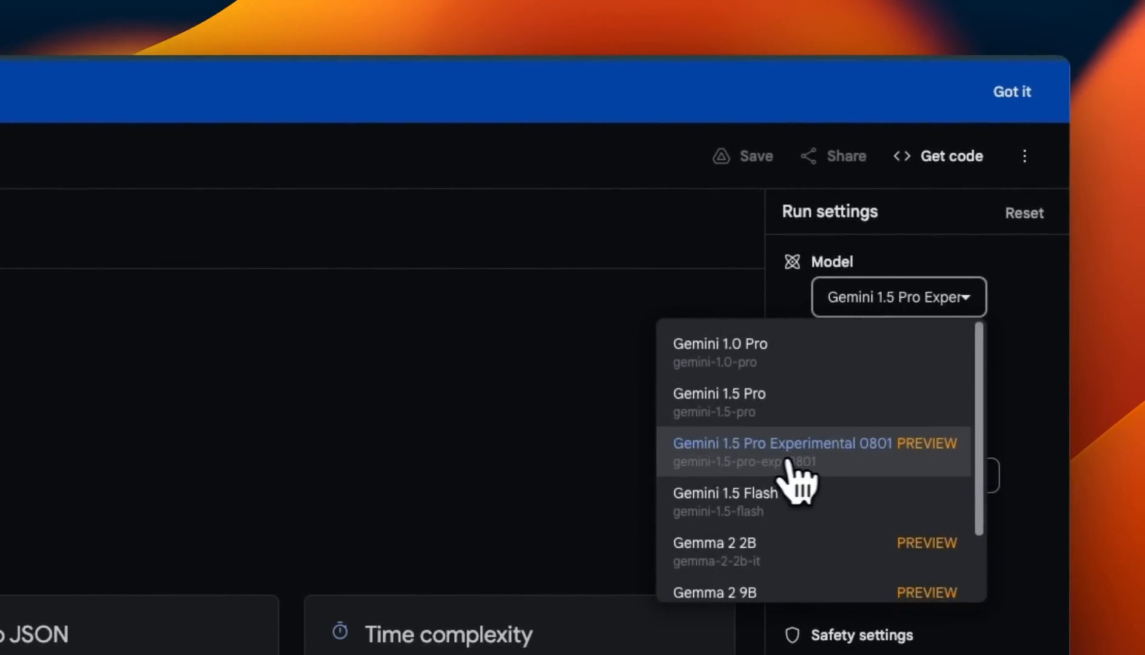
{"action": "left_click", "coordinate": [780, 443]}
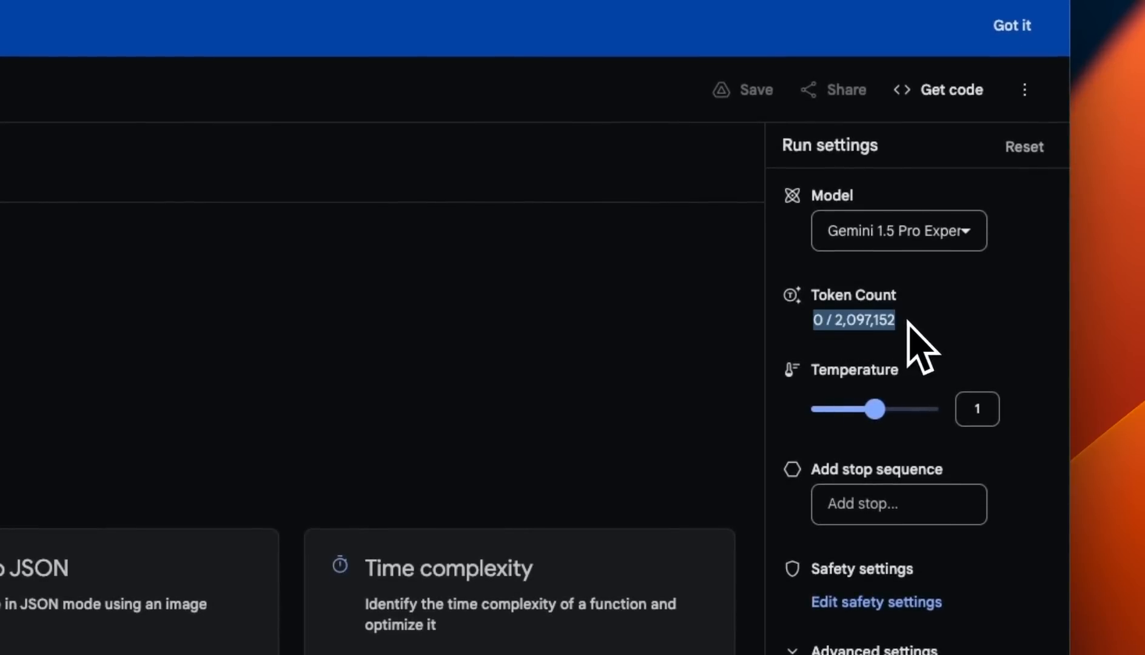
- Review the prompt's Python API code, close it, and show the available model list
{"action": "left_click", "coordinate": [950, 89]}
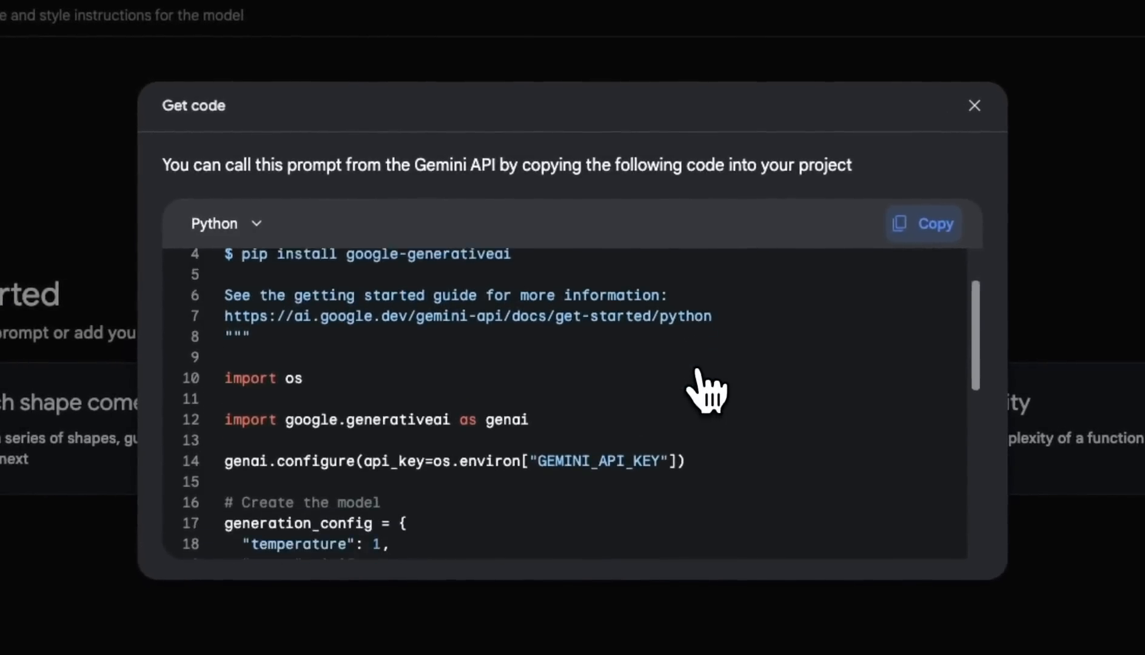
{"action": "scroll", "scroll_direction": "down", "scroll_amount": 3}
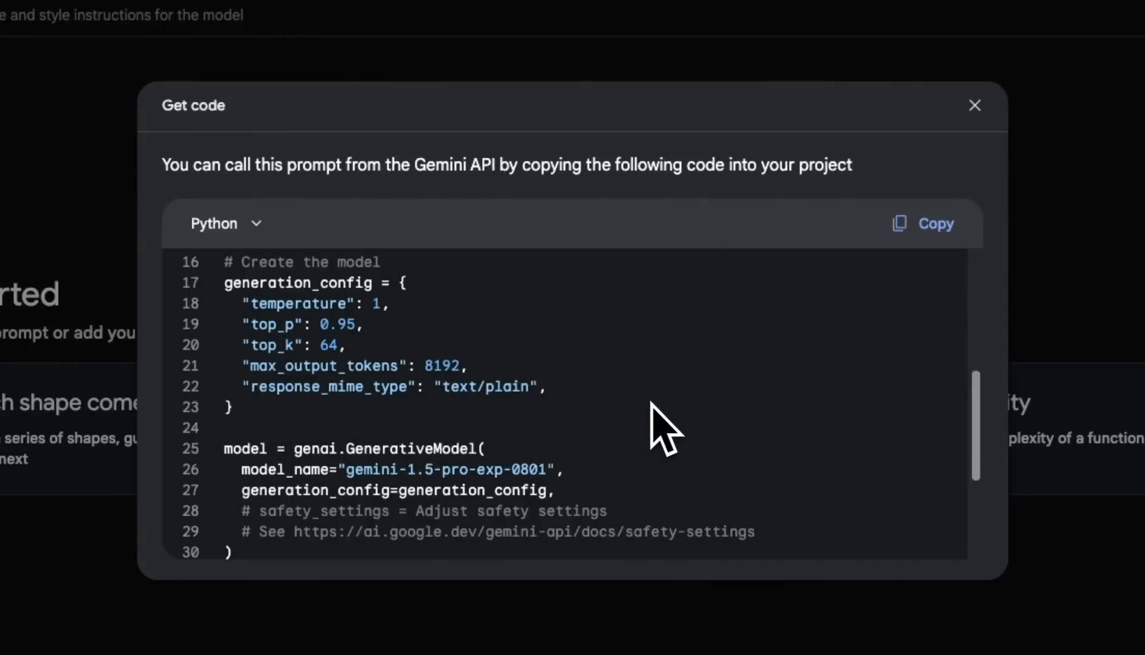
{"action": "left_click", "coordinate": [974, 105]}
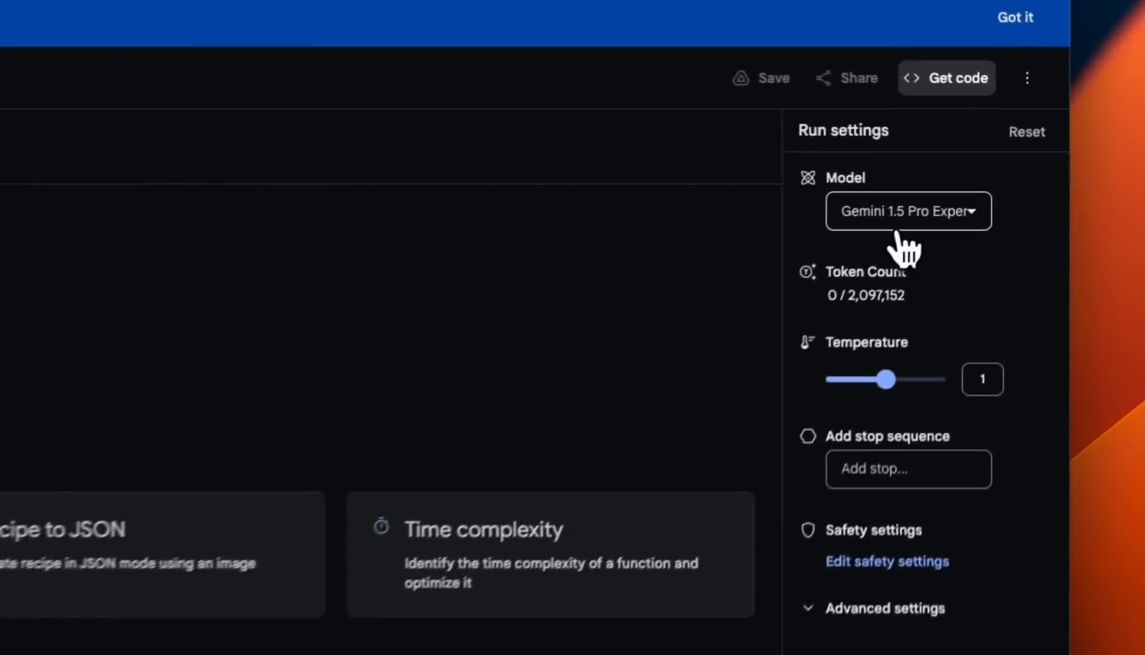
{"action": "left_click", "coordinate": [908, 211]}
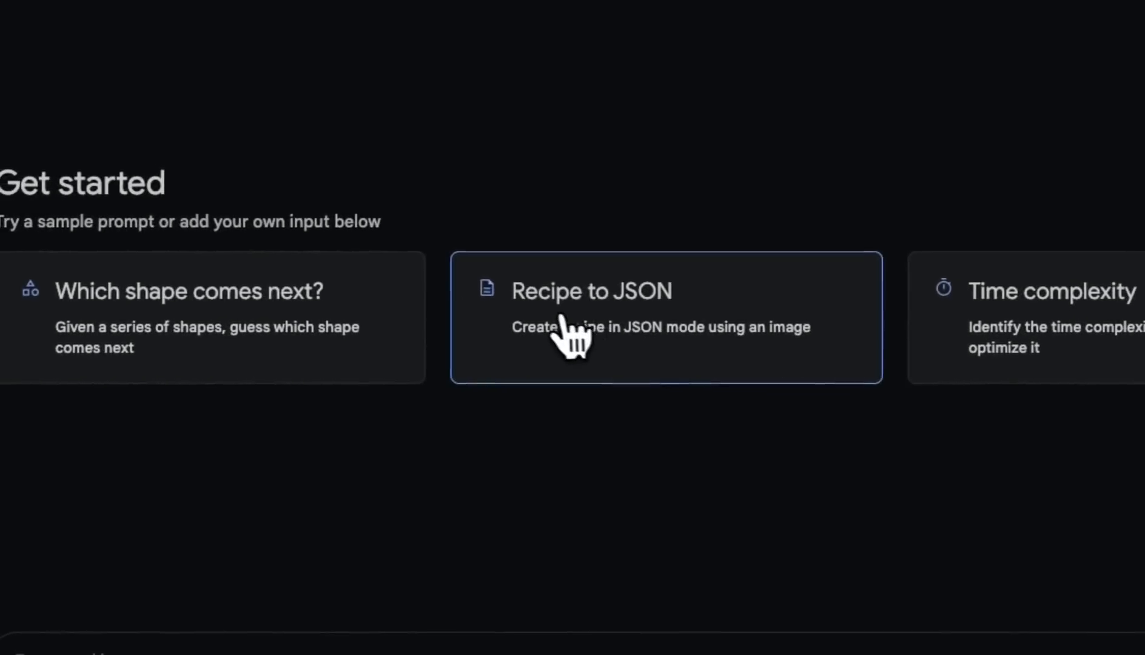
{"action": "mouse_move", "coordinate": [630, 362]}
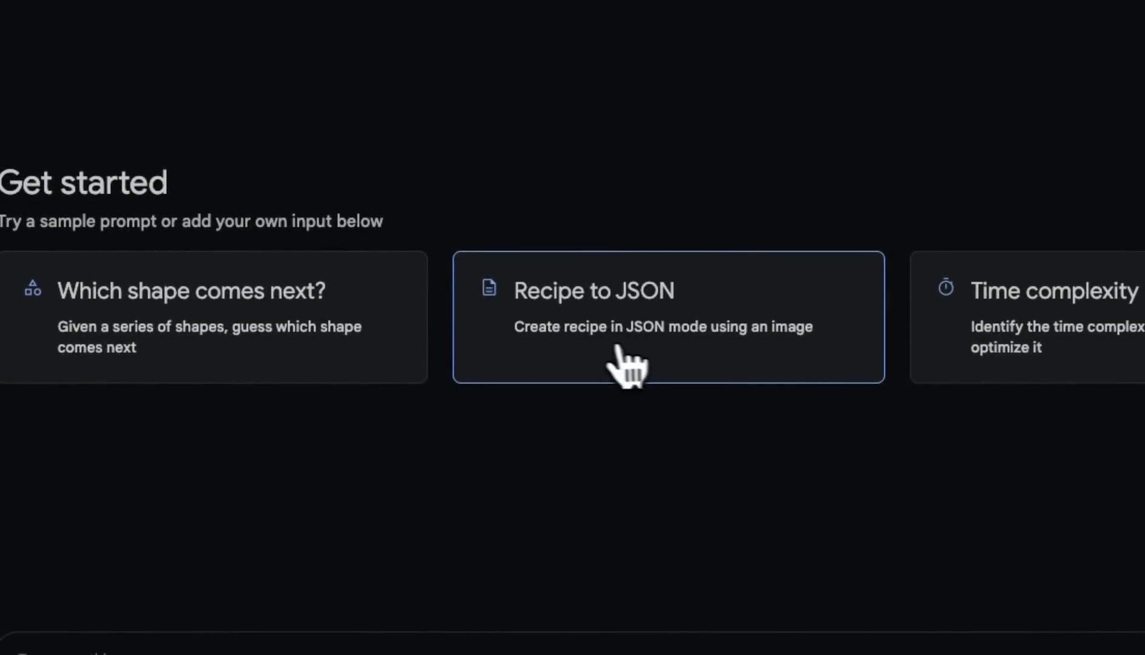
{"action": "mouse_move", "coordinate": [703, 362]}
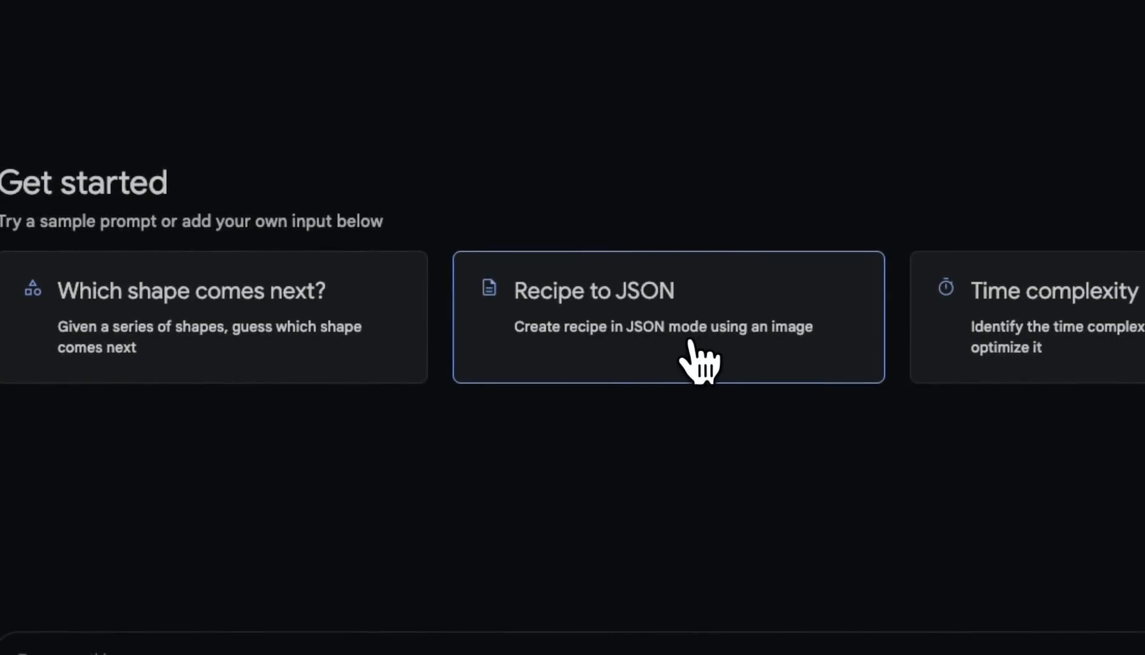
- Load the Recipe to JSON sample with its potato dish photo and JSON reply
{"action": "left_click", "coordinate": [666, 316]}
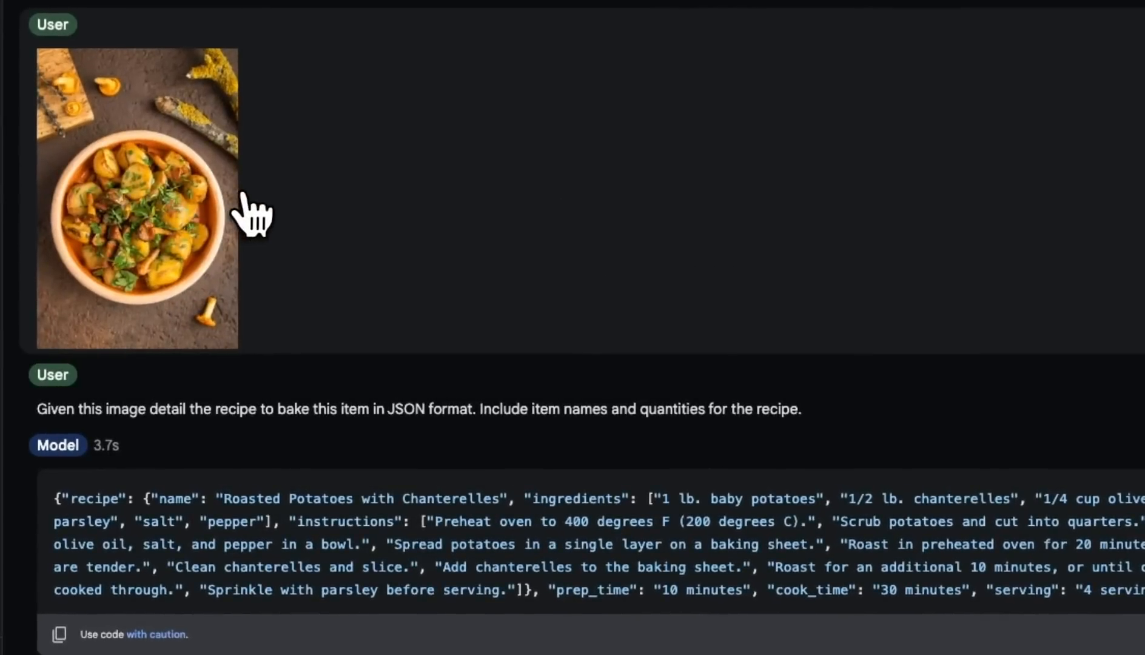
{"action": "mouse_move", "coordinate": [271, 277]}
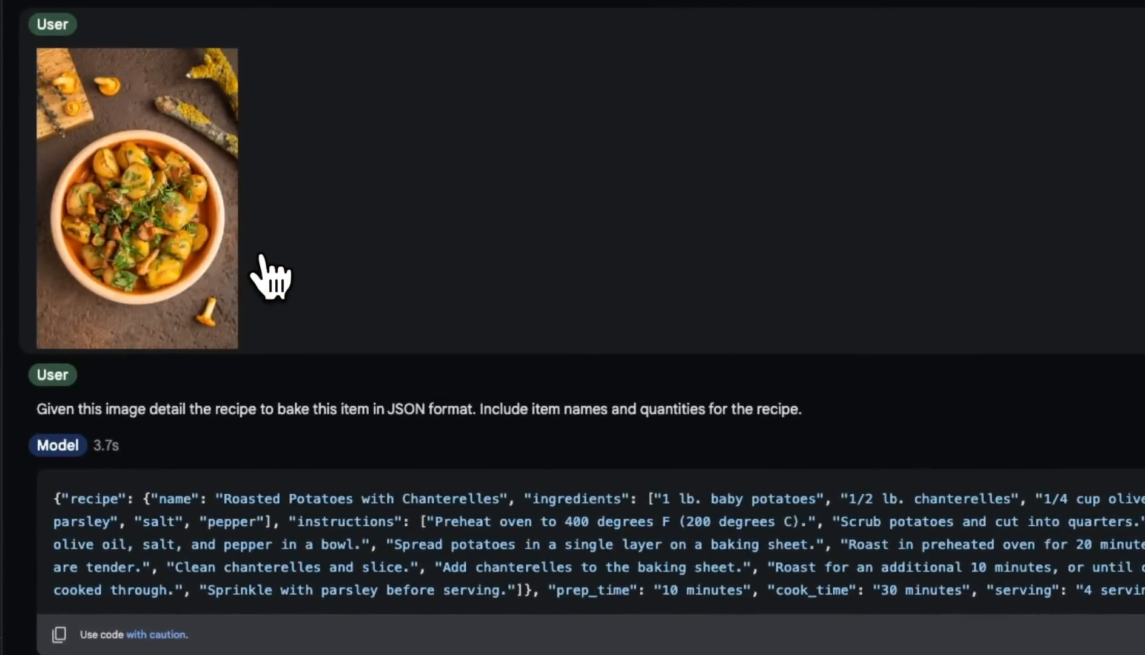
{"action": "mouse_move", "coordinate": [358, 522]}
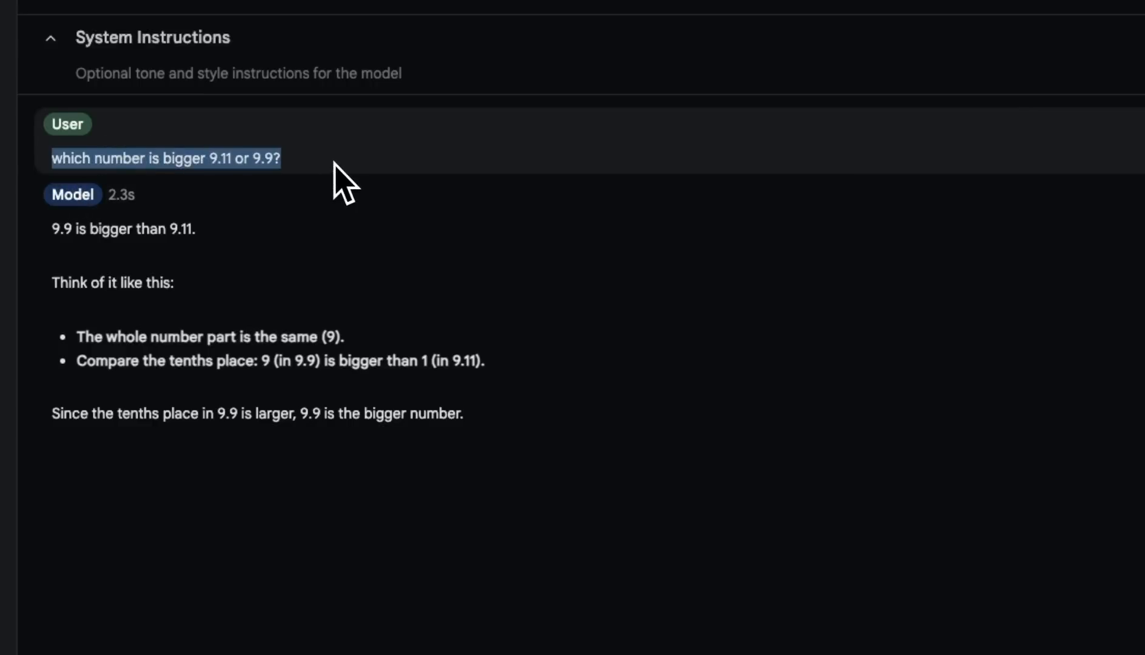
{"action": "mouse_move", "coordinate": [263, 190]}
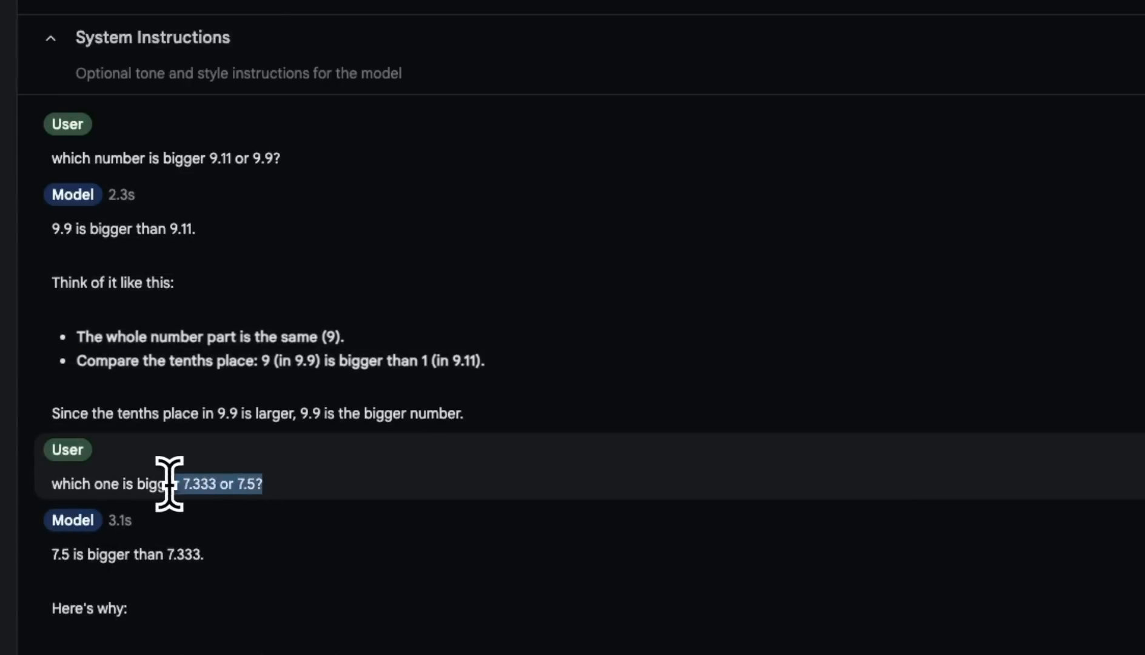
{"action": "mouse_move", "coordinate": [270, 621]}
{"action": "type", "text": "Can you count how many times the letter r is present in the word strawberry"}
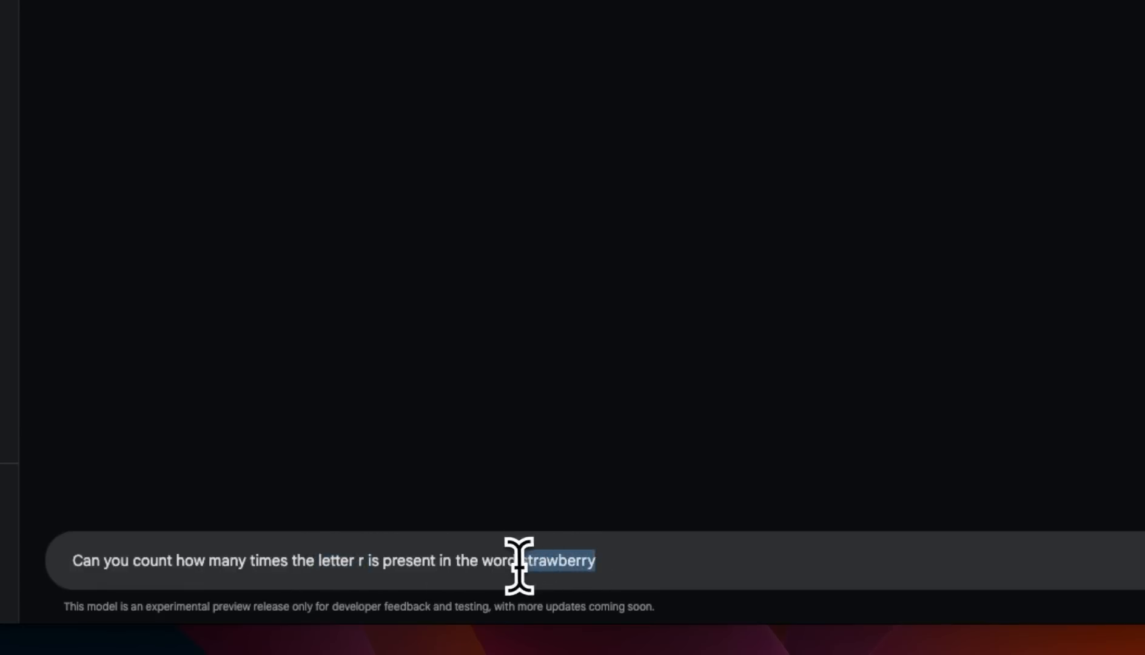
- Send 'can you tell me the exact locations?' about the r's in strawberry
{"action": "key", "text": "Return"}
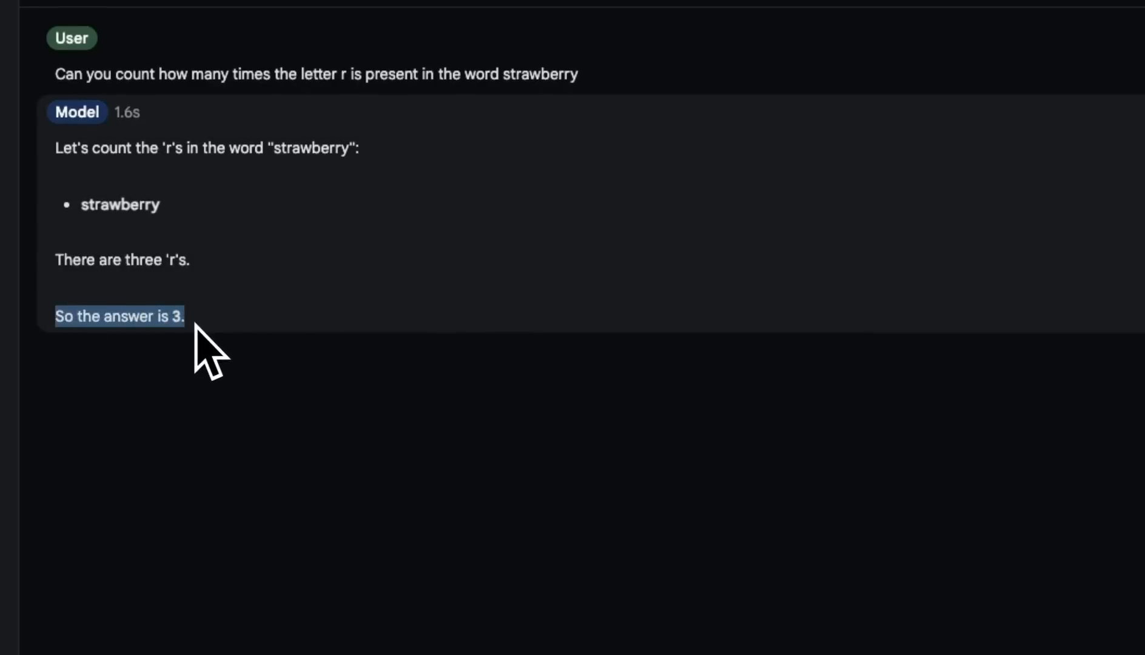
{"action": "mouse_move", "coordinate": [237, 639]}
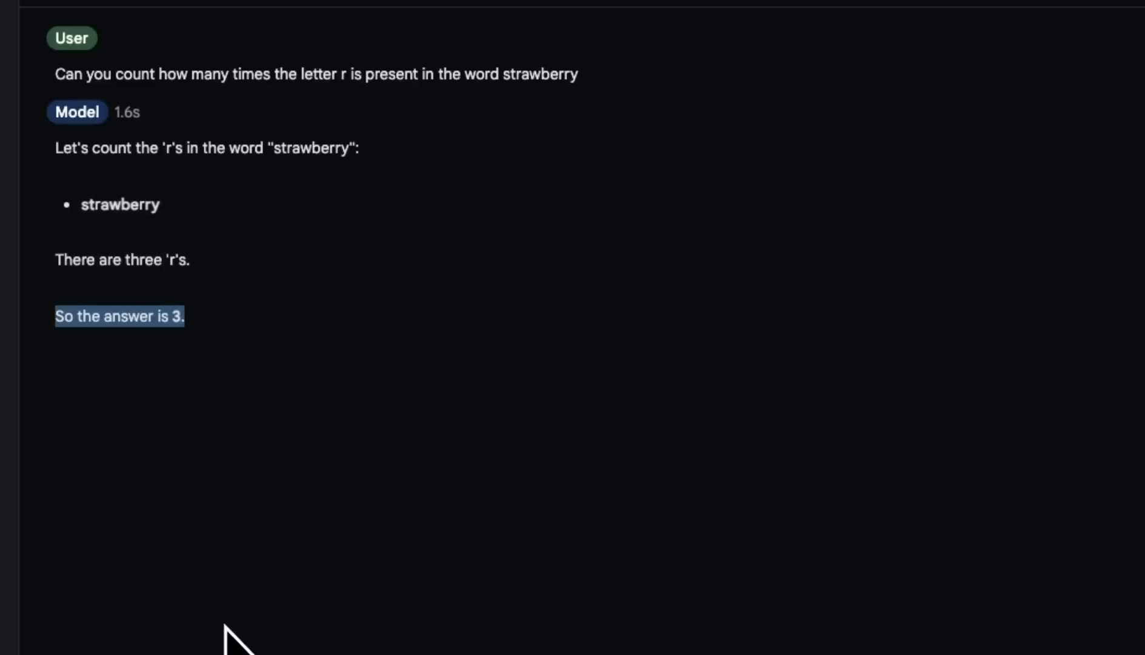
{"action": "mouse_move", "coordinate": [281, 616]}
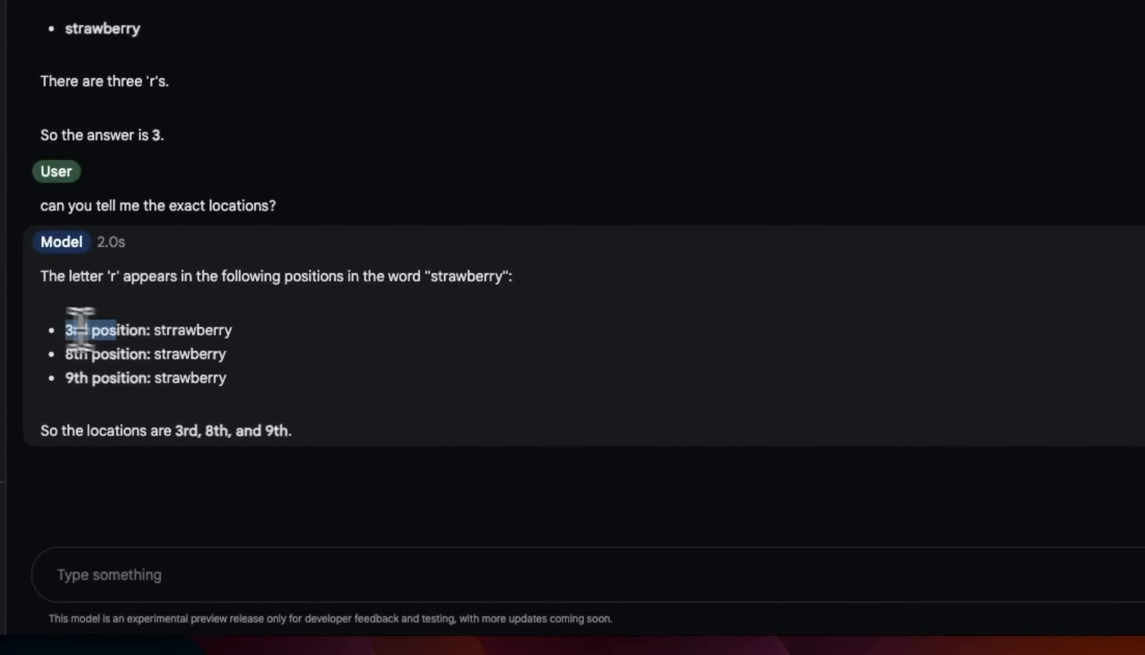
{"action": "mouse_move", "coordinate": [450, 283]}
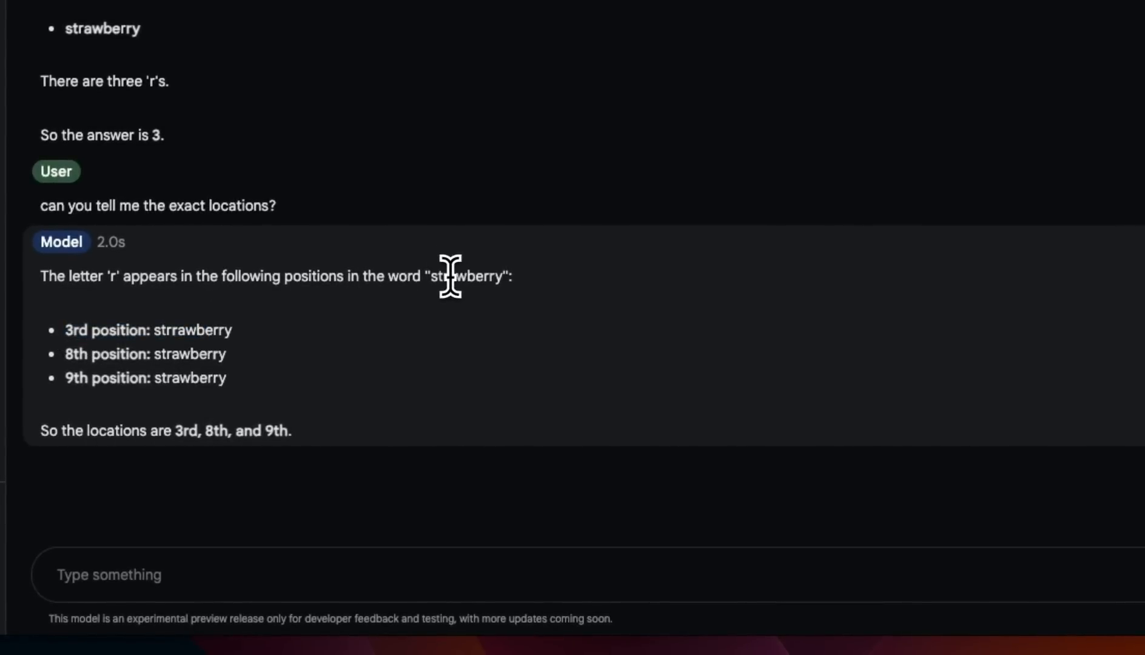
{"action": "mouse_move", "coordinate": [483, 283]}
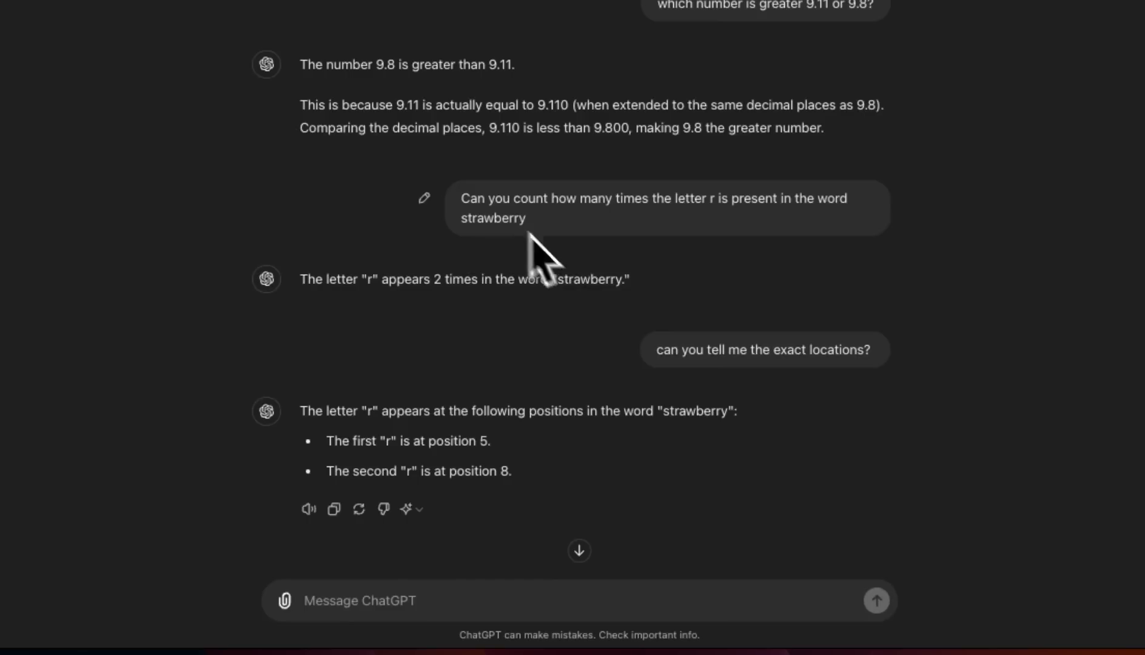
{"action": "double_click", "coordinate": [654, 208]}
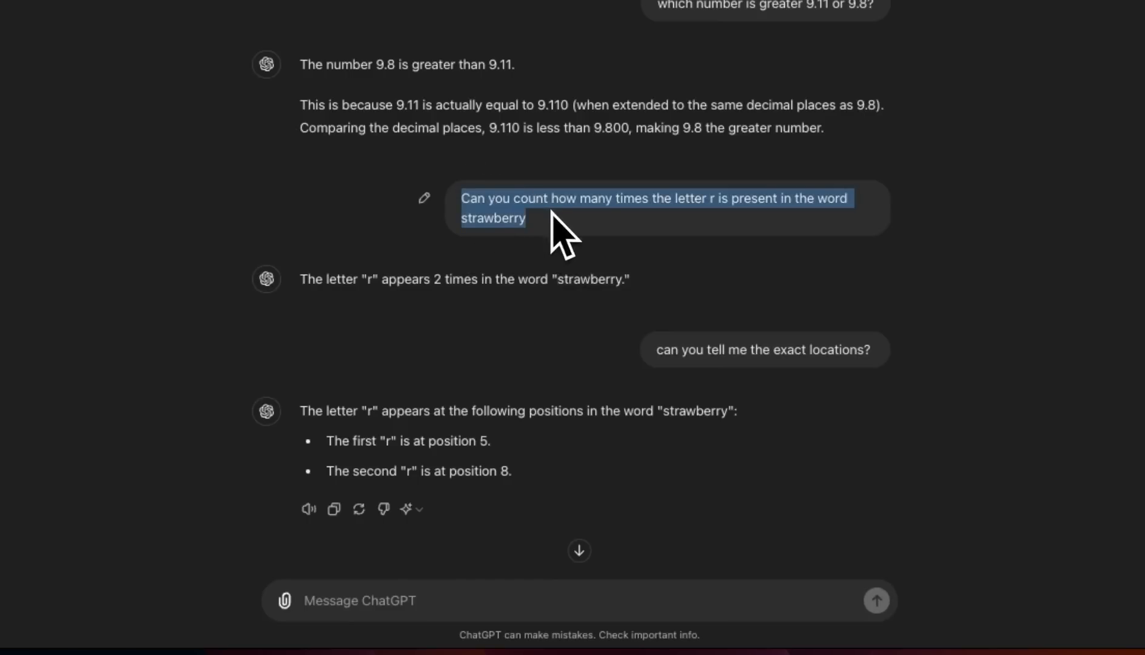
{"action": "mouse_move", "coordinate": [336, 282]}
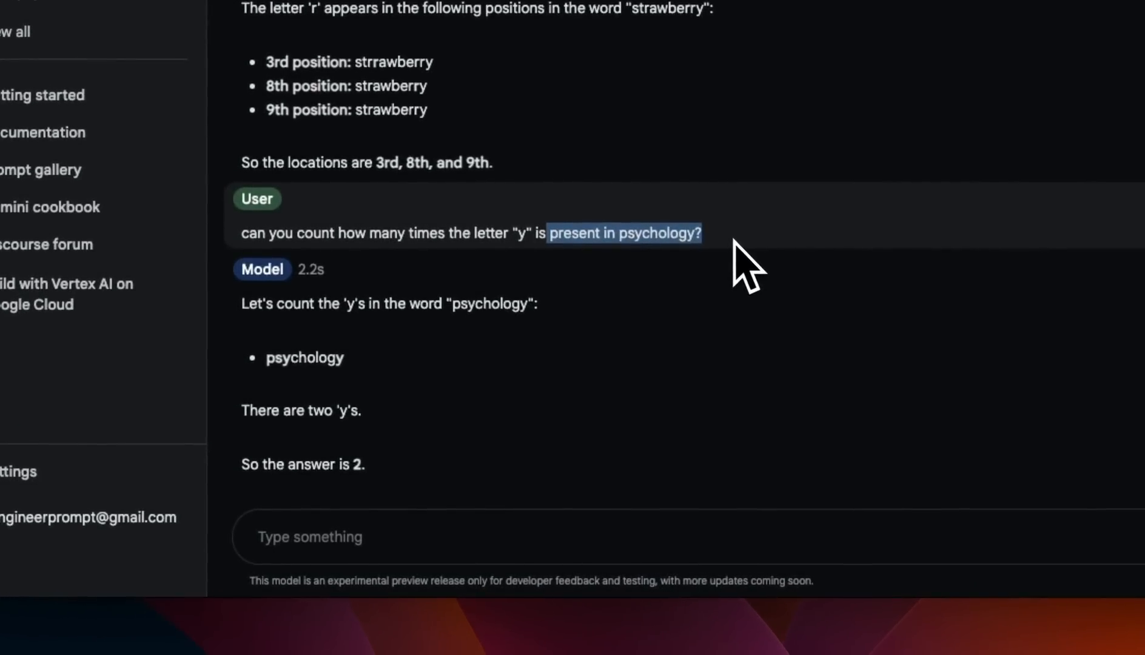
{"action": "mouse_move", "coordinate": [633, 336]}
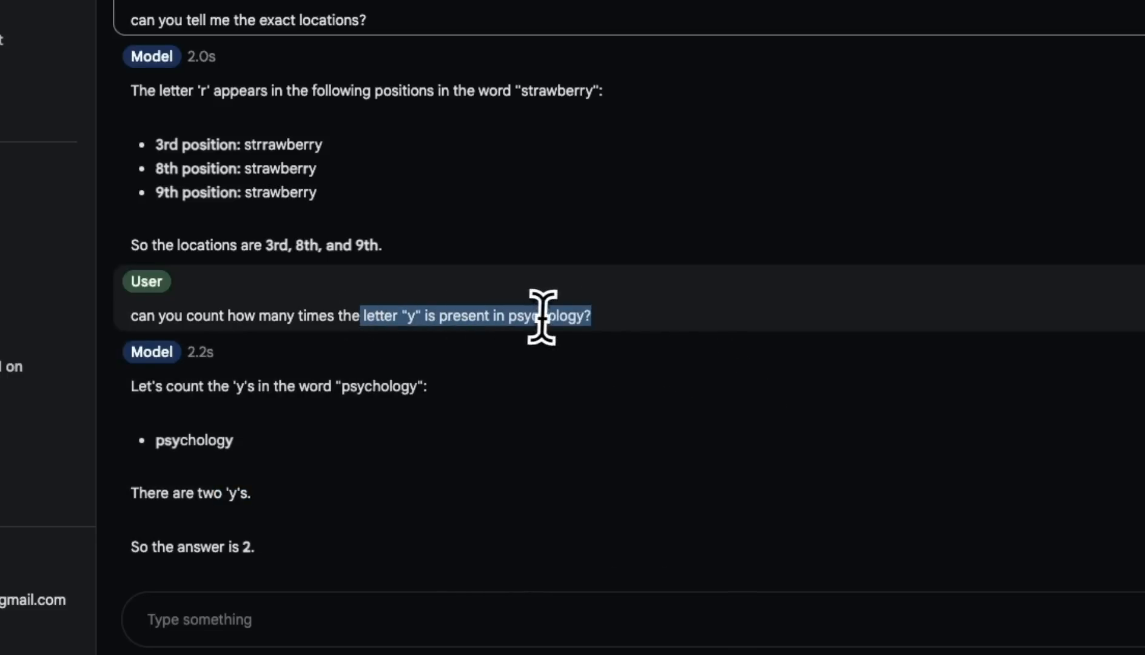
{"action": "mouse_move", "coordinate": [624, 315]}
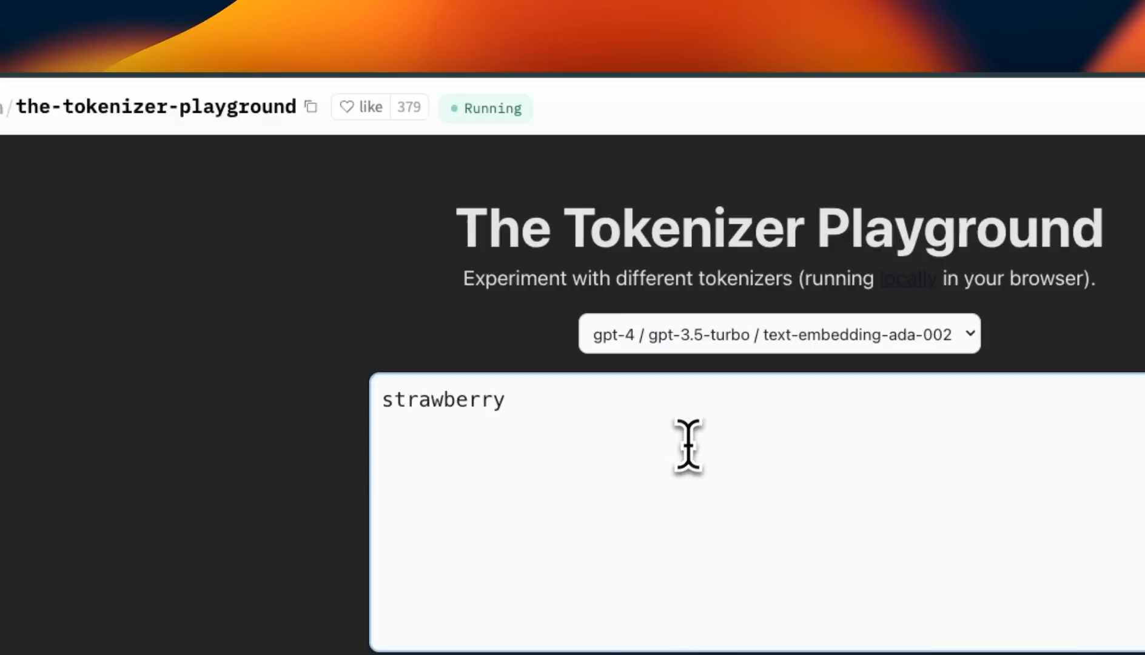
- Tokenize 'strawberry' and compare its split under the Gemma tokenizer
{"action": "double_click", "coordinate": [441, 400]}
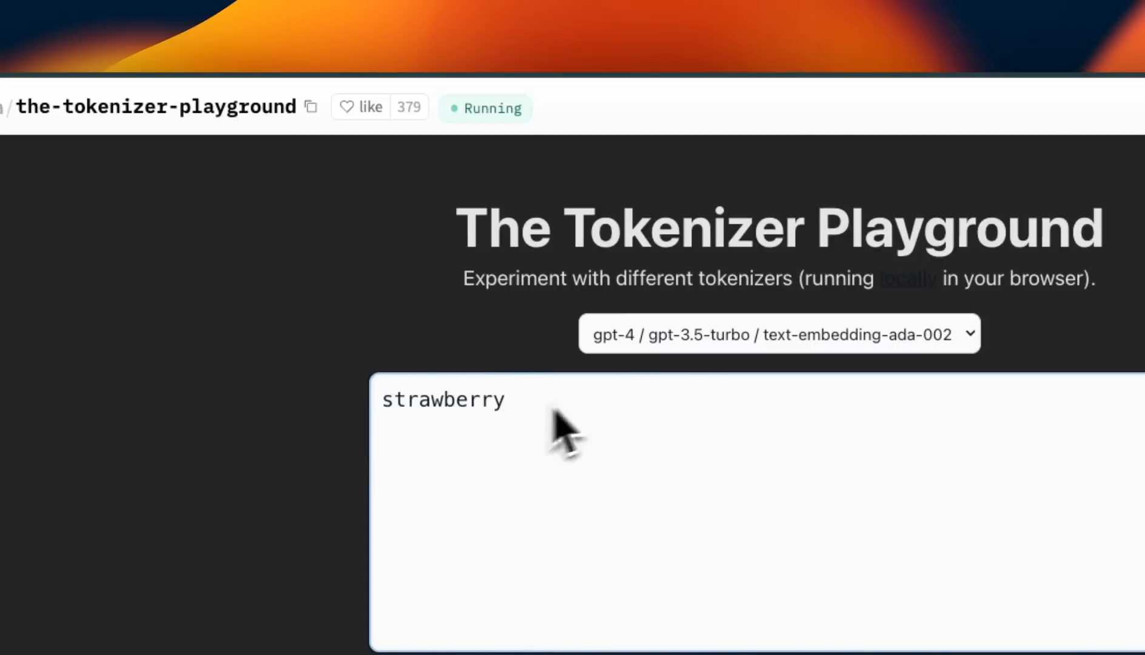
{"action": "scroll", "scroll_direction": "down", "scroll_amount": 3}
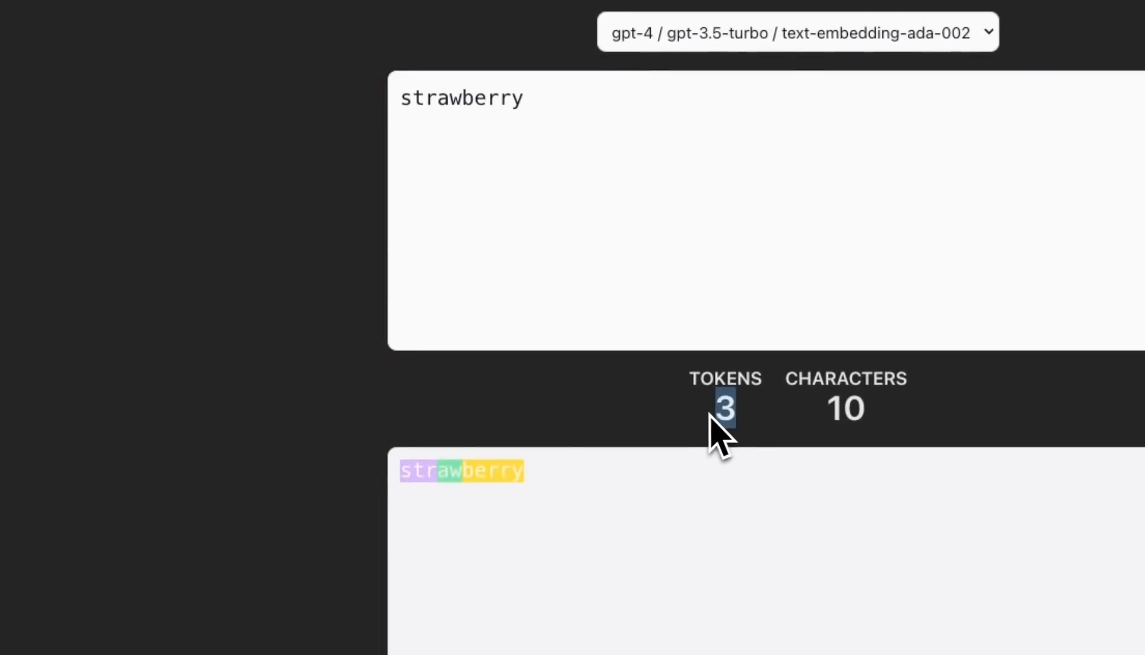
{"action": "mouse_move", "coordinate": [409, 479]}
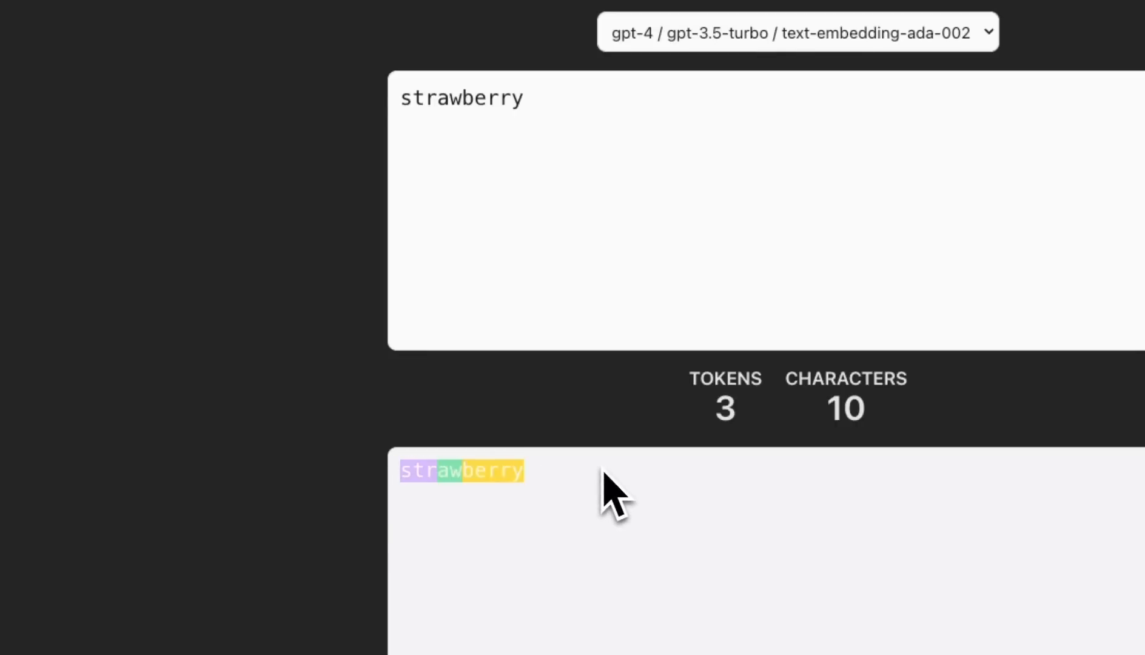
{"action": "left_click", "coordinate": [797, 32]}
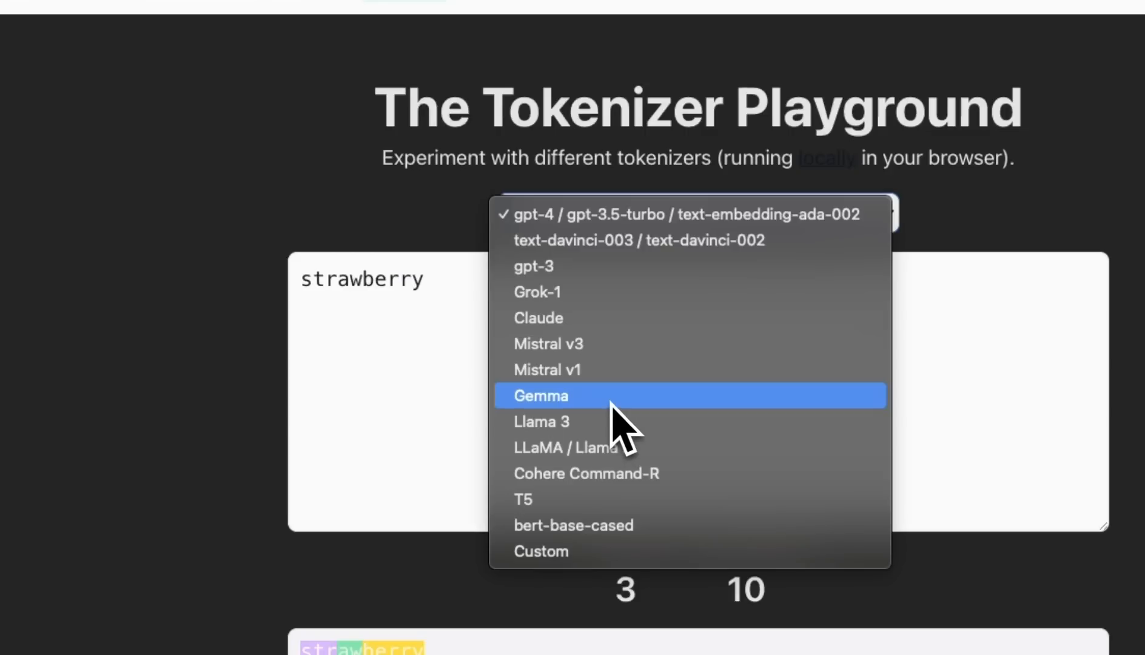
{"action": "mouse_move", "coordinate": [577, 427]}
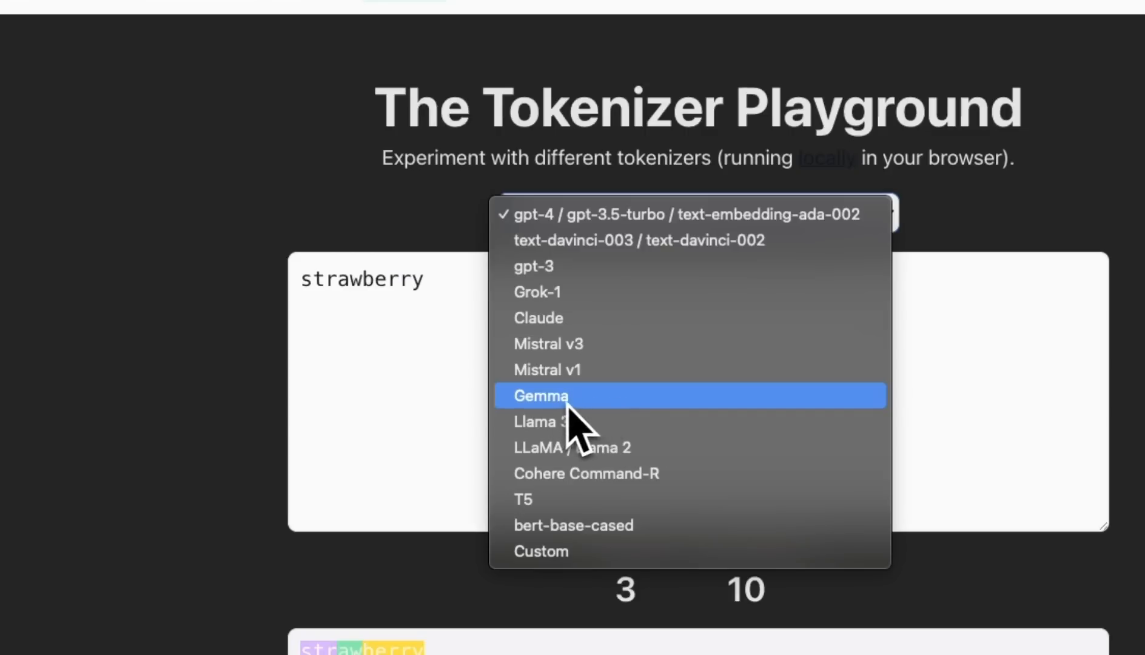
{"action": "left_click", "coordinate": [541, 396]}
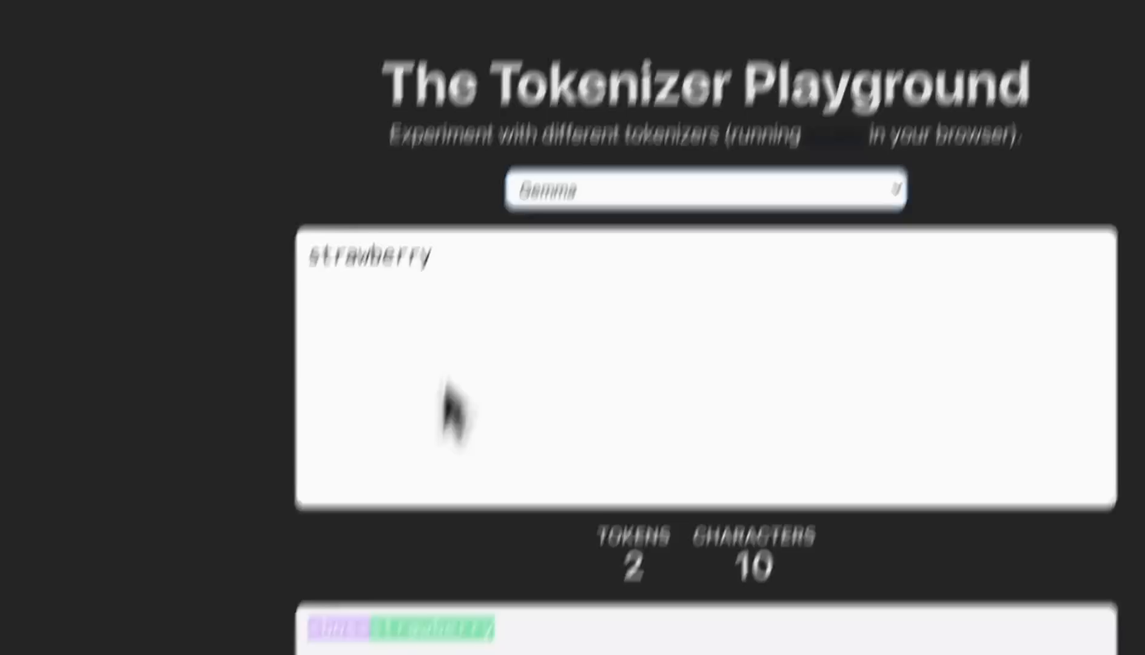
{"action": "scroll", "scroll_direction": "down", "scroll_amount": 3}
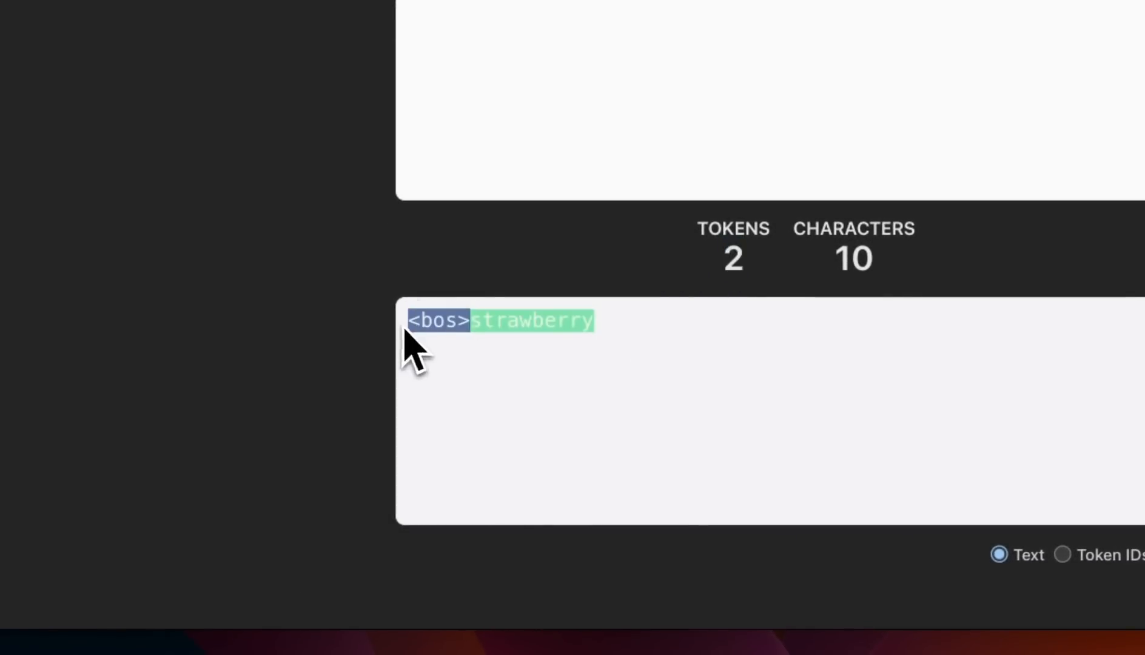
{"action": "mouse_move", "coordinate": [628, 332]}
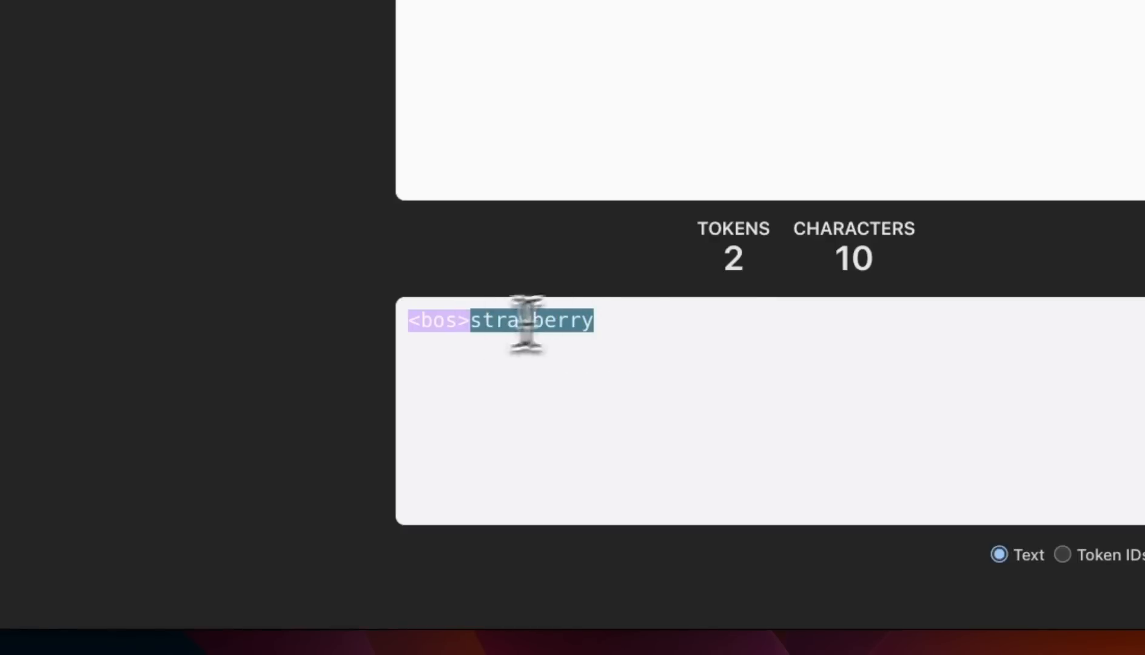
{"action": "mouse_move", "coordinate": [658, 322]}
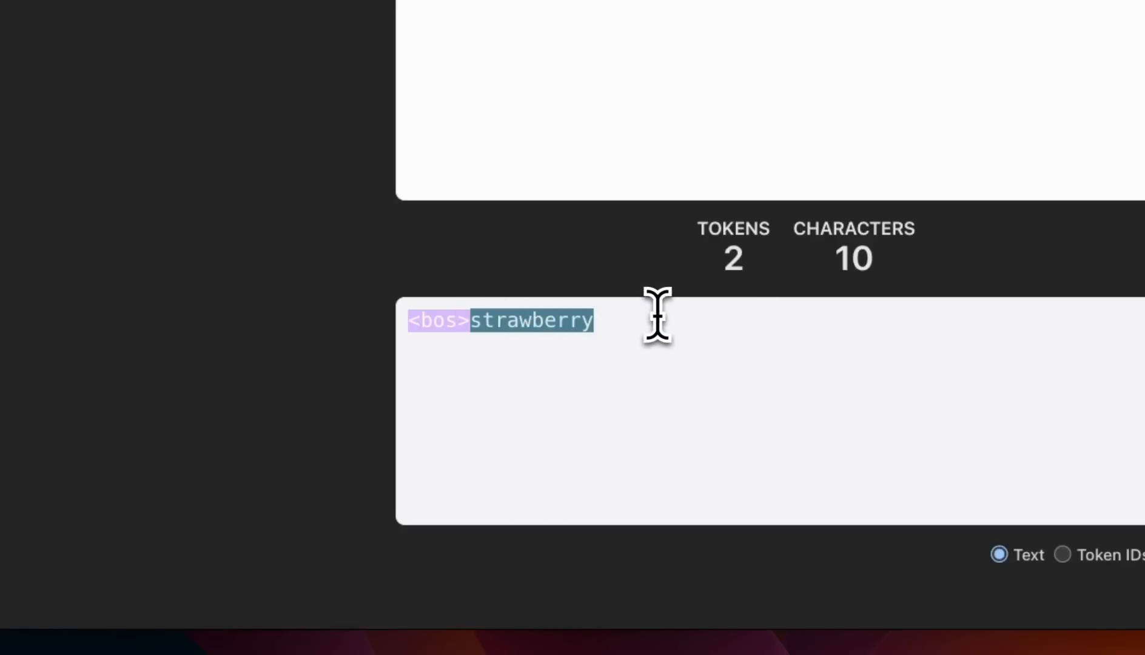
{"action": "mouse_move", "coordinate": [573, 321]}
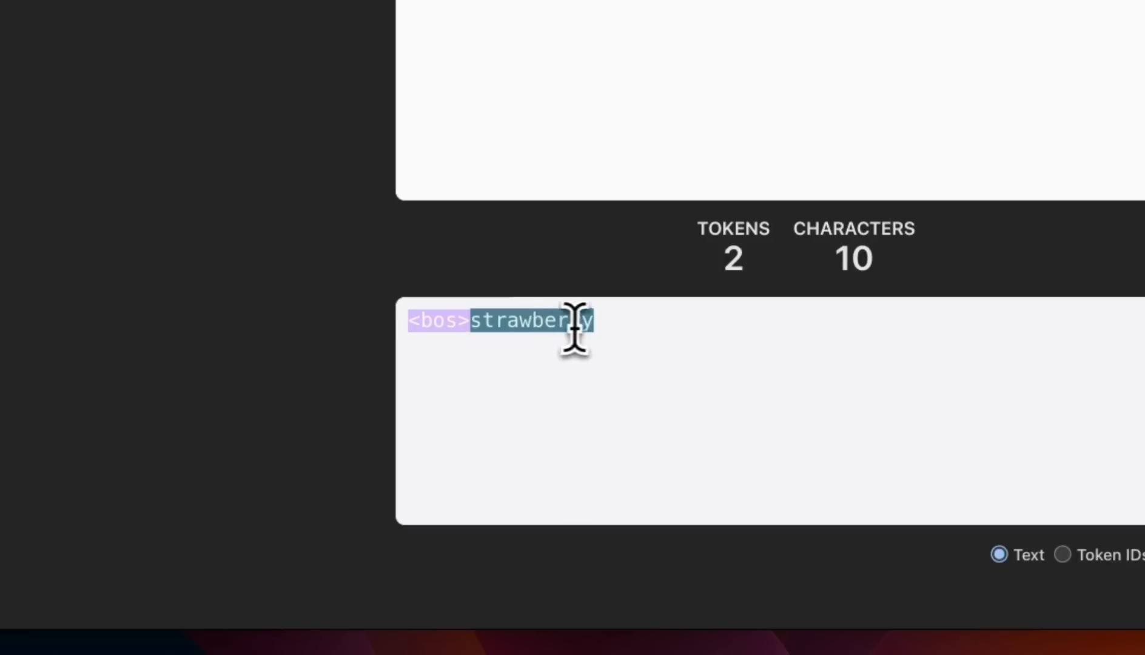
{"action": "mouse_move", "coordinate": [628, 307]}
{"action": "type", "text": "psychology"}
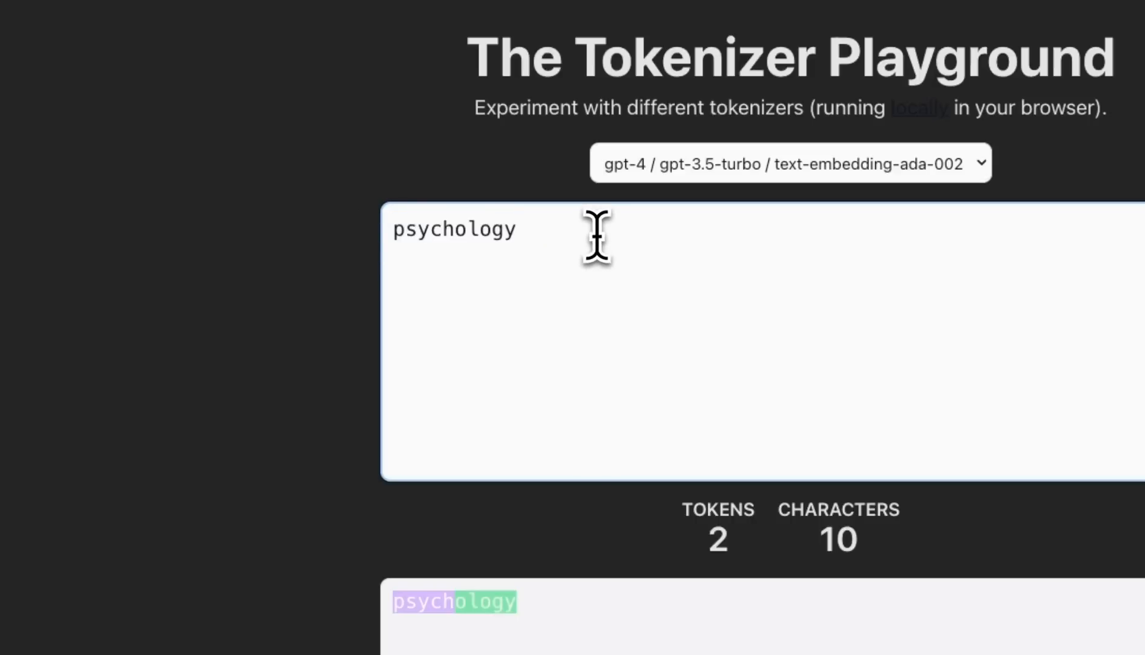
{"action": "mouse_move", "coordinate": [661, 208]}
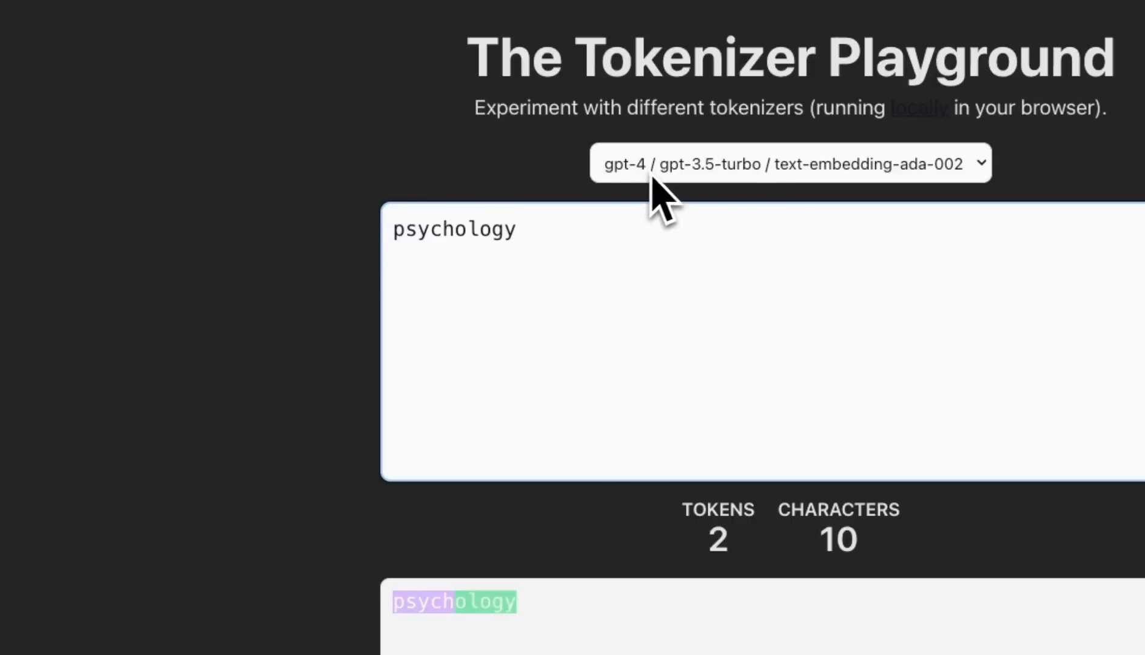
- Tokenize 'psychology' under the Gemma and Llama 3 tokenizers, two tokens each
{"action": "scroll", "scroll_direction": "down", "scroll_amount": 3}
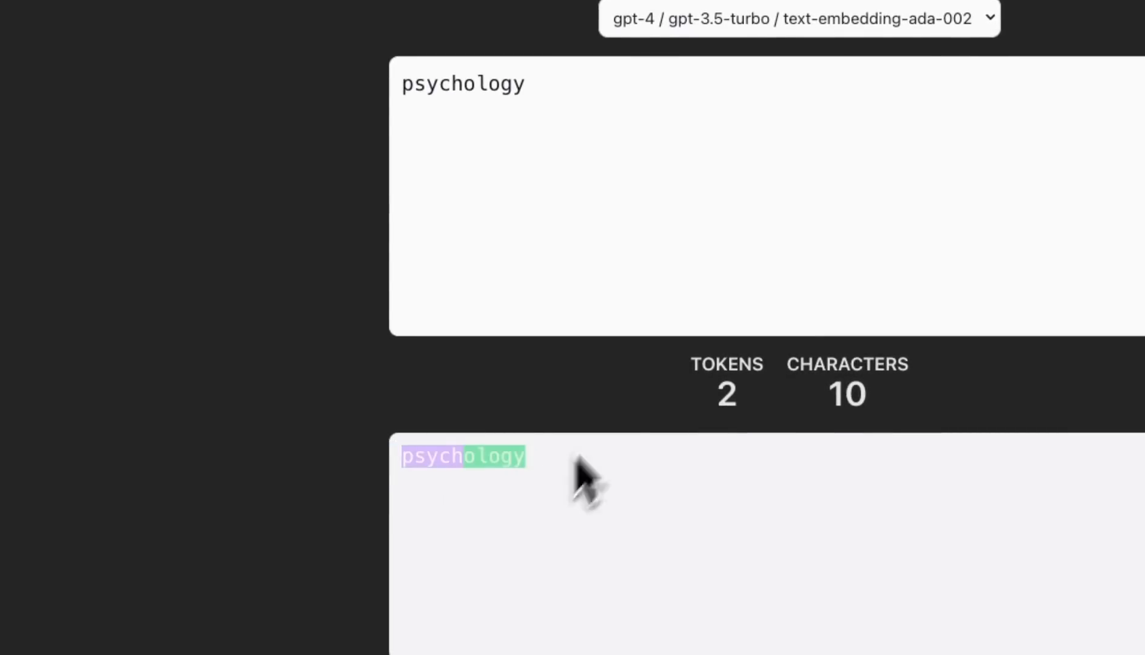
{"action": "left_click", "coordinate": [799, 18]}
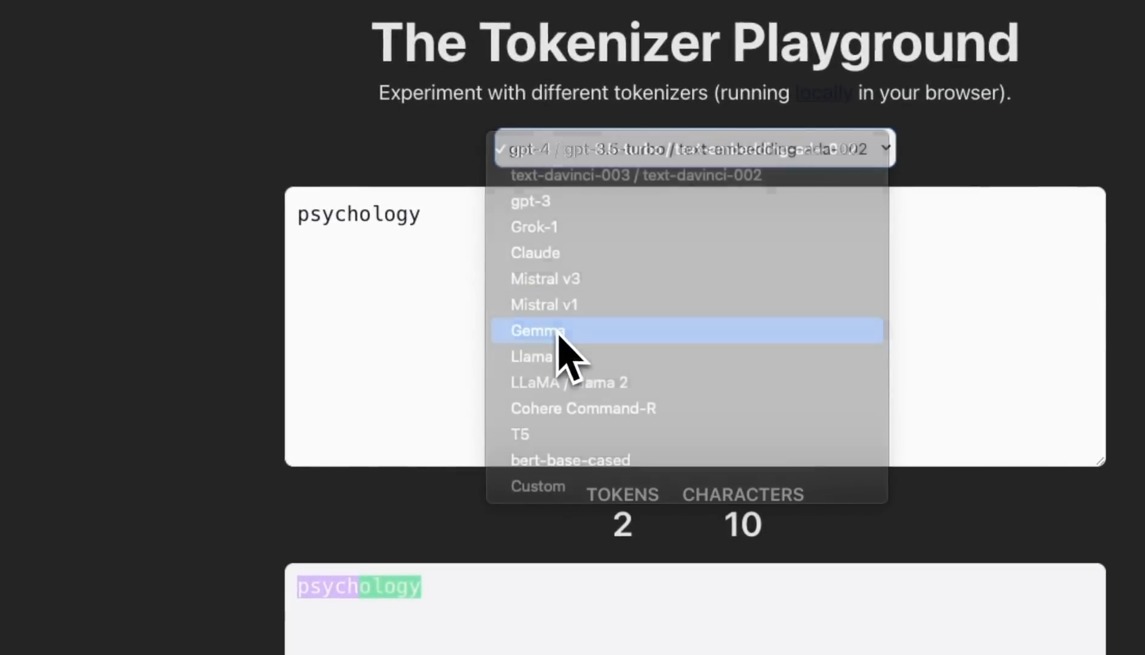
{"action": "left_click", "coordinate": [538, 329]}
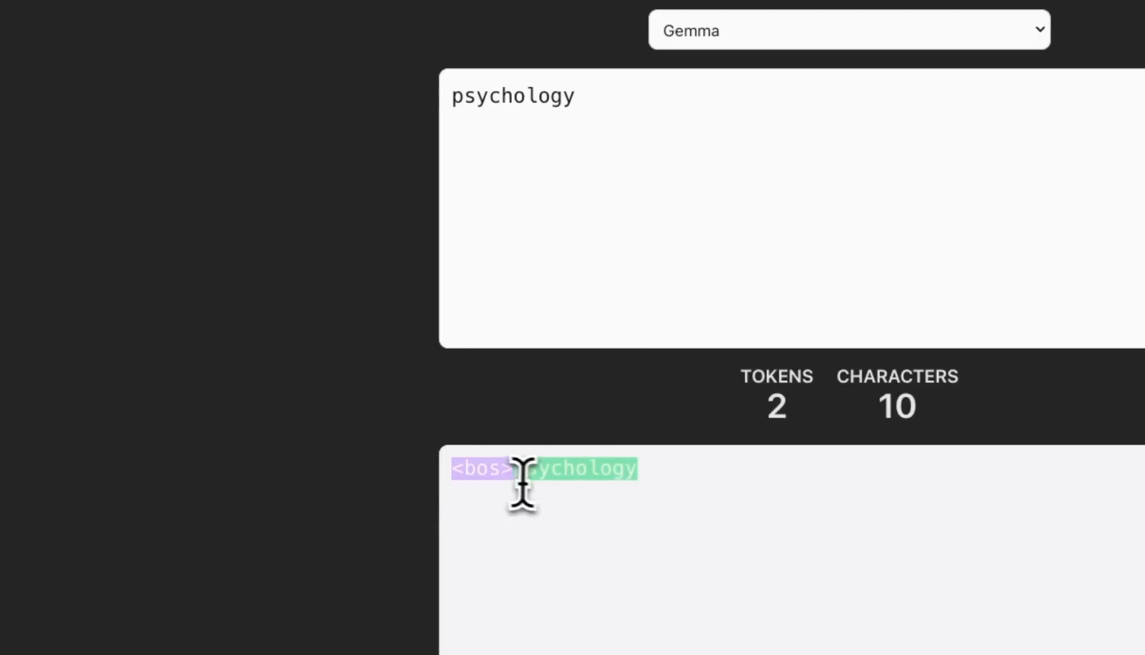
{"action": "mouse_move", "coordinate": [445, 504]}
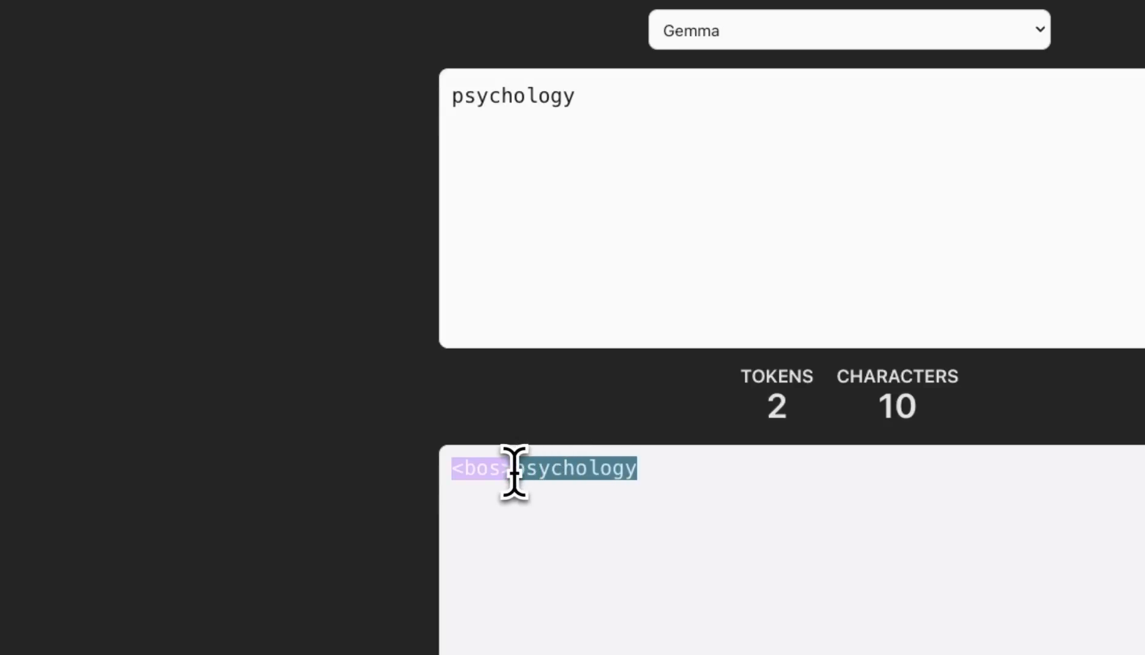
{"action": "mouse_move", "coordinate": [580, 471]}
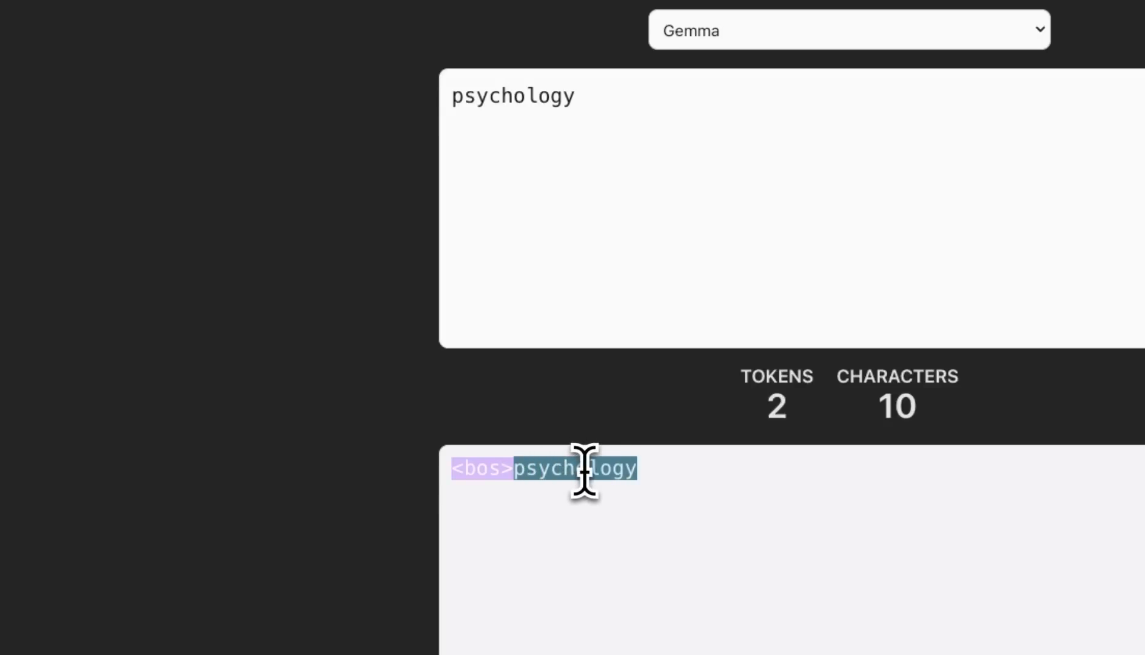
{"action": "left_click", "coordinate": [847, 29]}
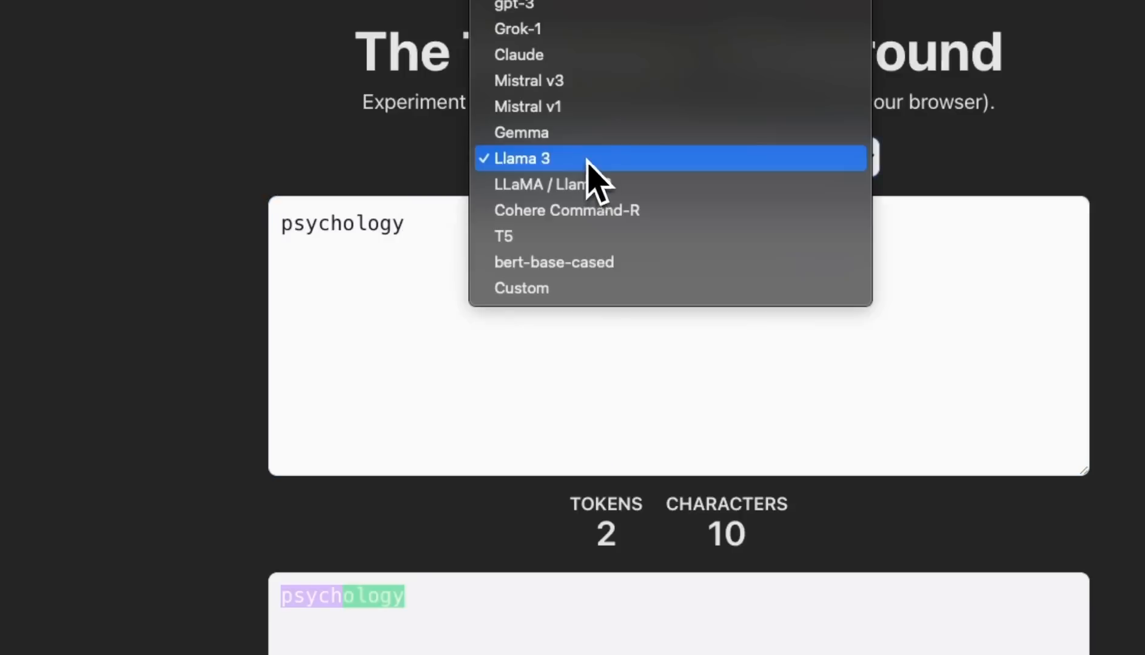
{"action": "scroll", "scroll_direction": "down", "scroll_amount": 3}
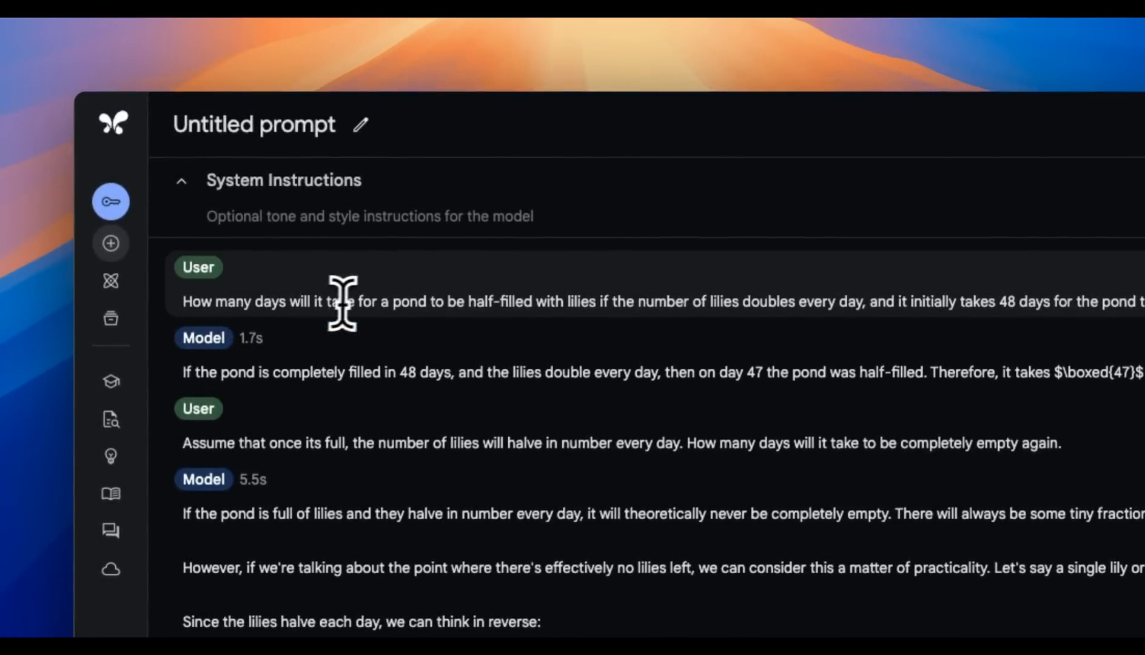
{"action": "mouse_move", "coordinate": [613, 305]}
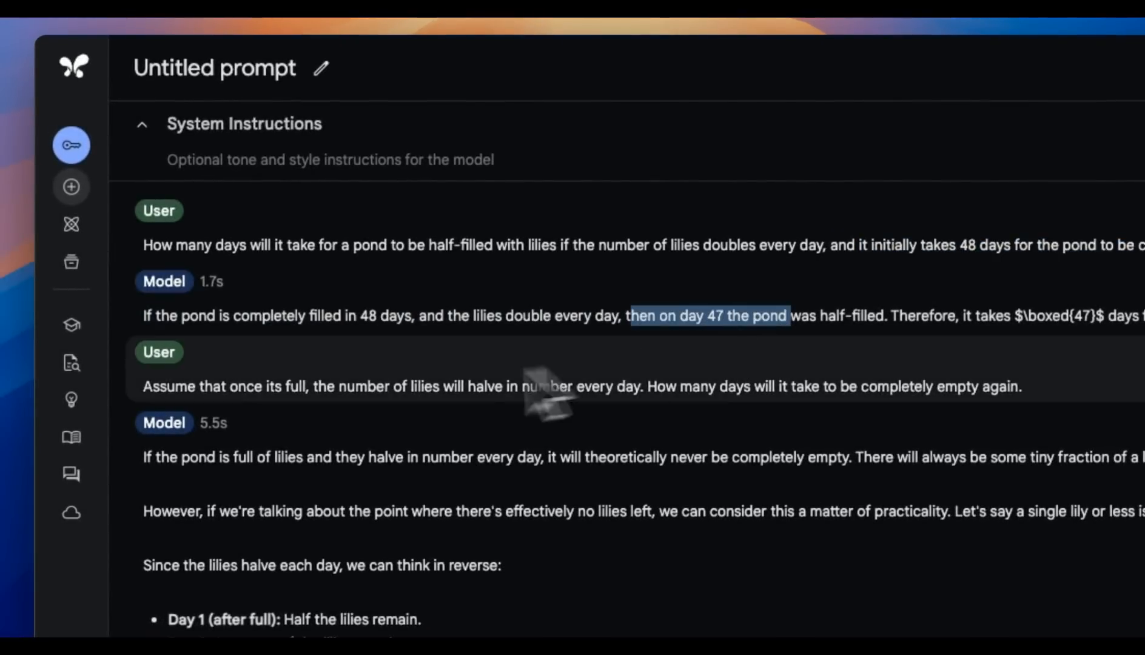
- Read through the model's below-one-lily follow-up answer concluding 48 days
{"action": "scroll", "scroll_direction": "down", "scroll_amount": 3}
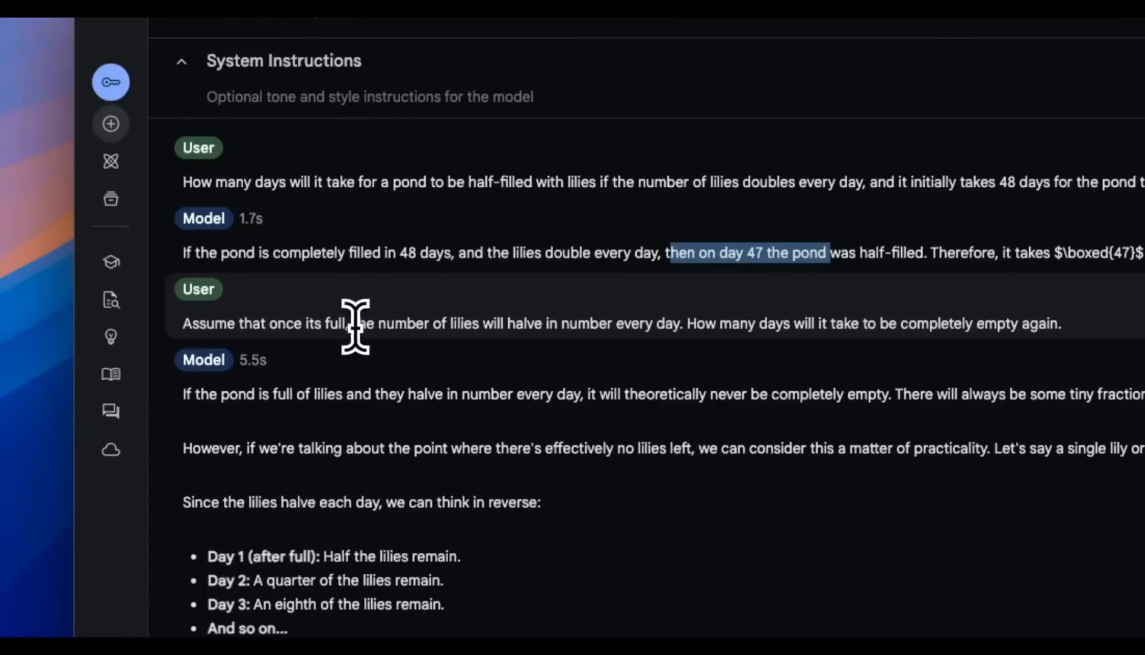
{"action": "mouse_move", "coordinate": [471, 328]}
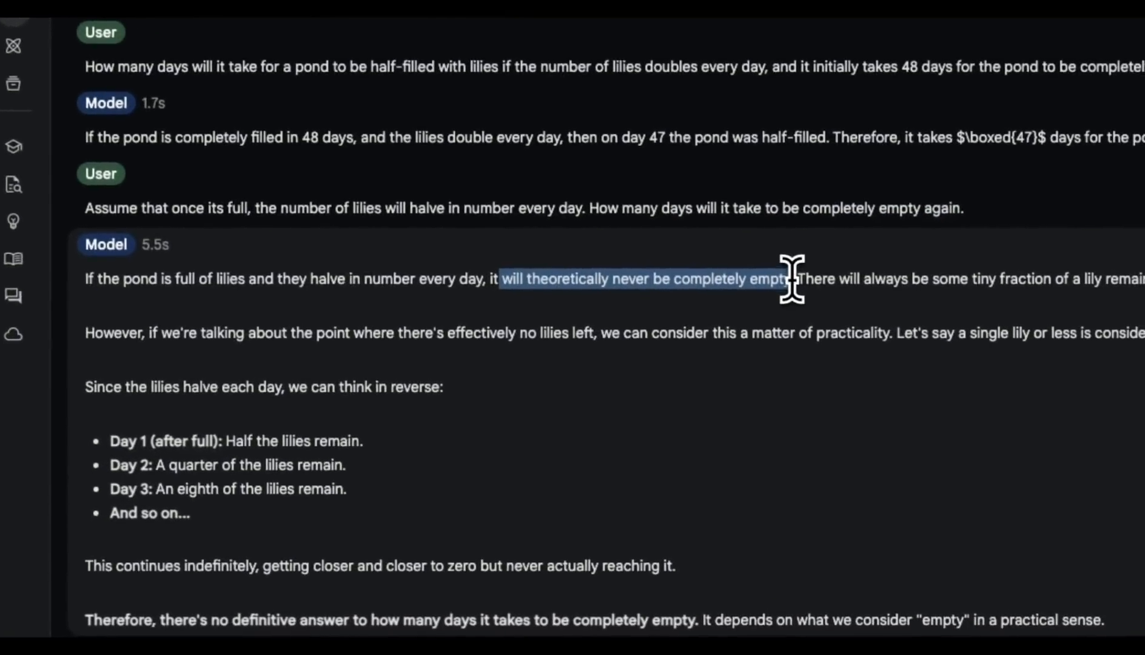
{"action": "scroll", "scroll_direction": "down", "scroll_amount": 3}
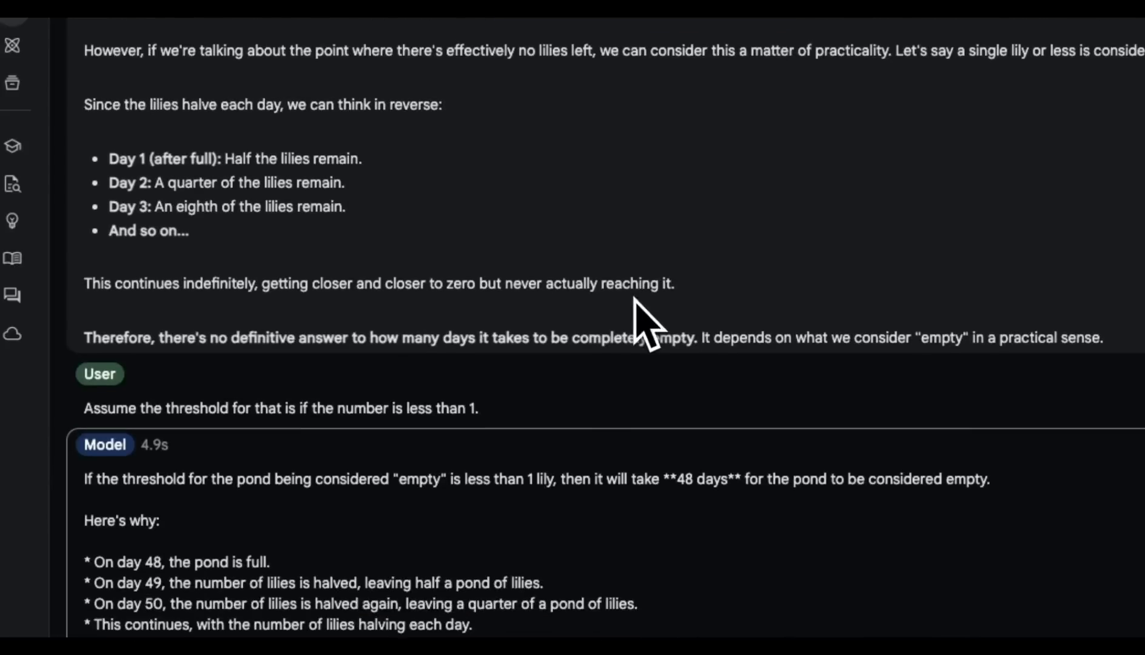
{"action": "scroll", "scroll_direction": "down", "scroll_amount": 3}
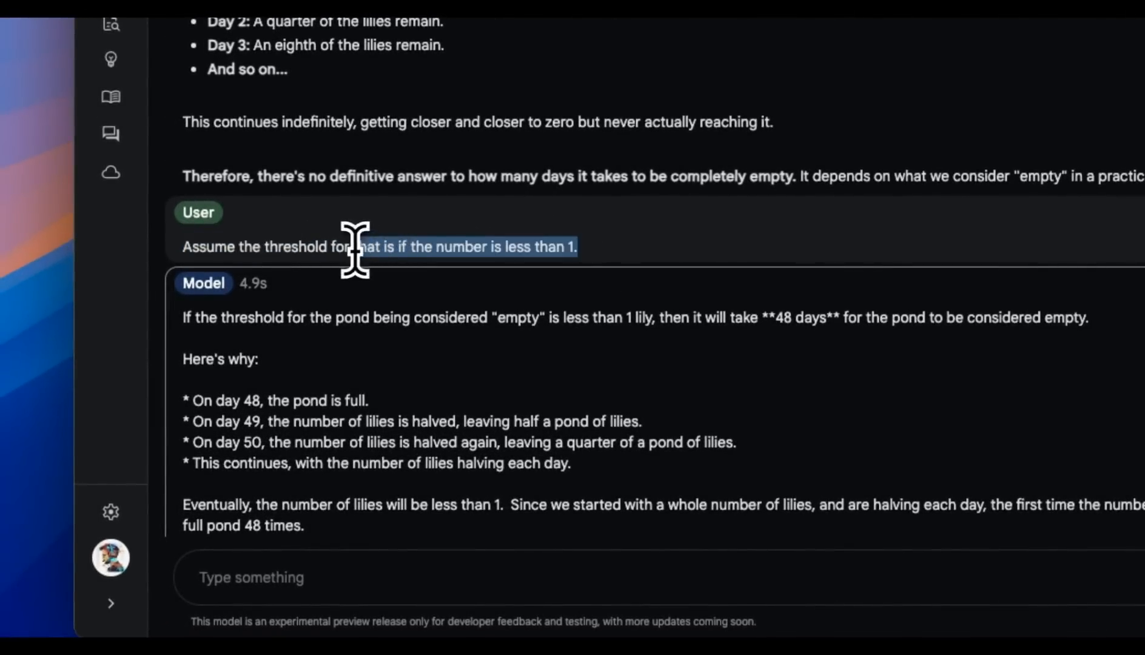
{"action": "scroll", "scroll_direction": "down", "scroll_amount": 3}
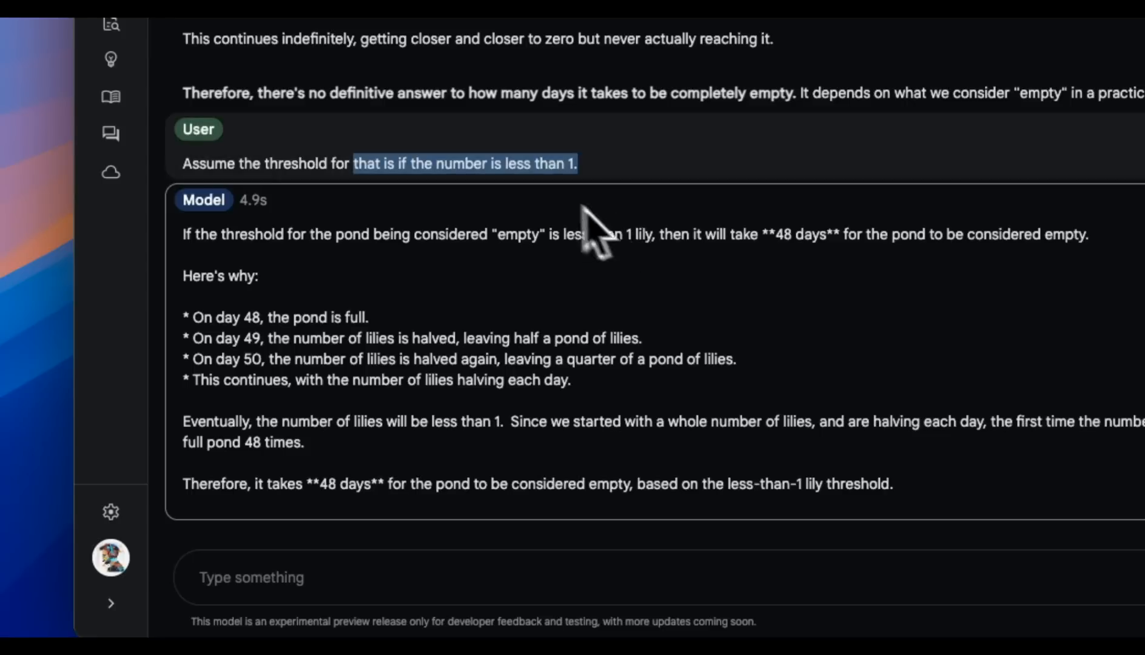
{"action": "mouse_move", "coordinate": [314, 489]}
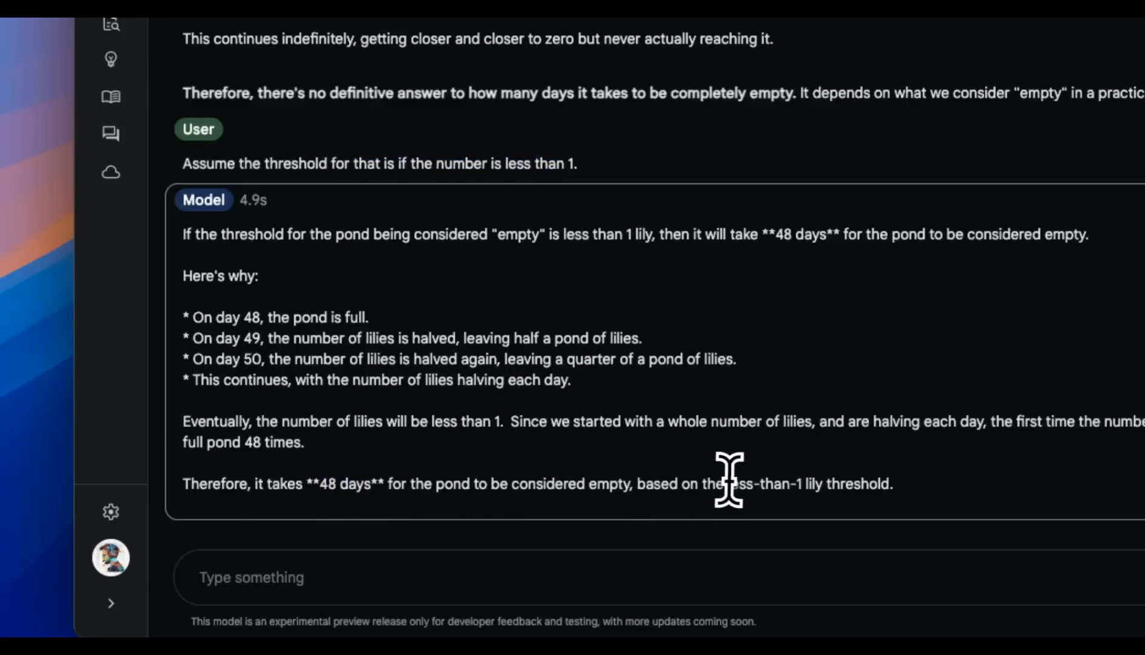
{"action": "mouse_move", "coordinate": [271, 343]}
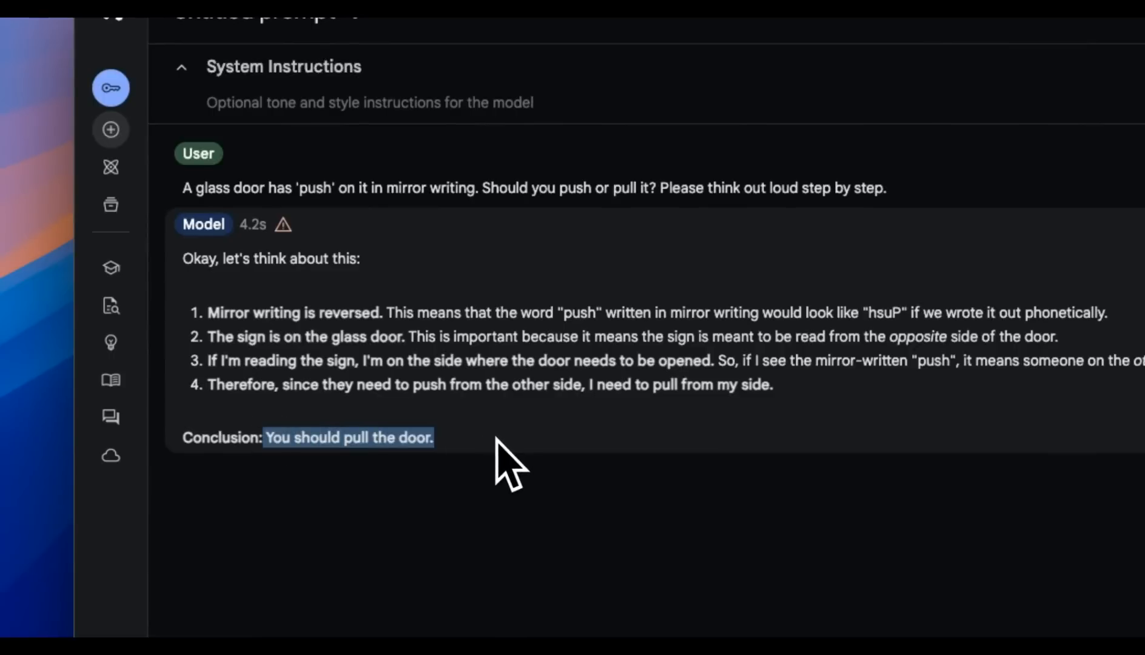
{"action": "mouse_move", "coordinate": [334, 252]}
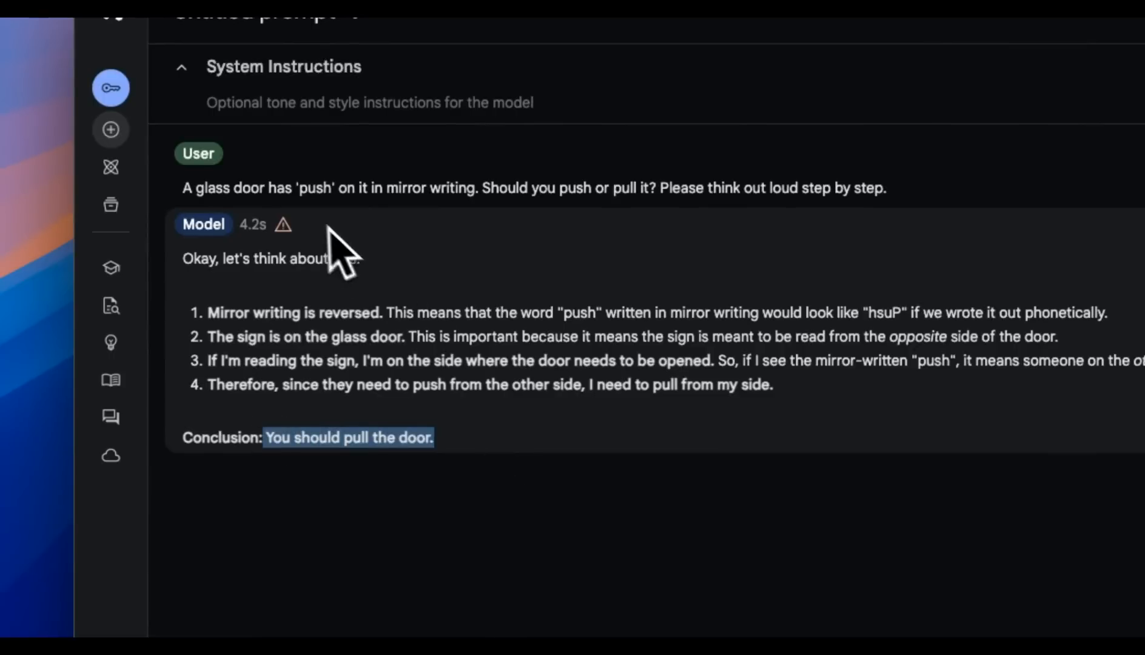
- Show the glass-door answer's unsafe-content rating with Dangerous Content Low
{"action": "left_click", "coordinate": [284, 224]}
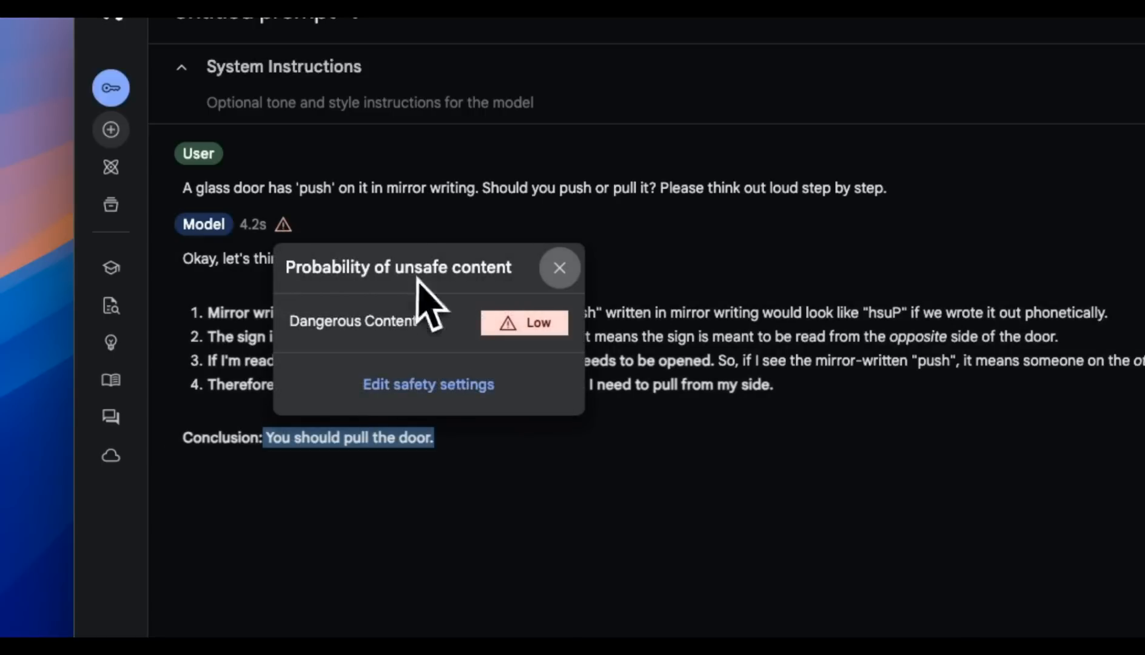
{"action": "mouse_move", "coordinate": [489, 274]}
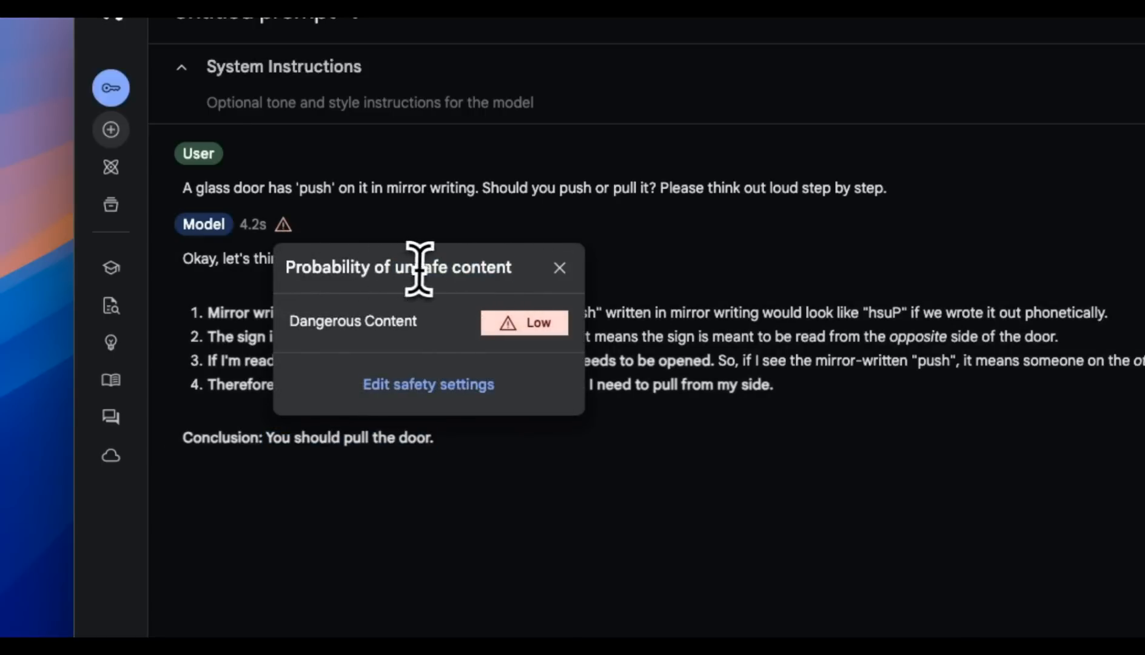
{"action": "mouse_move", "coordinate": [310, 321]}
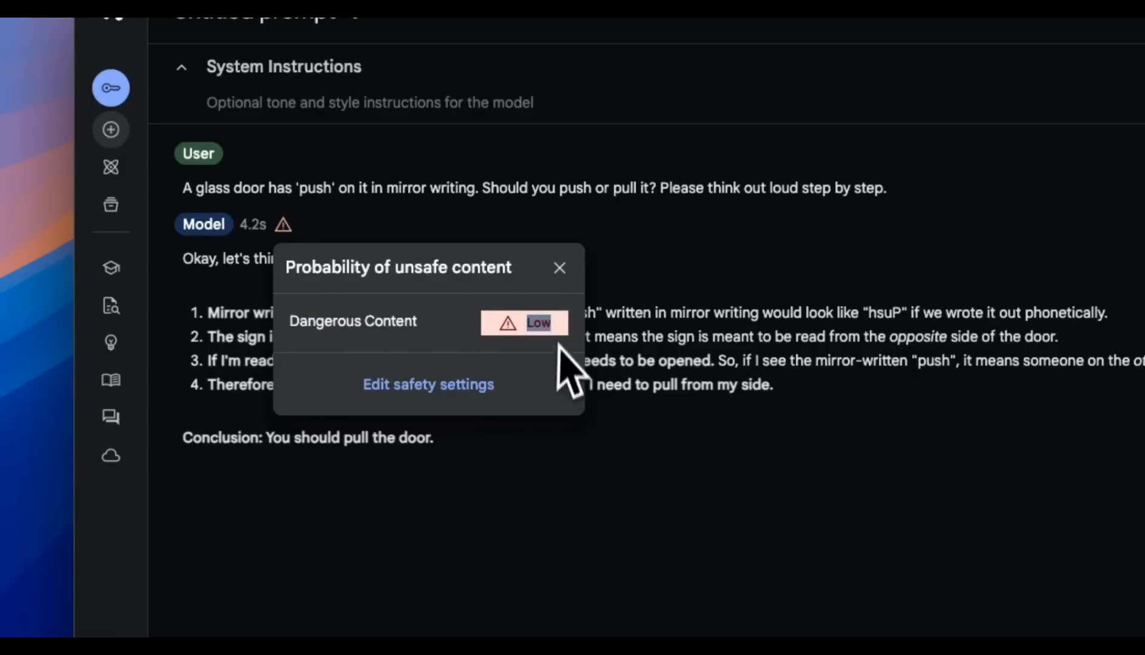
- Check safety settings unchanged, then reveal advanced options leaving code execution off
{"action": "left_click", "coordinate": [428, 384]}
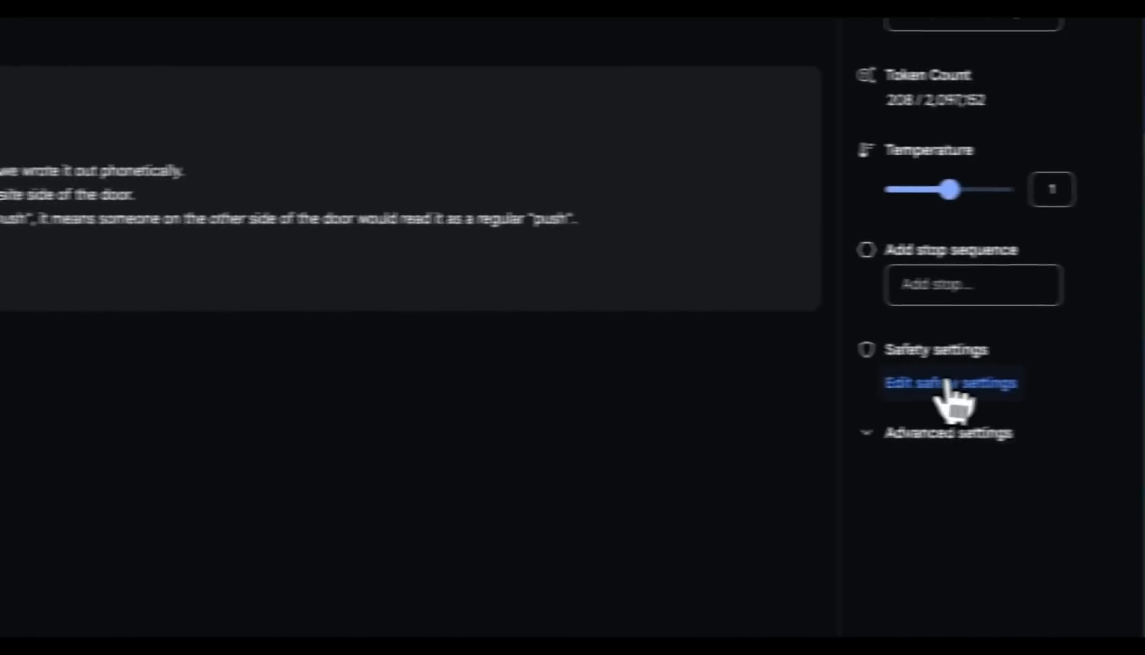
{"action": "left_click", "coordinate": [949, 383]}
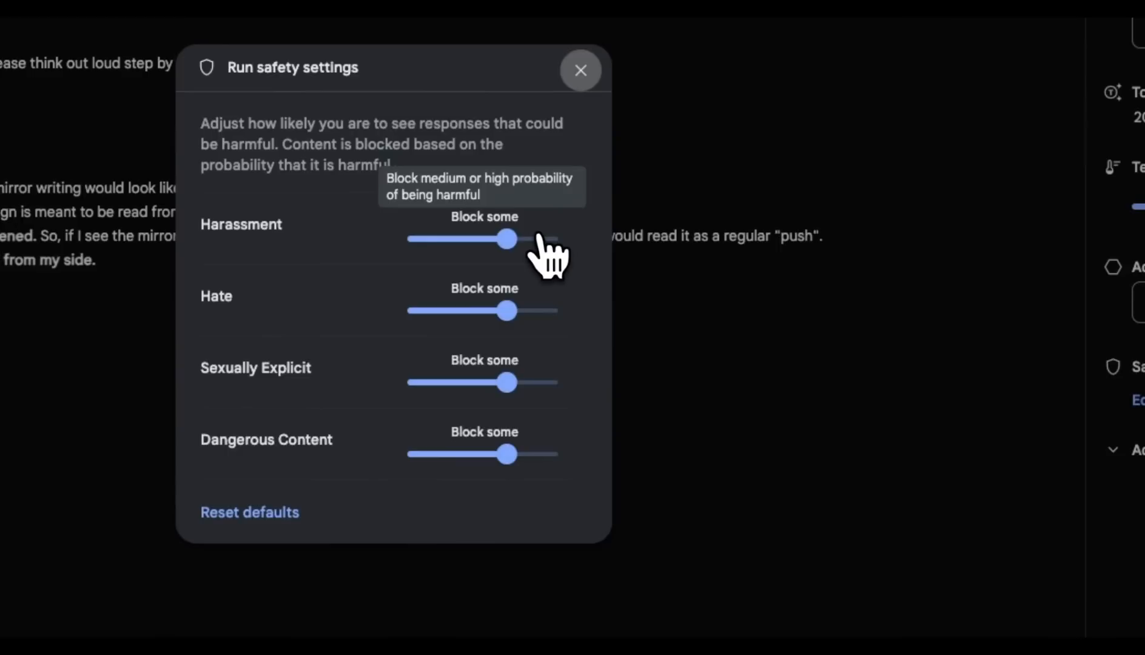
{"action": "left_click", "coordinate": [581, 71]}
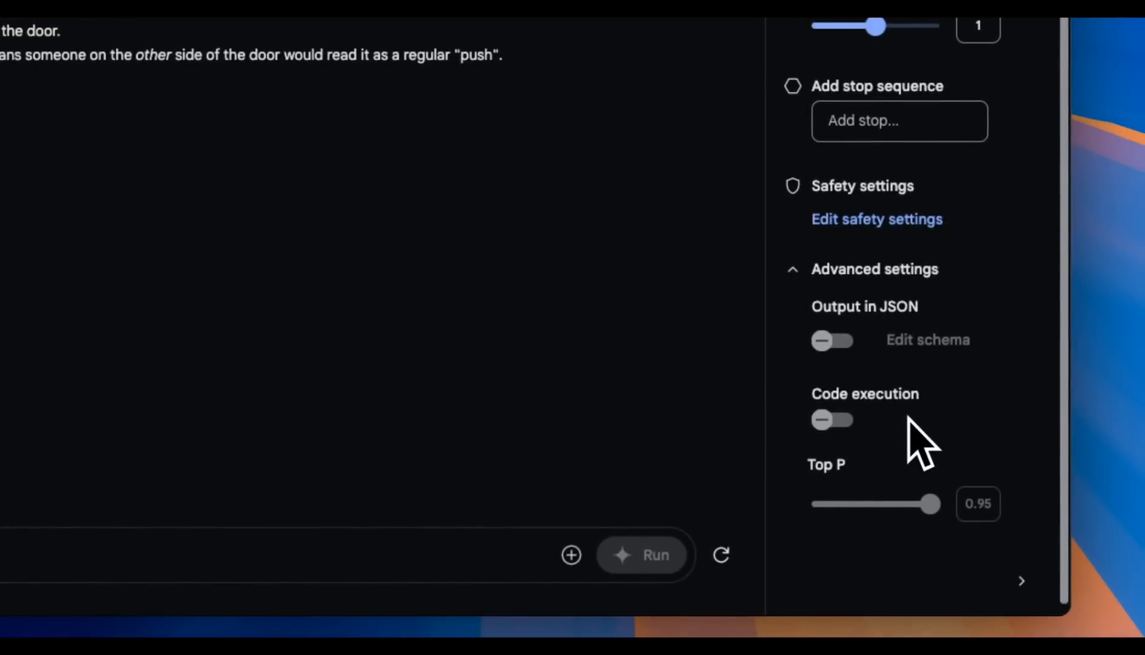
{"action": "mouse_move", "coordinate": [840, 409]}
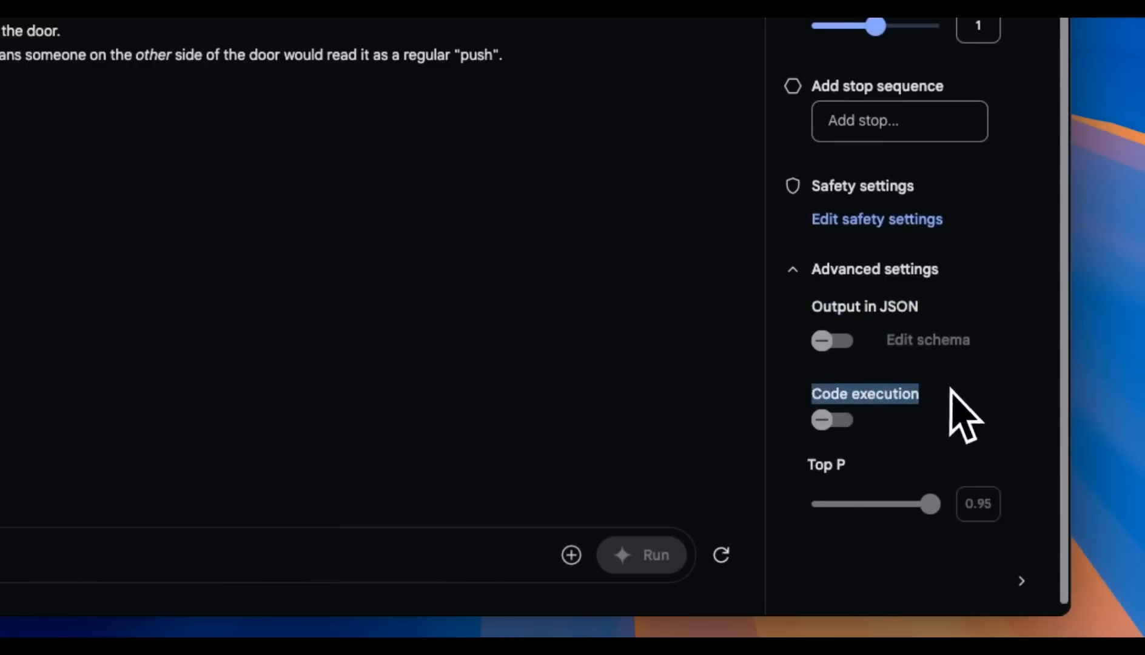
{"action": "left_click", "coordinate": [831, 419]}
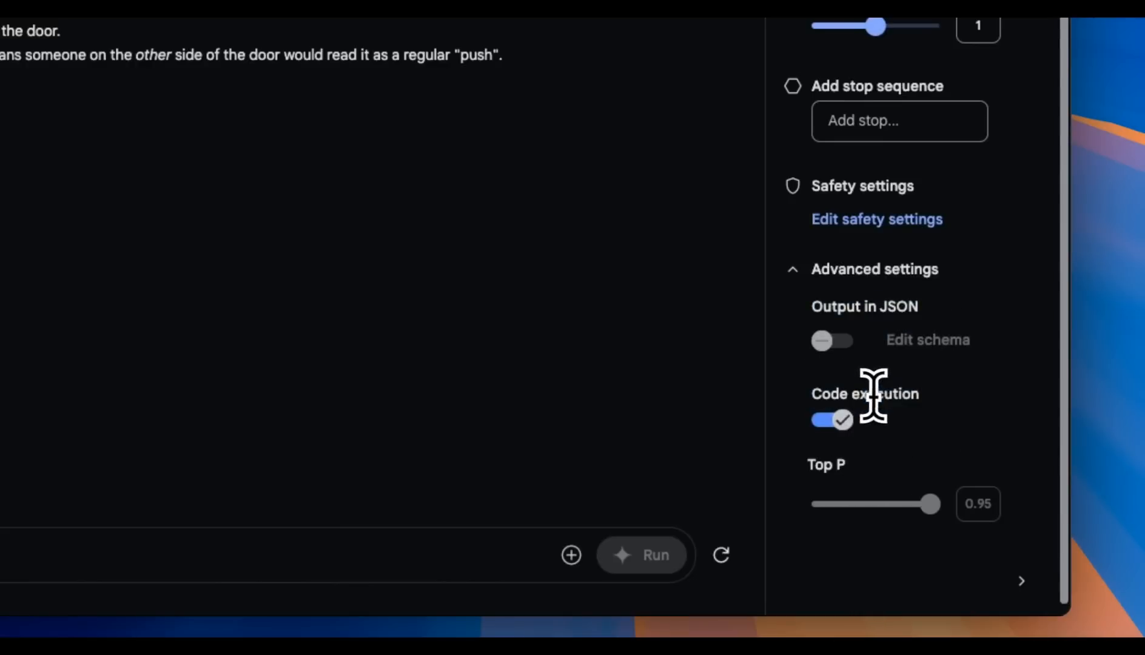
{"action": "double_click", "coordinate": [865, 394]}
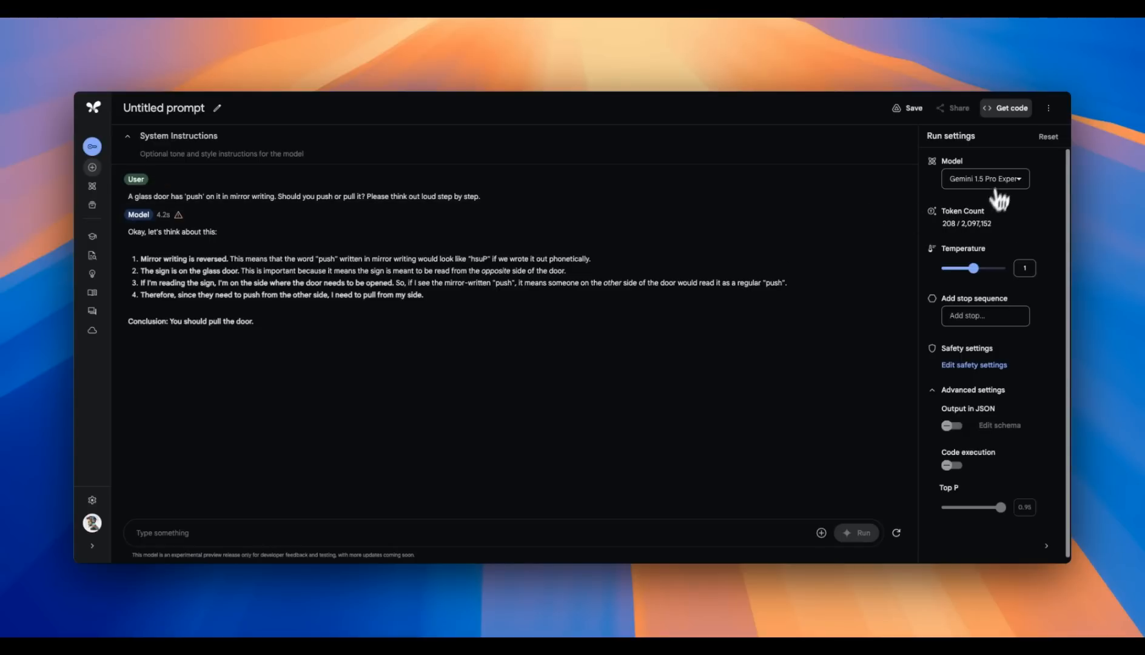
- Review the Gemini API Python snippet for the glass-door prompt
{"action": "left_click", "coordinate": [1009, 108]}
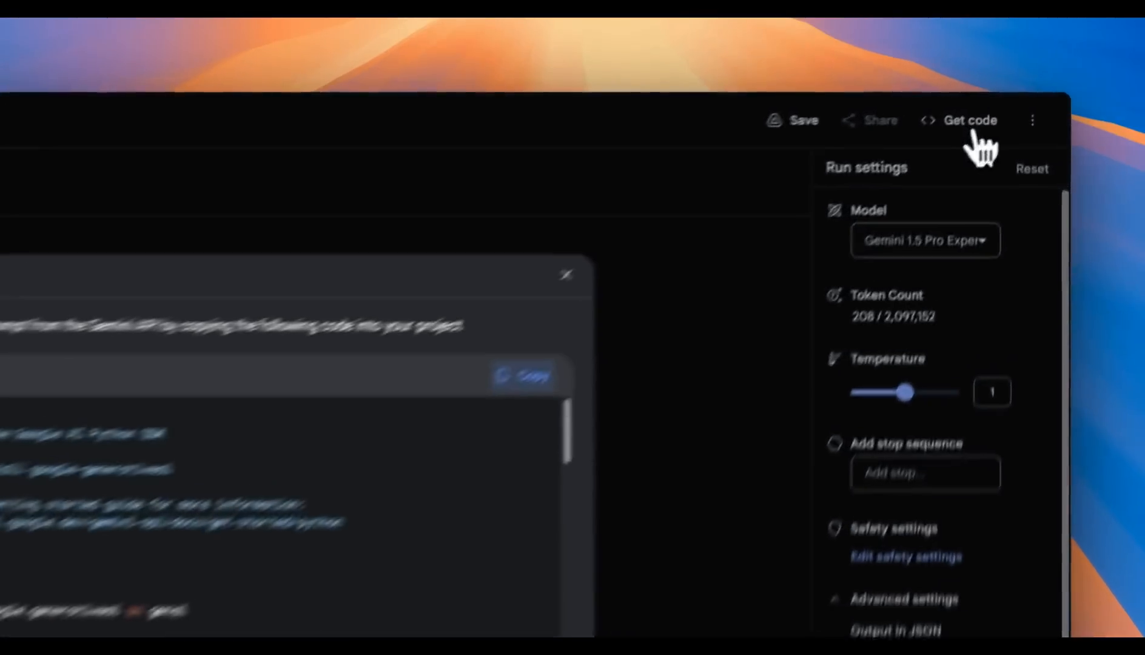
{"action": "left_click", "coordinate": [970, 119]}
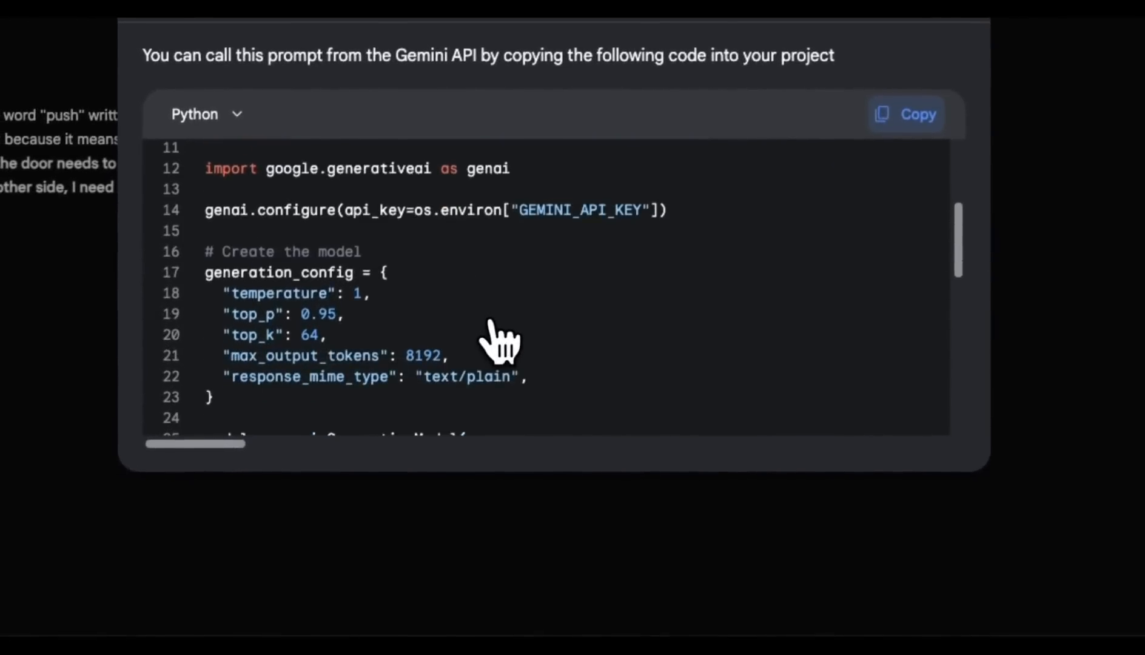
{"action": "scroll", "scroll_direction": "down", "scroll_amount": 3}
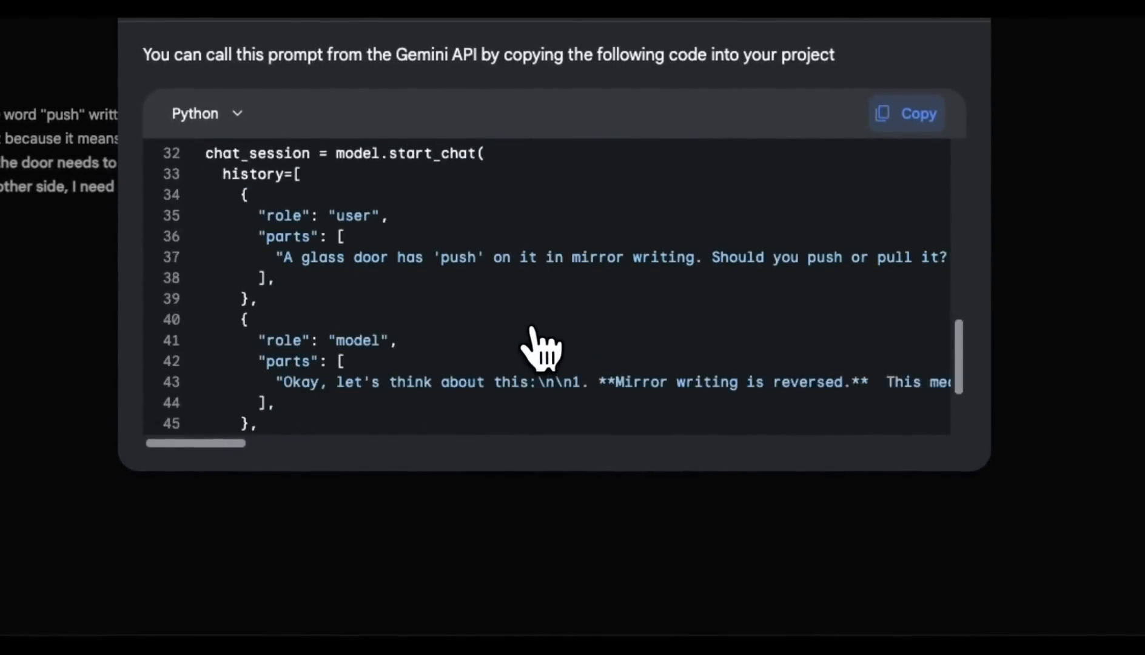
{"action": "scroll", "scroll_direction": "down", "scroll_amount": 3}
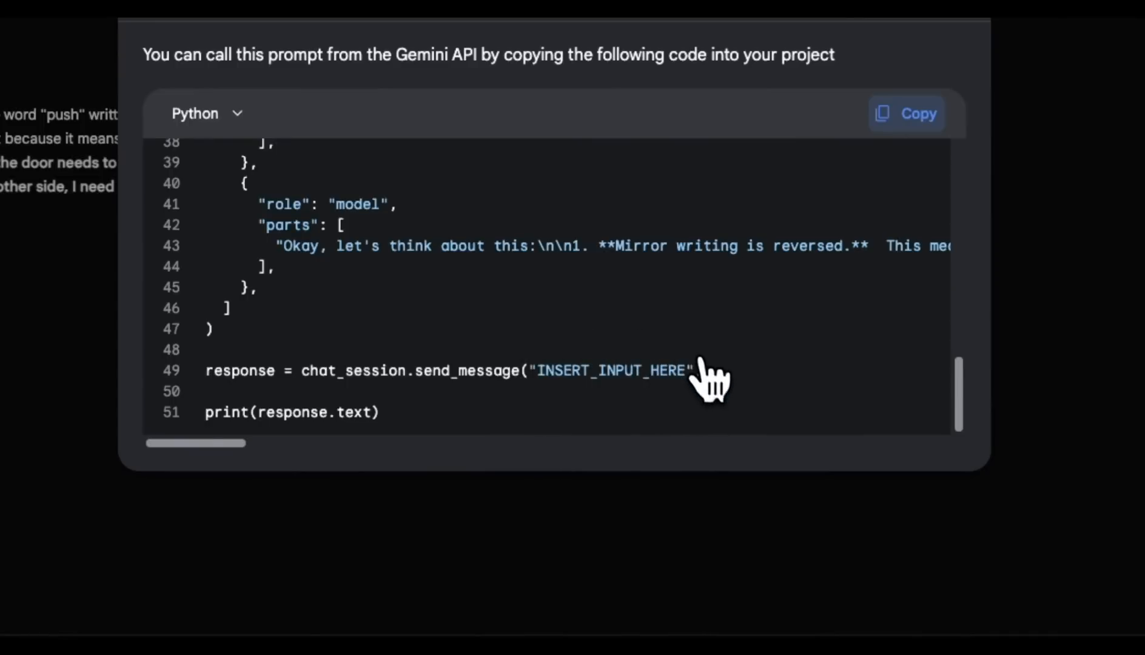
{"action": "scroll", "scroll_direction": "up", "scroll_amount": 3}
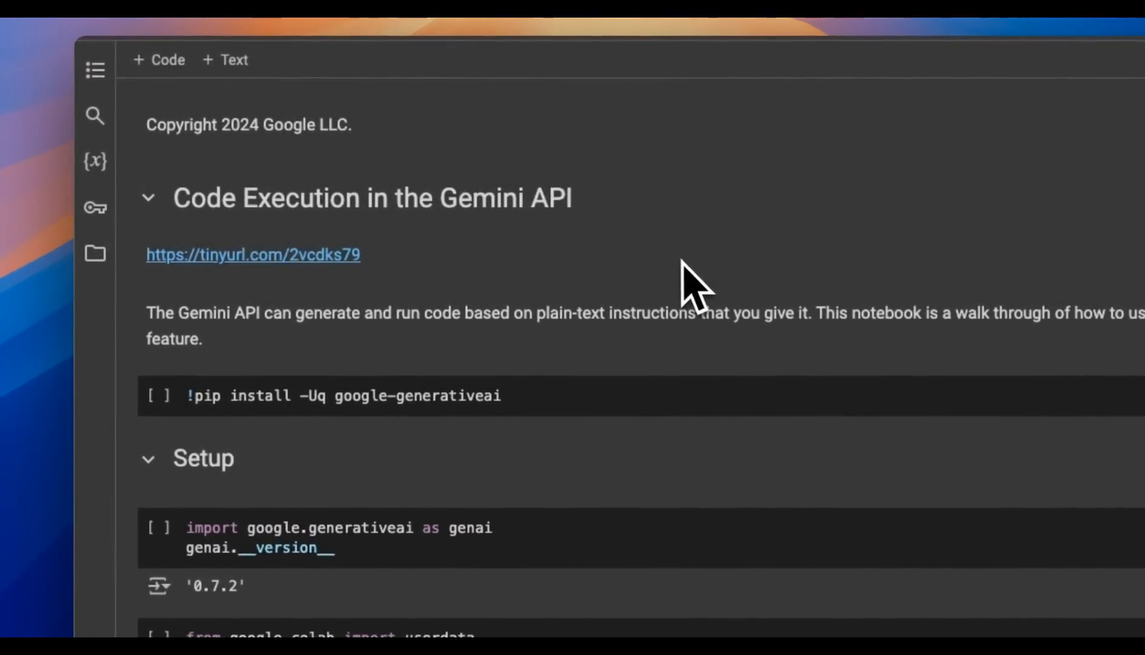
{"action": "mouse_move", "coordinate": [672, 307]}
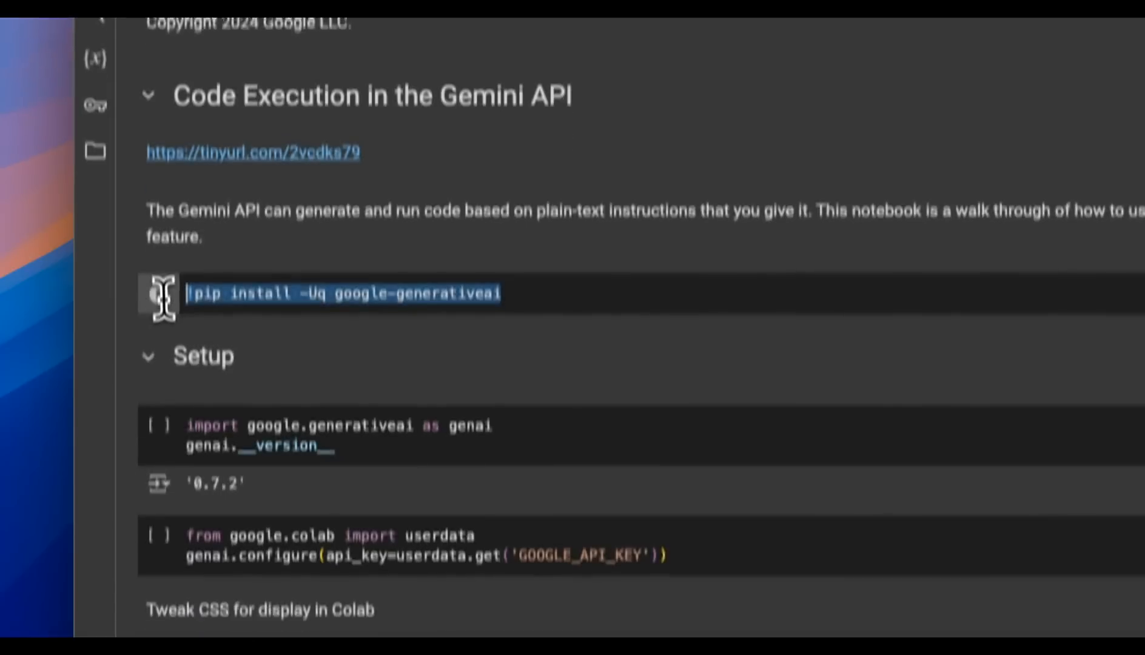
- Review the setup cell and highlight the package being installed
{"action": "scroll", "scroll_direction": "up", "scroll_amount": 3}
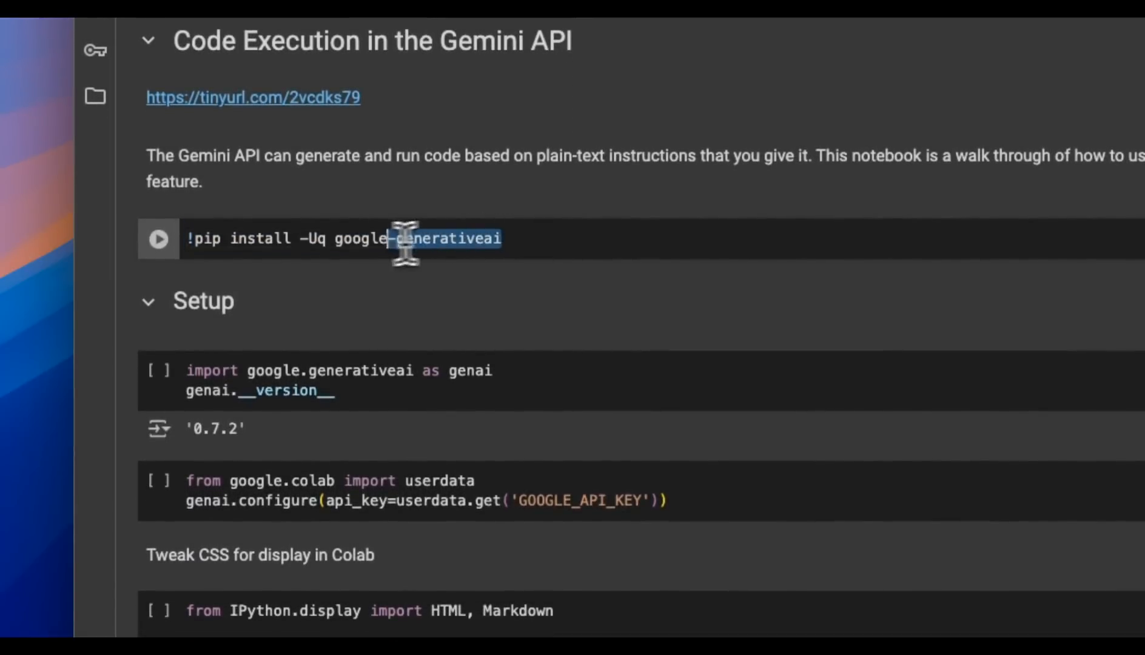
{"action": "double_click", "coordinate": [438, 238]}
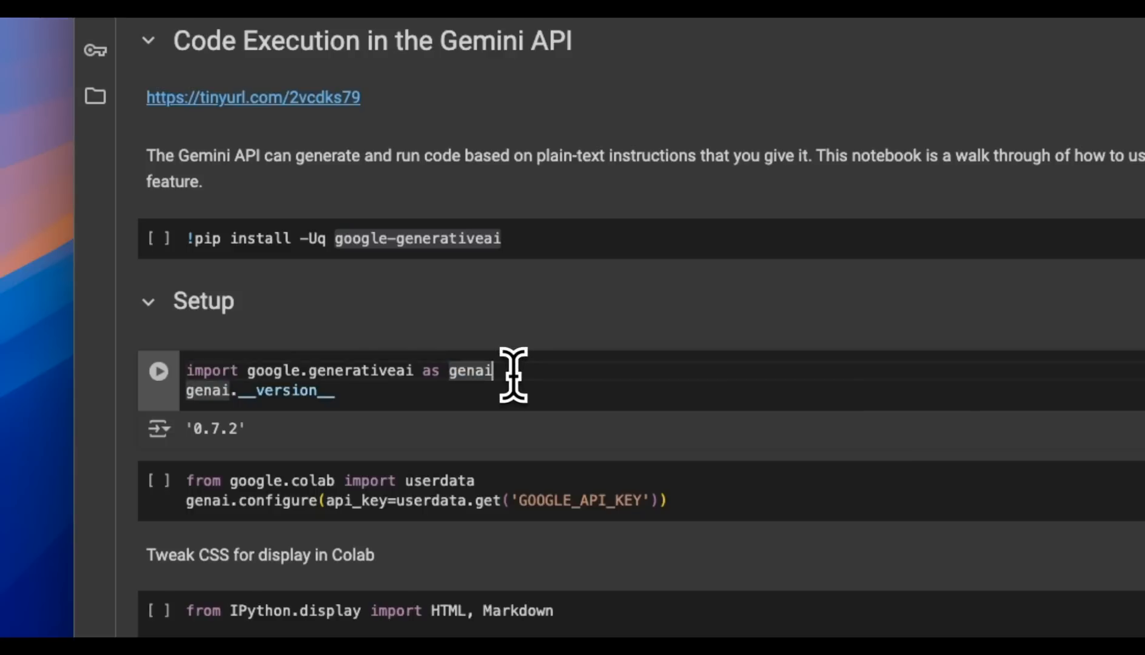
{"action": "mouse_move", "coordinate": [412, 369]}
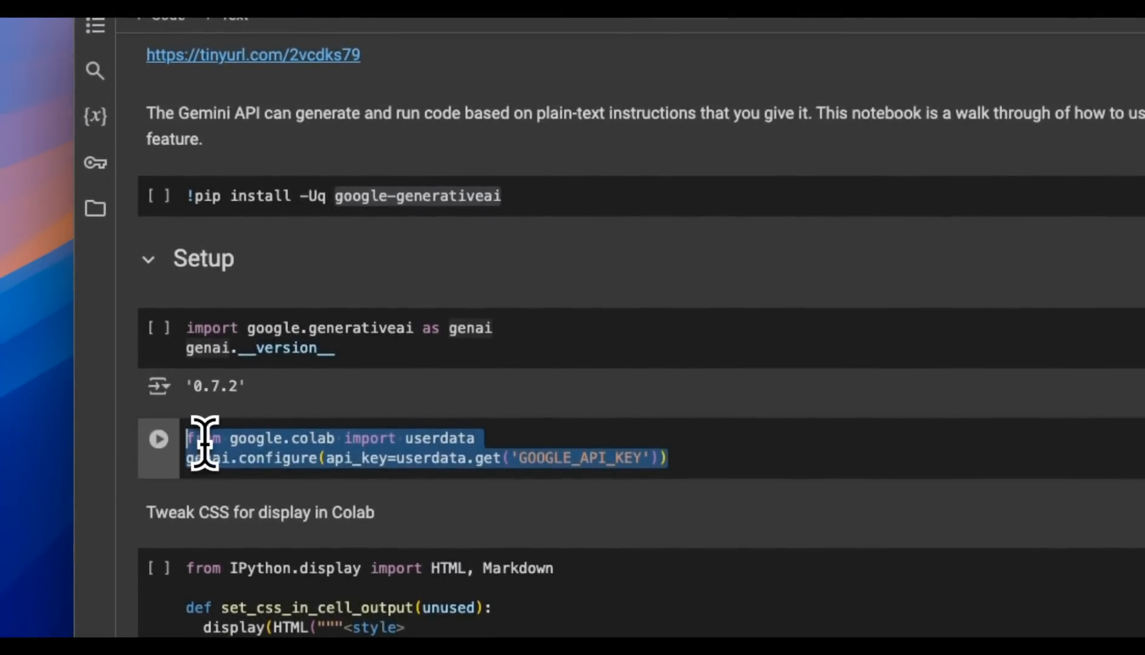
- Grant the notebook access to the GOOGLE_API_KEY secret from the Secrets sidebar
{"action": "left_click", "coordinate": [95, 162]}
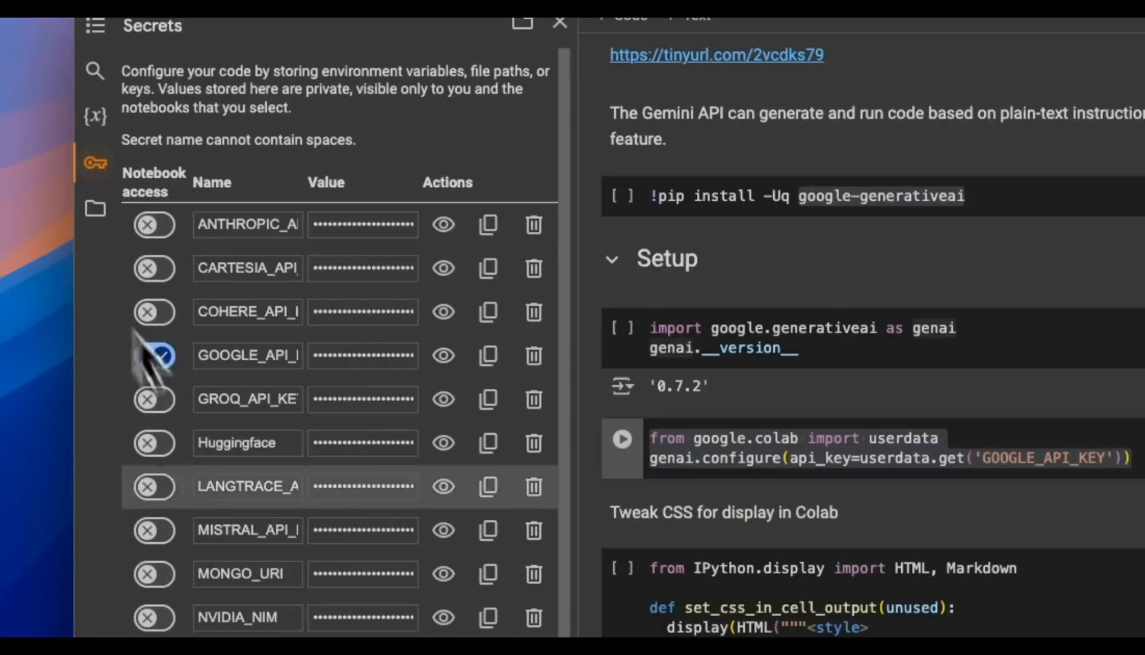
{"action": "left_click", "coordinate": [153, 356]}
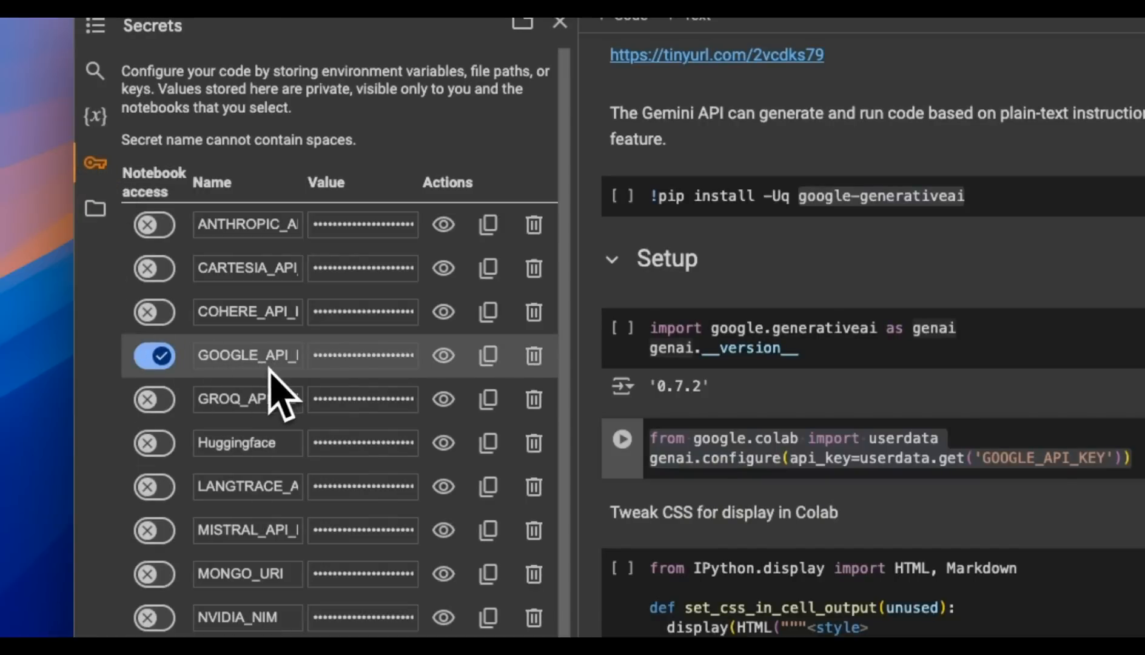
{"action": "left_click", "coordinate": [559, 21]}
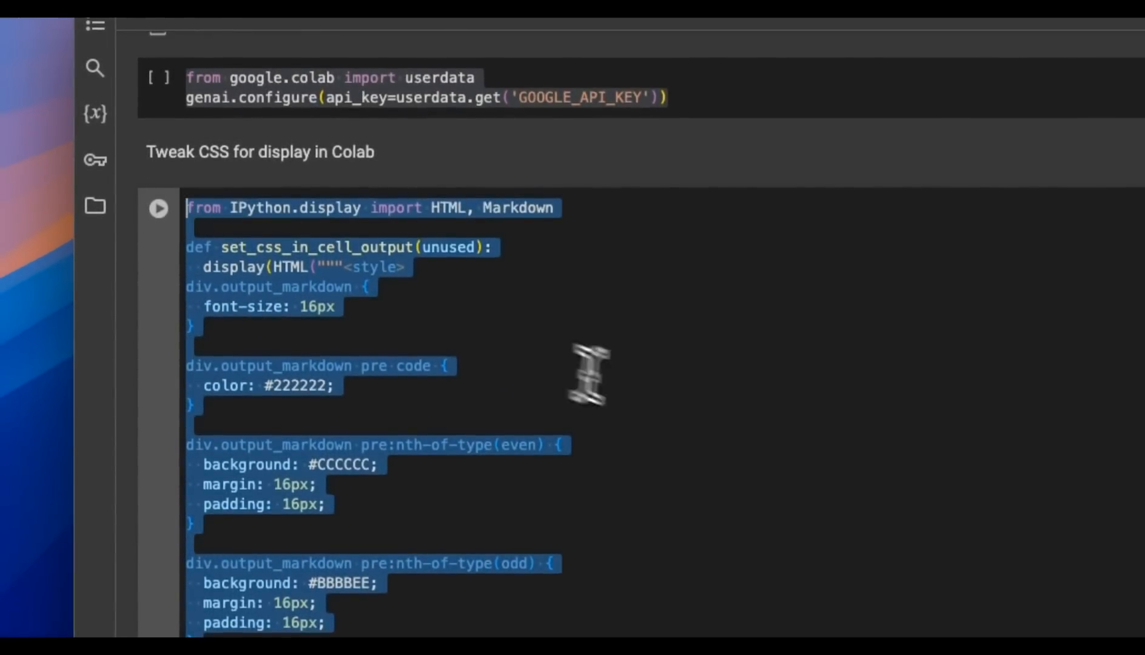
{"action": "mouse_move", "coordinate": [661, 407]}
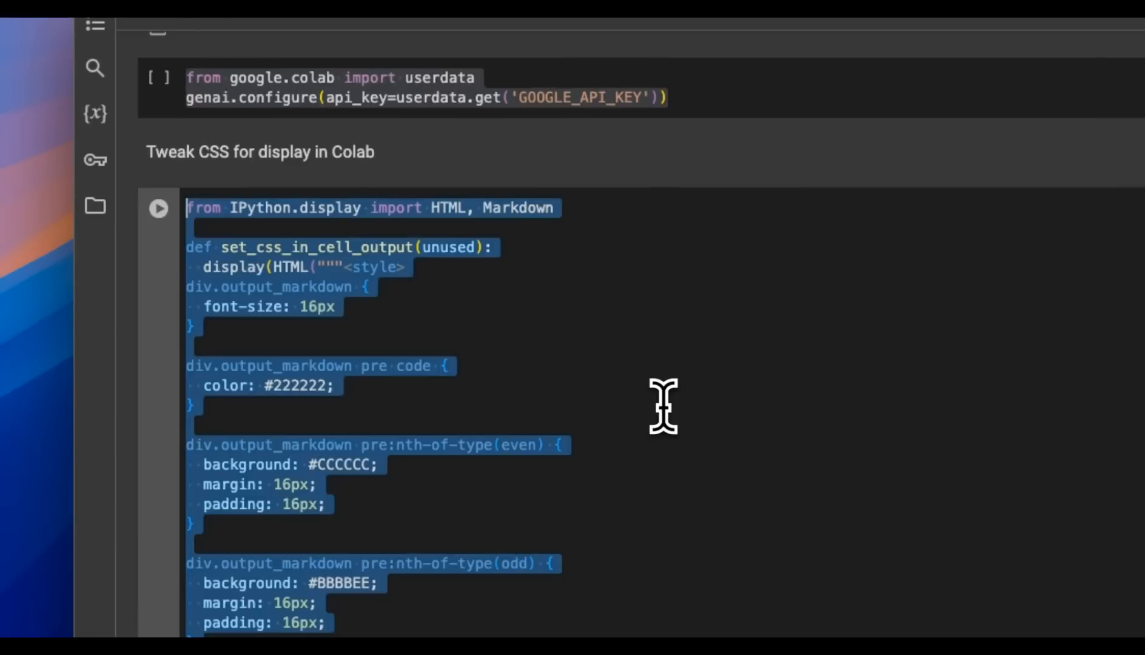
{"action": "scroll", "scroll_direction": "down", "scroll_amount": 3}
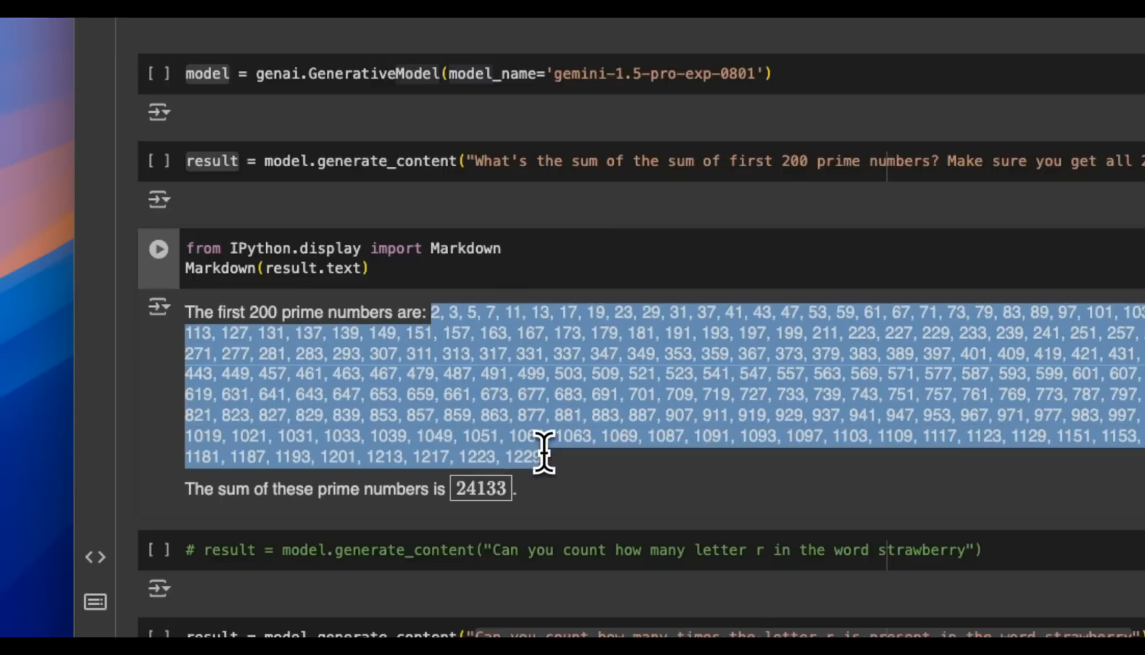
{"action": "mouse_move", "coordinate": [562, 482]}
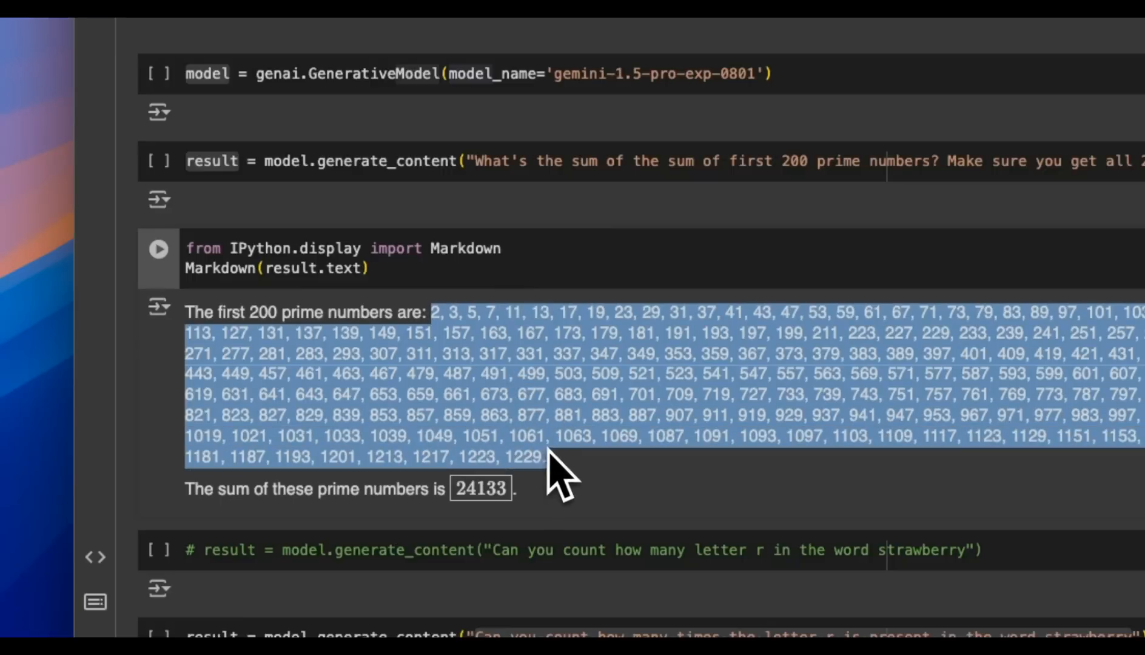
{"action": "mouse_move", "coordinate": [565, 449]}
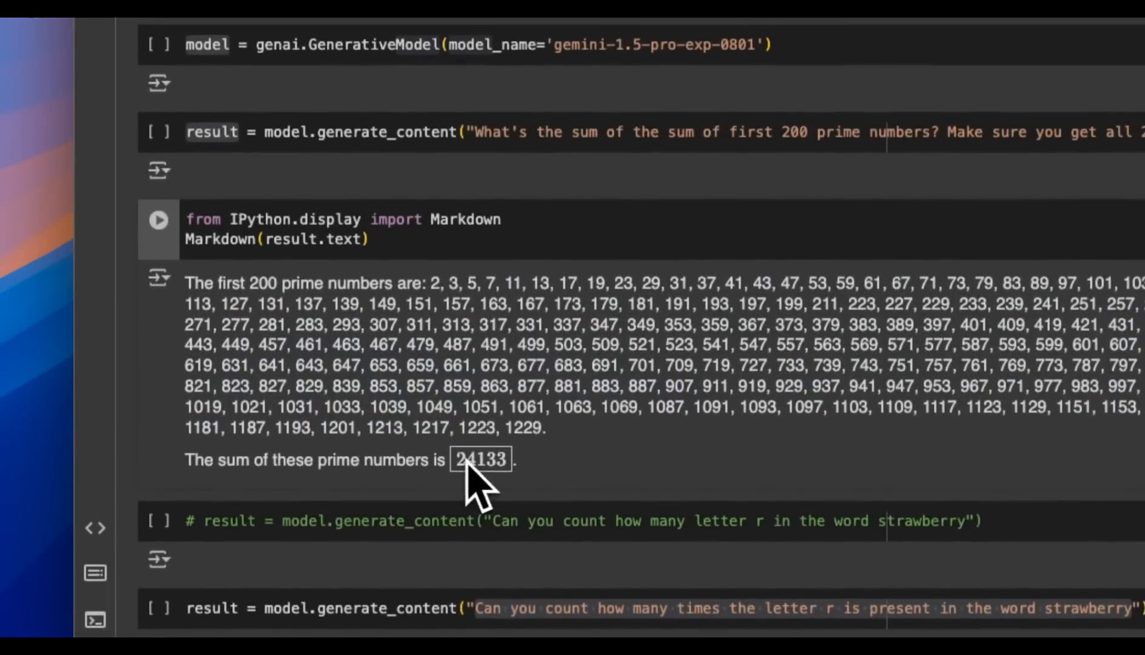
{"action": "mouse_move", "coordinate": [496, 483]}
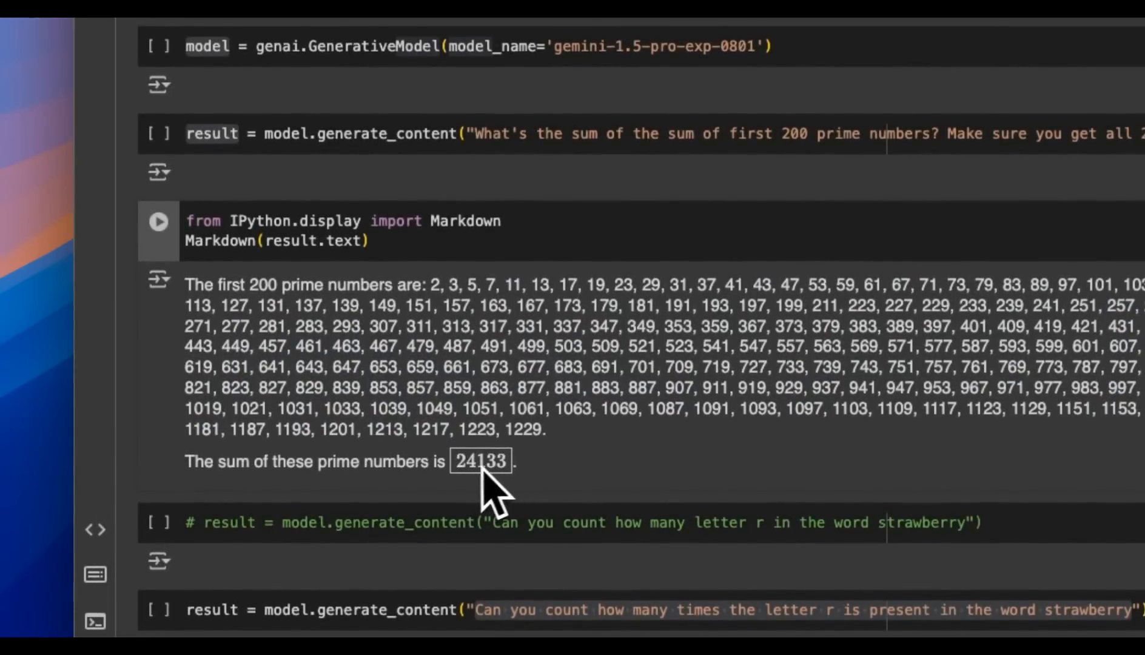
{"action": "mouse_move", "coordinate": [479, 504]}
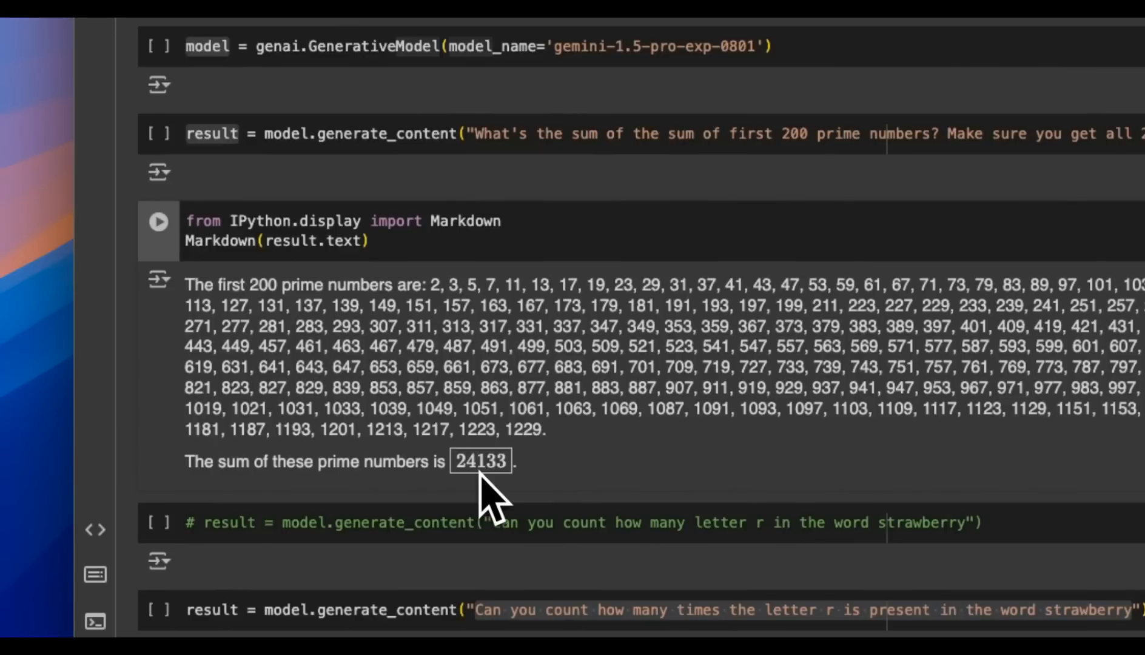
{"action": "mouse_move", "coordinate": [493, 496]}
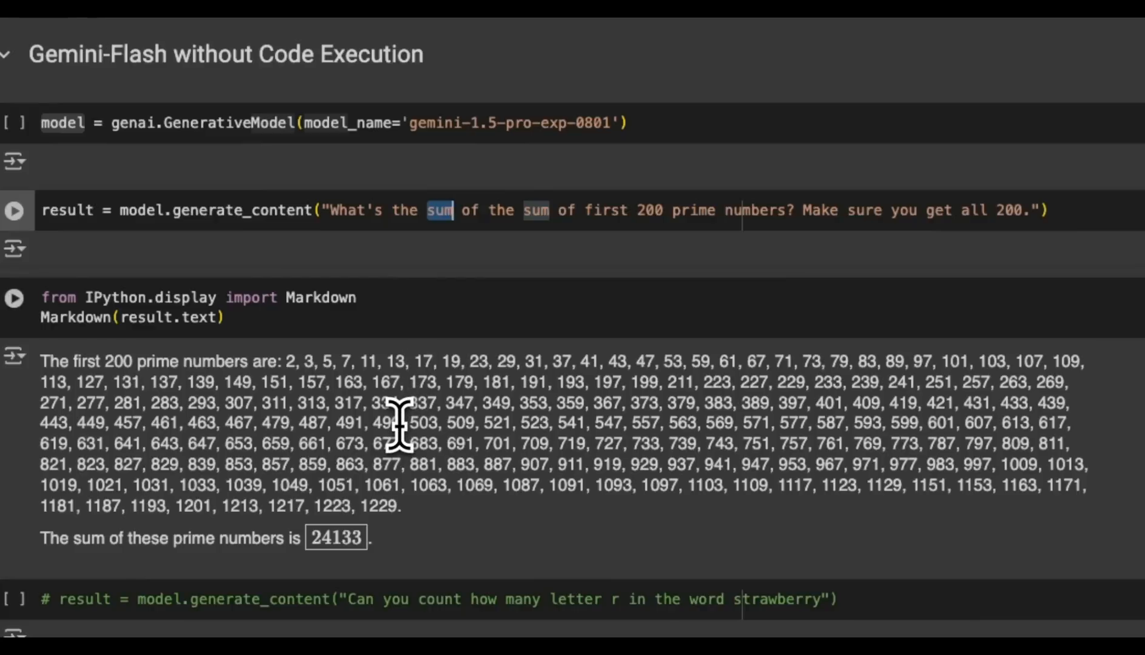
{"action": "scroll", "scroll_direction": "down", "scroll_amount": 3}
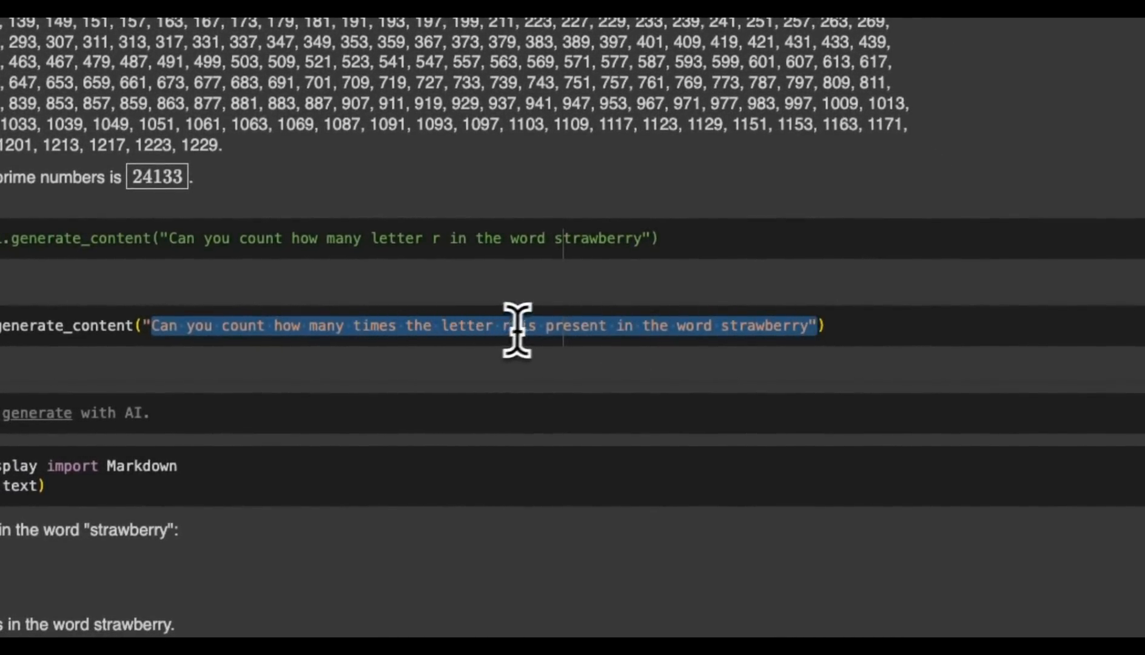
{"action": "double_click", "coordinate": [763, 326]}
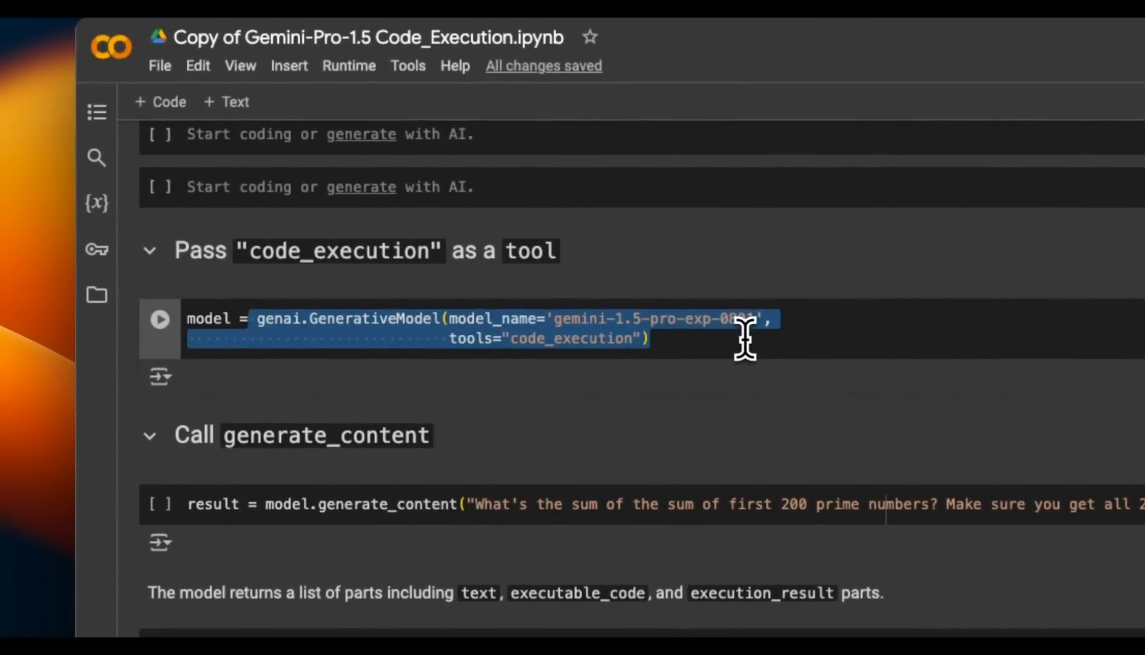
{"action": "mouse_move", "coordinate": [748, 344]}
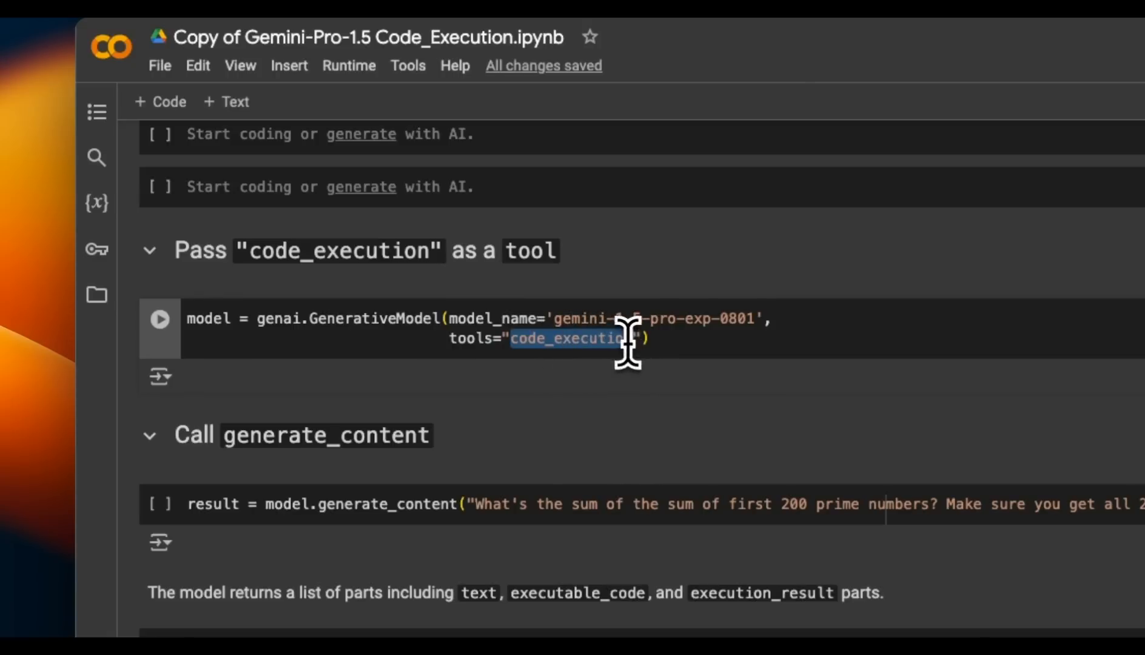
{"action": "mouse_move", "coordinate": [629, 329]}
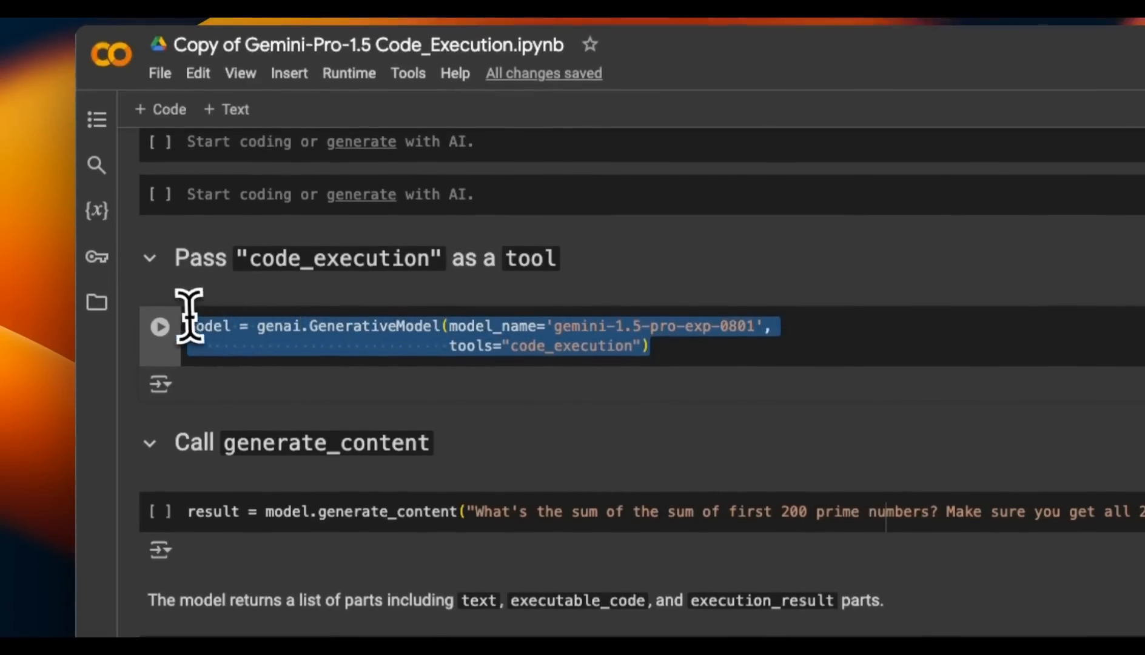
{"action": "scroll", "scroll_direction": "down", "scroll_amount": 3}
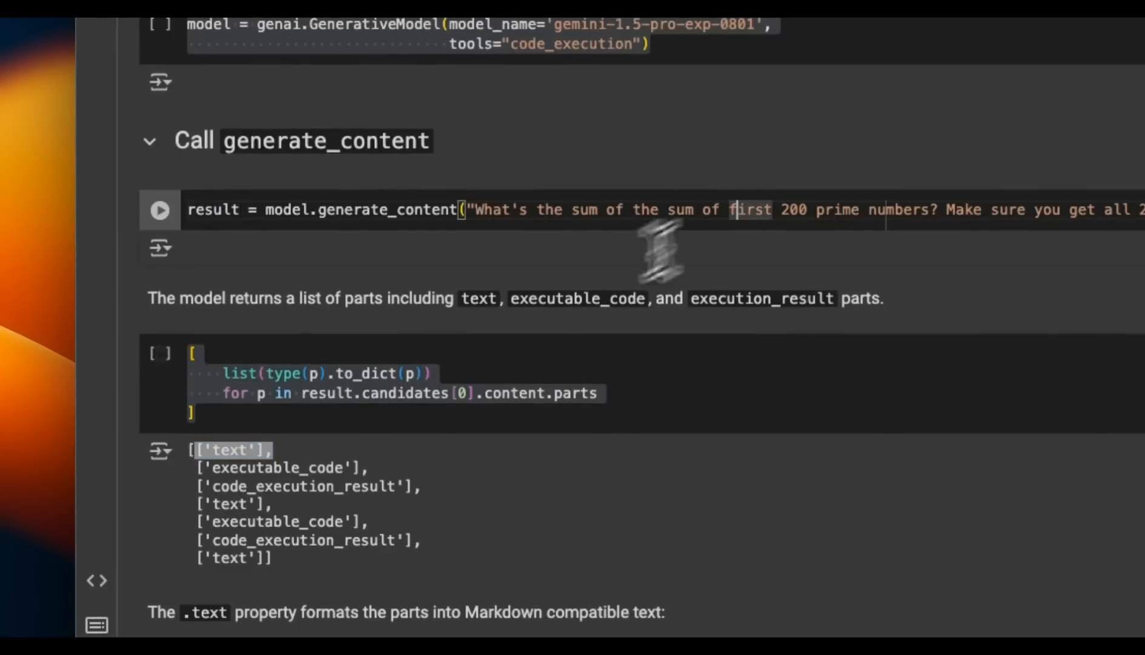
{"action": "scroll", "scroll_direction": "down", "scroll_amount": 3}
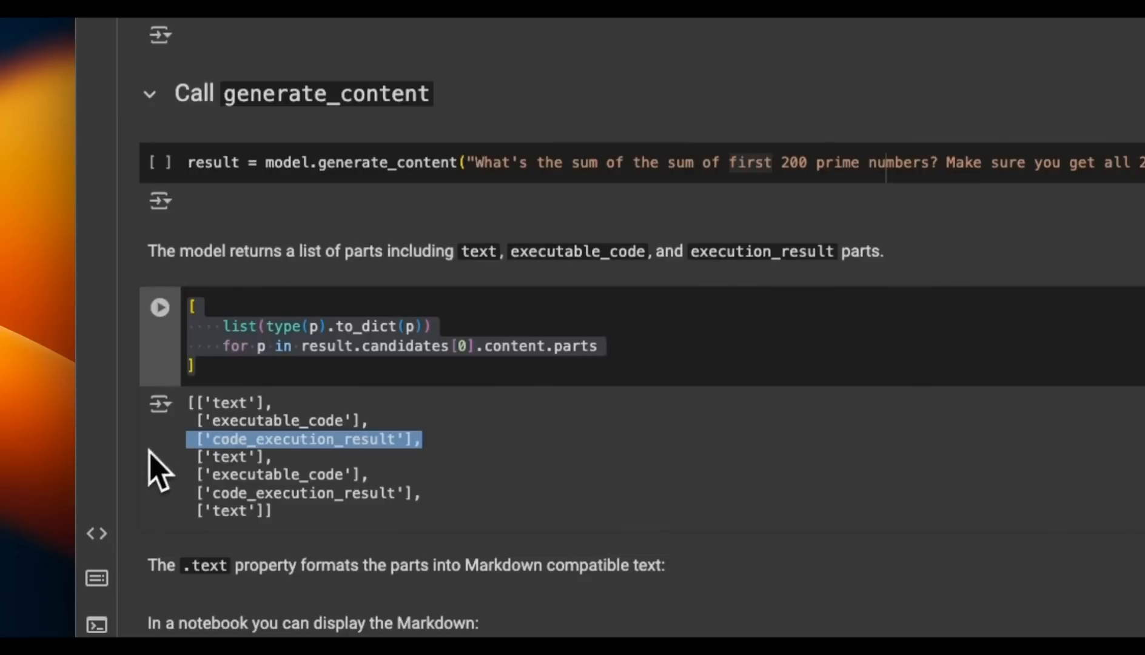
{"action": "left_click", "coordinate": [241, 456]}
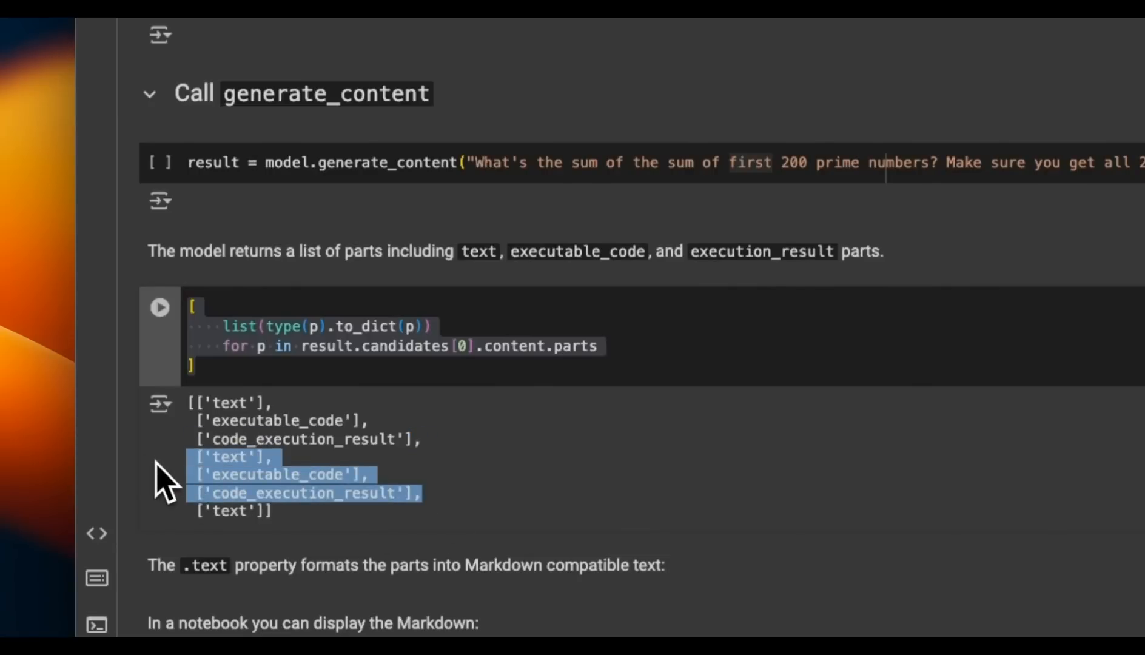
{"action": "mouse_move", "coordinate": [168, 497]}
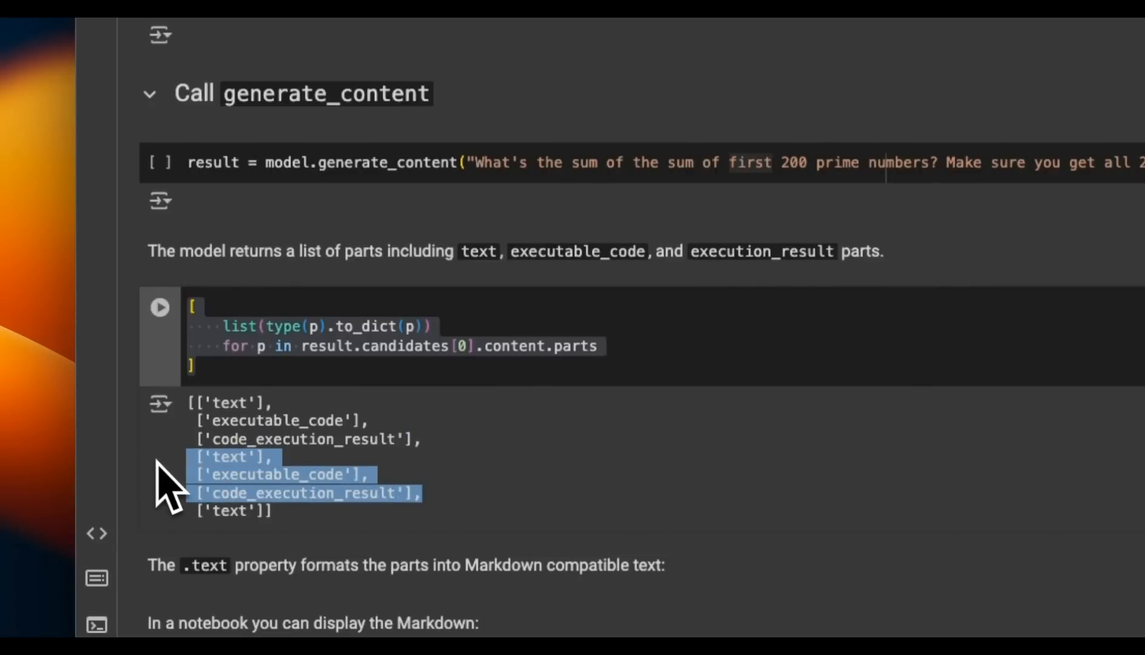
{"action": "scroll", "scroll_direction": "up", "scroll_amount": 3}
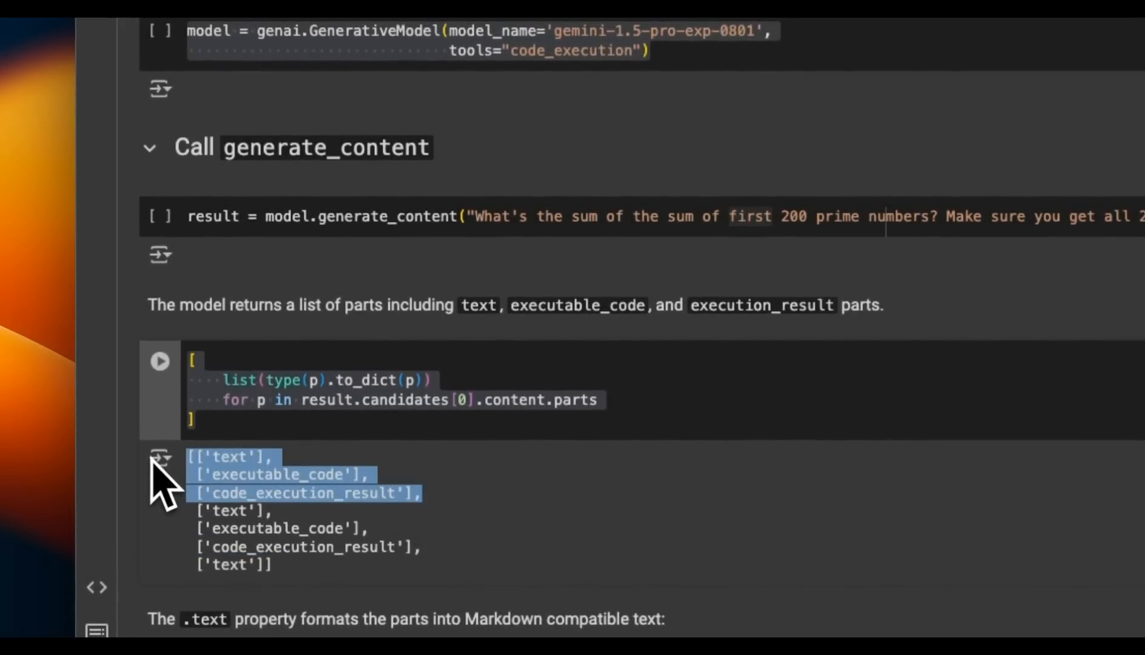
{"action": "scroll", "scroll_direction": "down", "scroll_amount": 3}
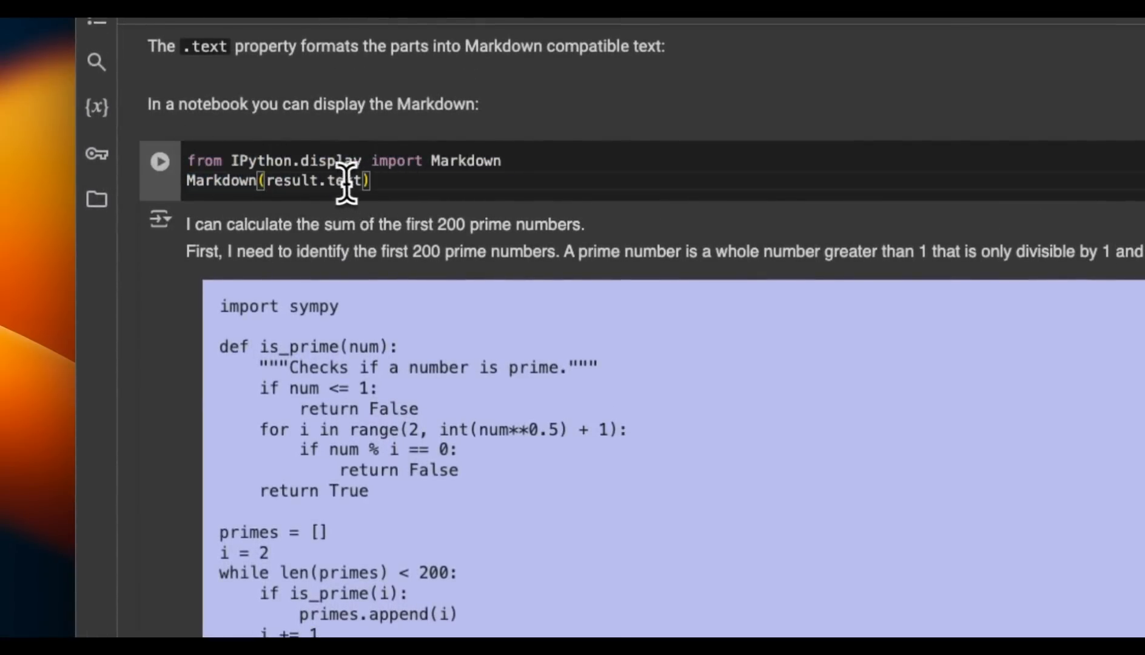
{"action": "double_click", "coordinate": [348, 182]}
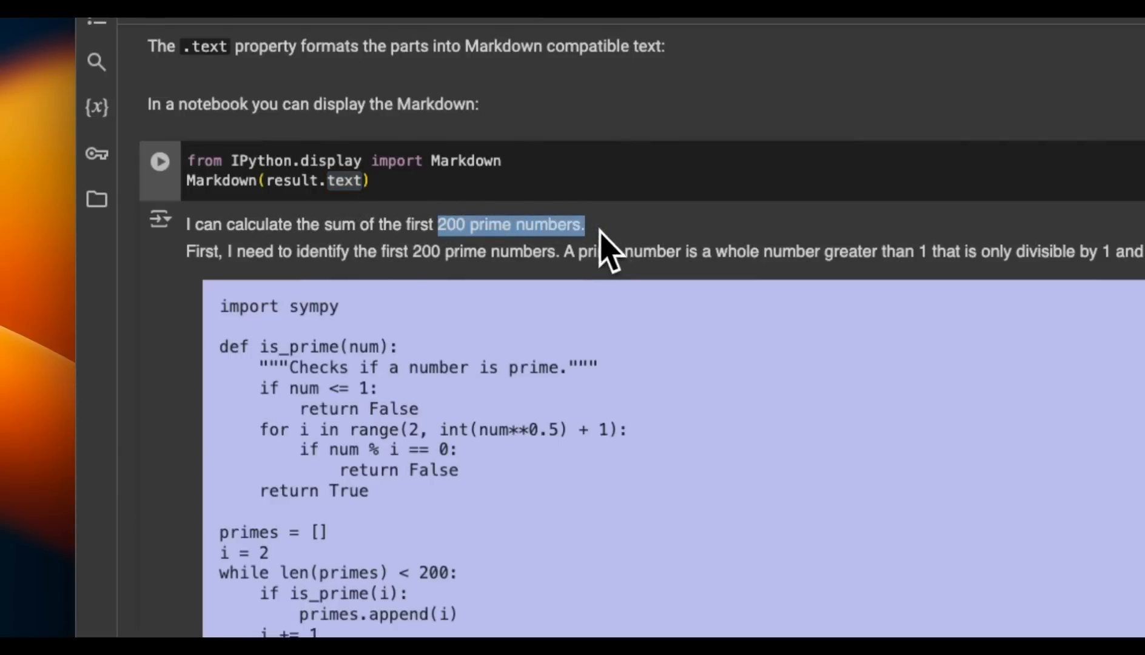
{"action": "mouse_move", "coordinate": [307, 255]}
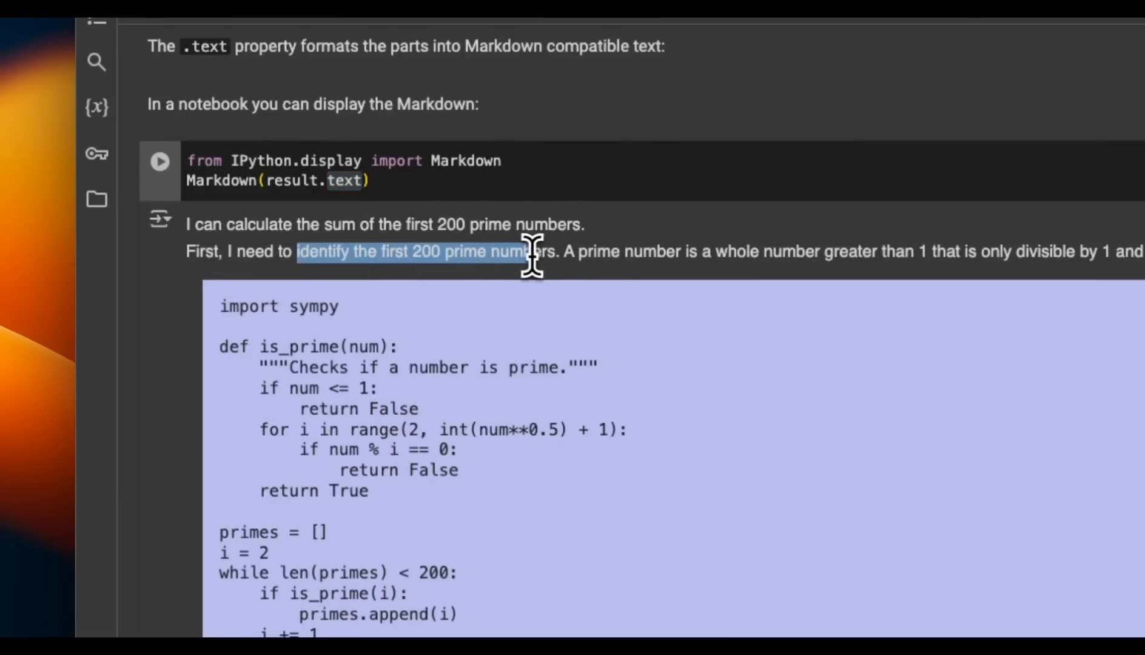
{"action": "scroll", "scroll_direction": "down", "scroll_amount": 3}
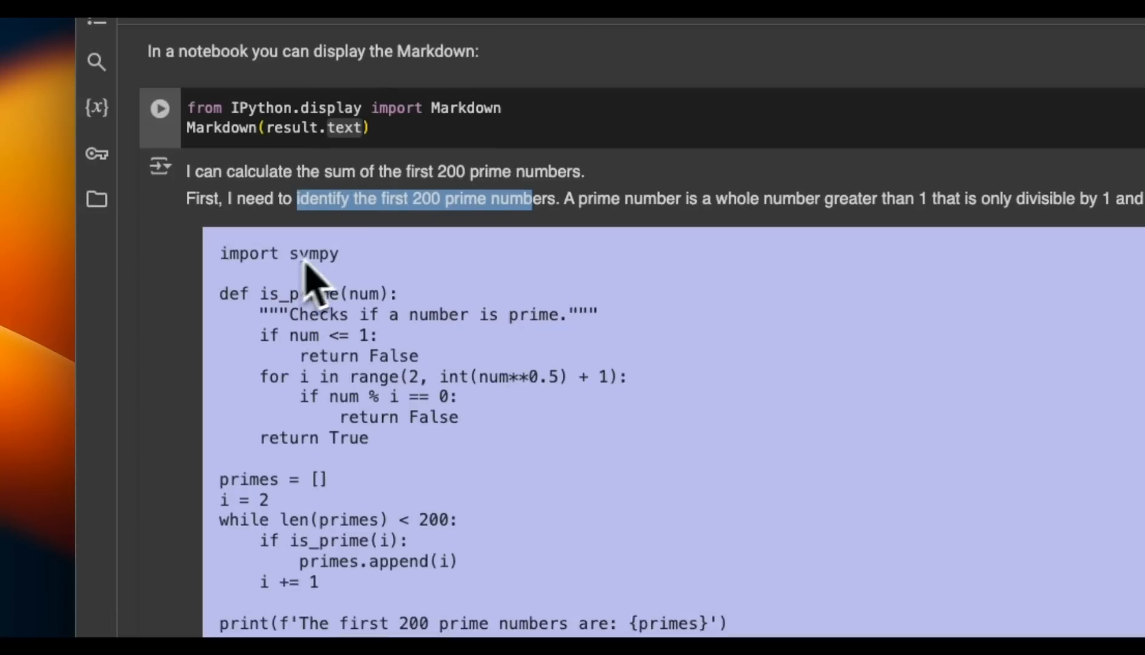
{"action": "scroll", "scroll_direction": "down", "scroll_amount": 3}
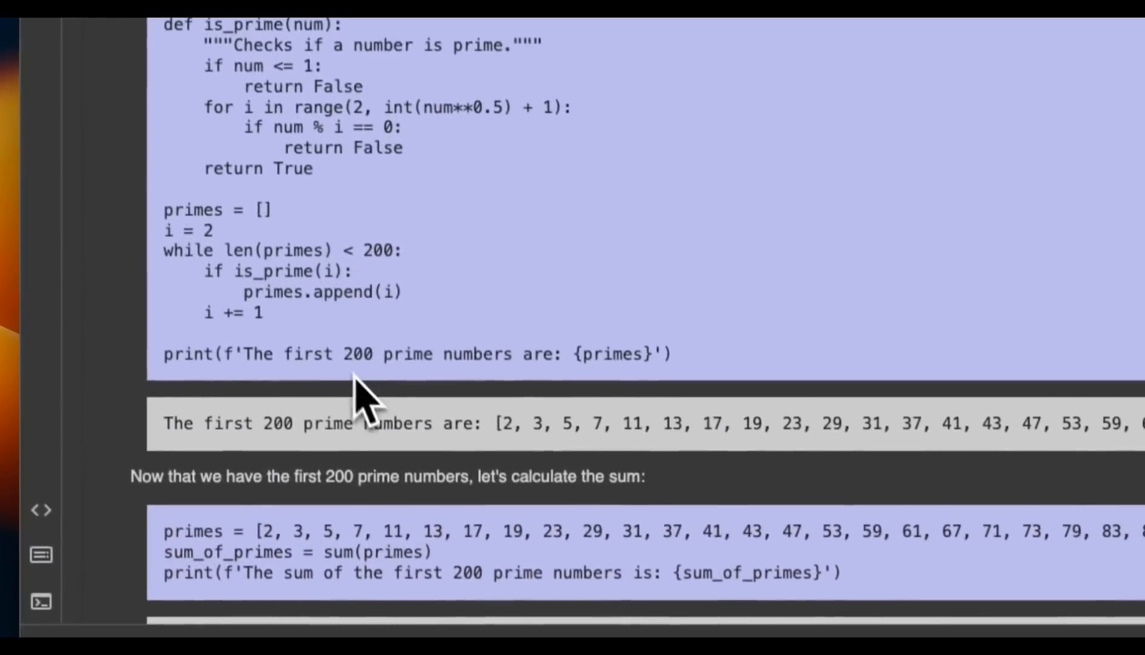
{"action": "scroll", "scroll_direction": "down", "scroll_amount": 3}
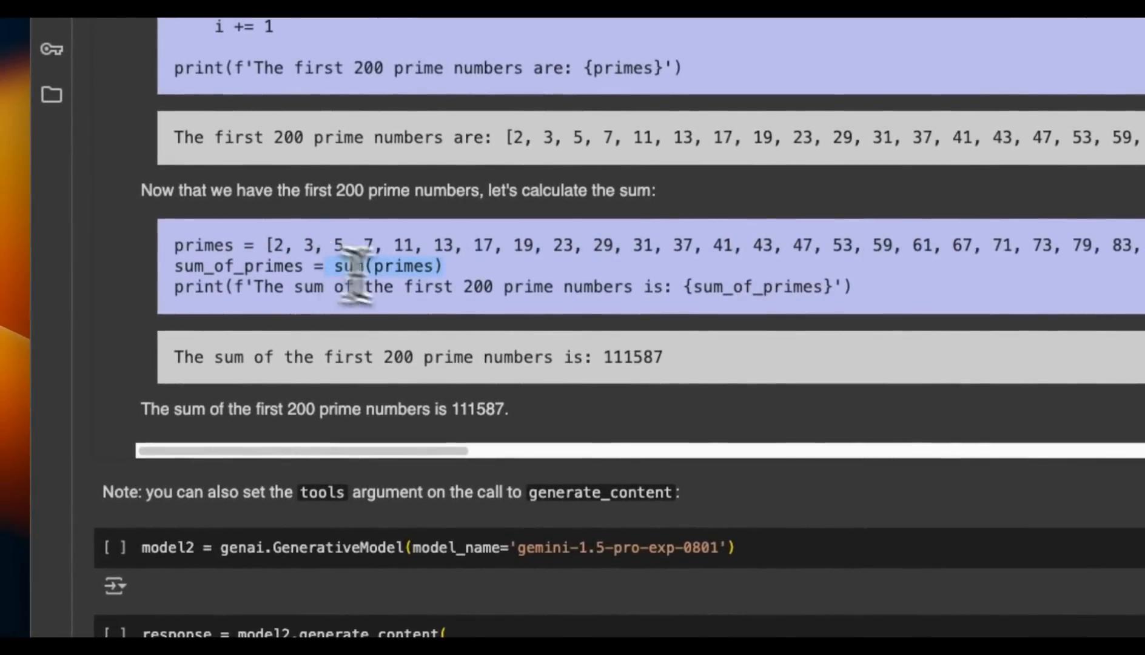
{"action": "double_click", "coordinate": [631, 357]}
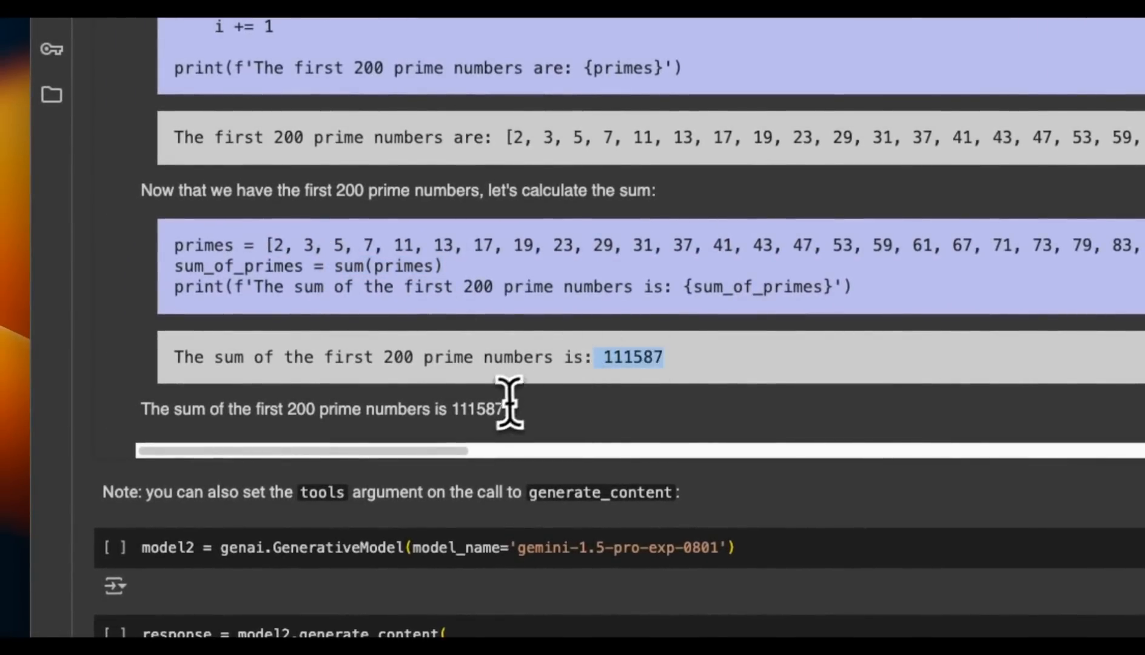
{"action": "scroll", "scroll_direction": "up", "scroll_amount": 3}
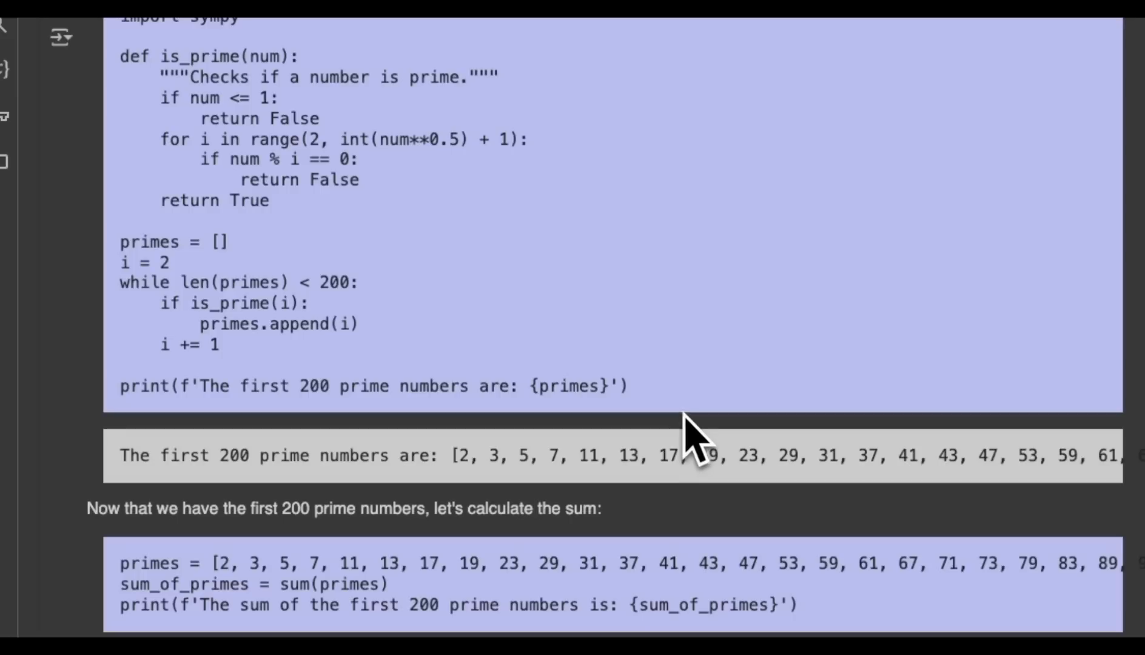
{"action": "mouse_move", "coordinate": [481, 327]}
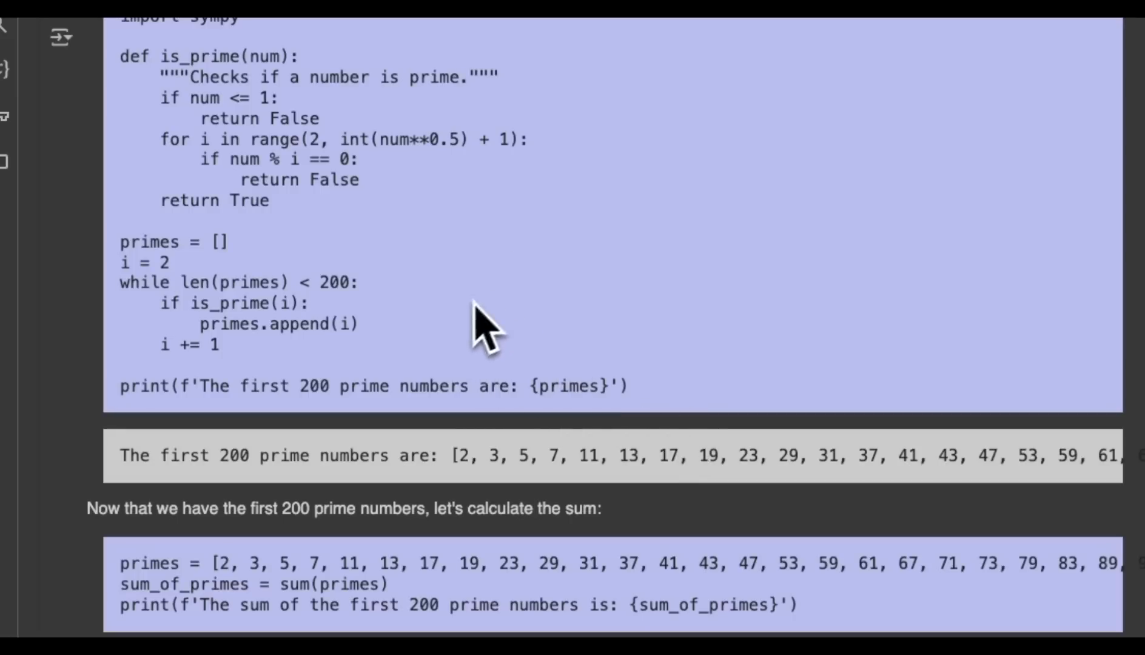
{"action": "mouse_move", "coordinate": [387, 241]}
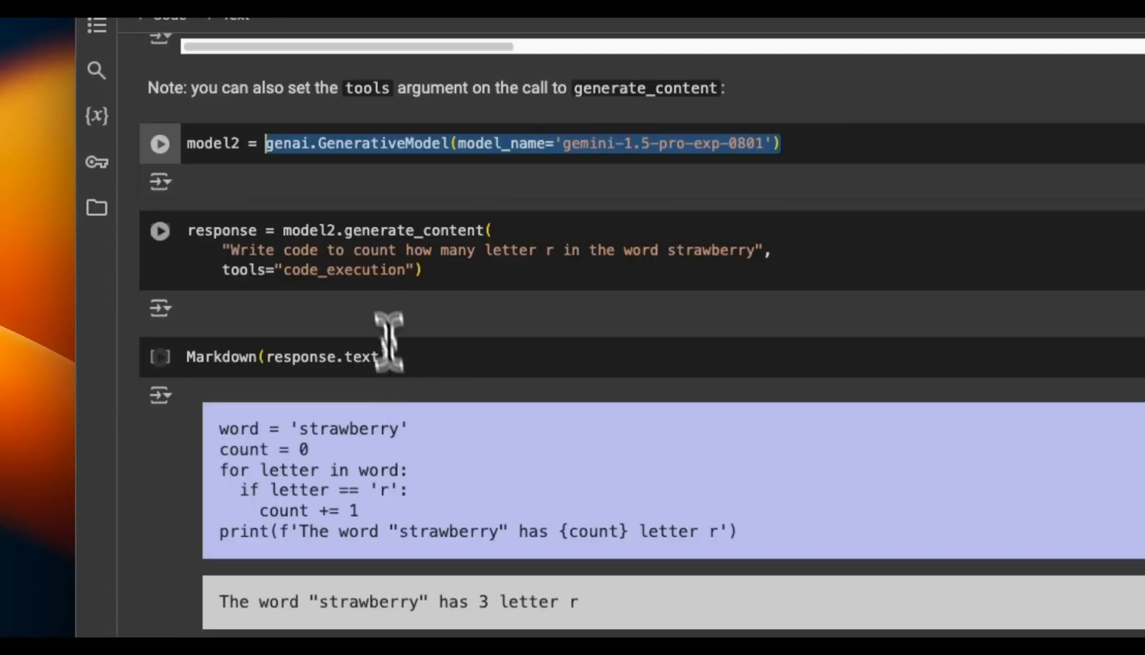
{"action": "scroll", "scroll_direction": "down", "scroll_amount": 3}
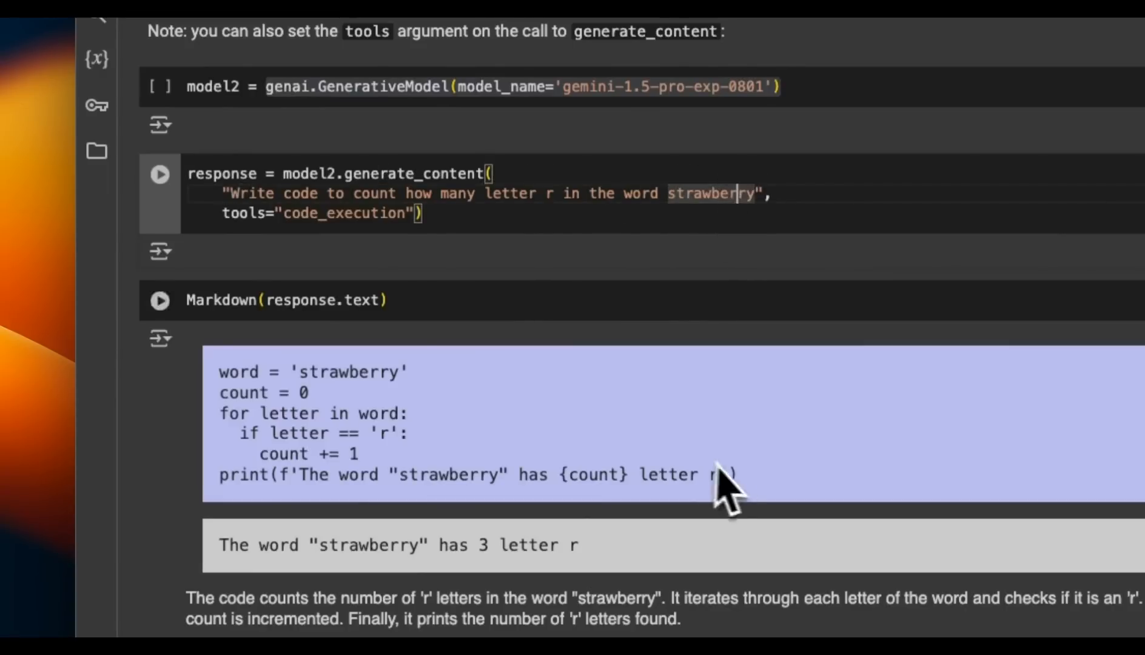
{"action": "scroll", "scroll_direction": "down", "scroll_amount": 3}
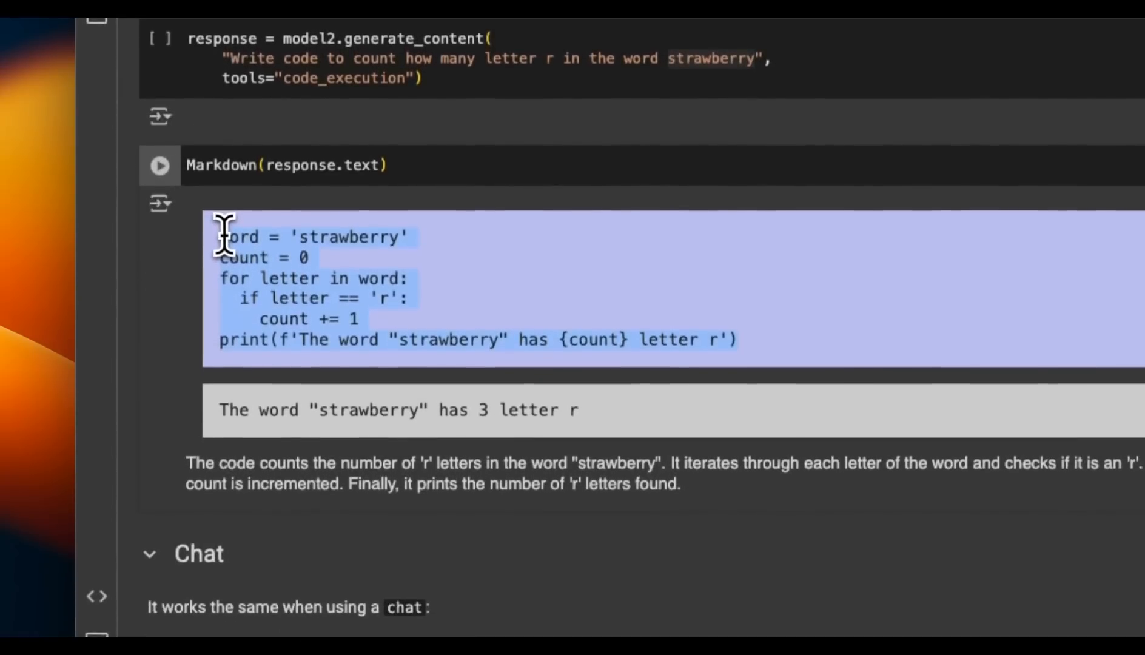
{"action": "mouse_move", "coordinate": [387, 345]}
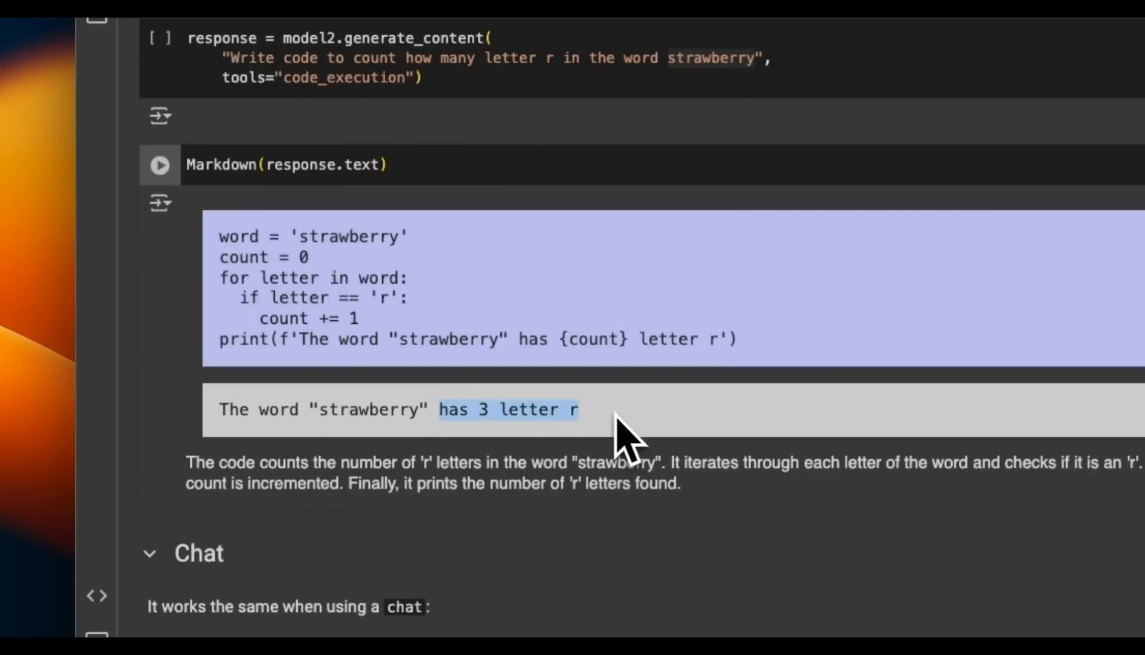
{"action": "scroll", "scroll_direction": "down", "scroll_amount": 3}
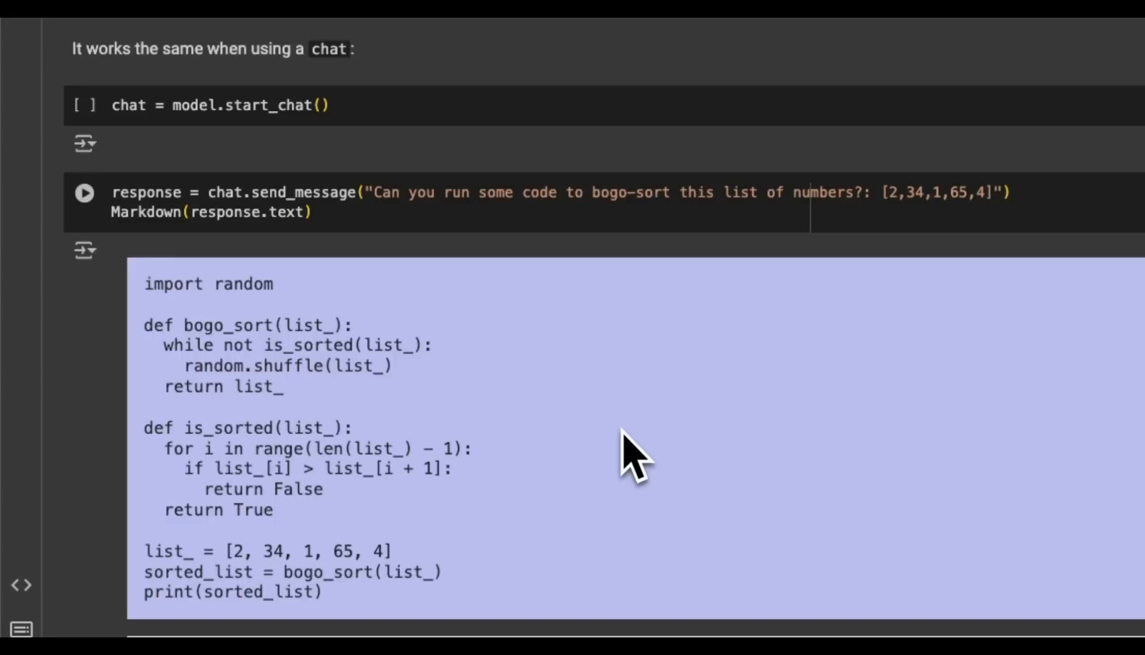
{"action": "scroll", "scroll_direction": "up", "scroll_amount": 3}
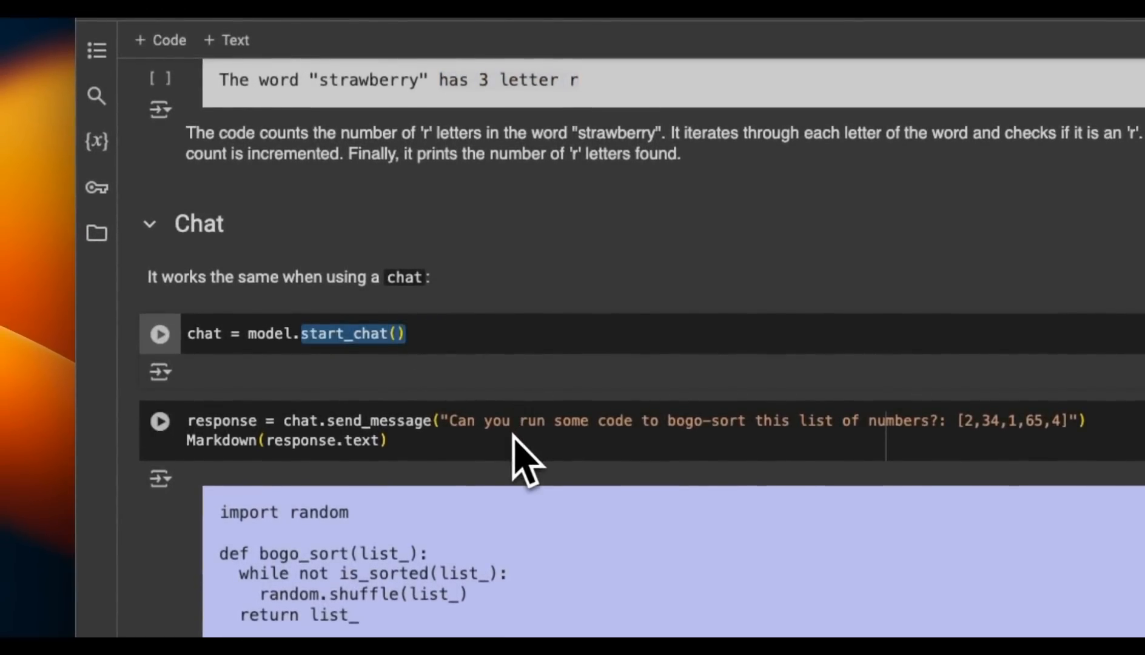
{"action": "mouse_move", "coordinate": [427, 449]}
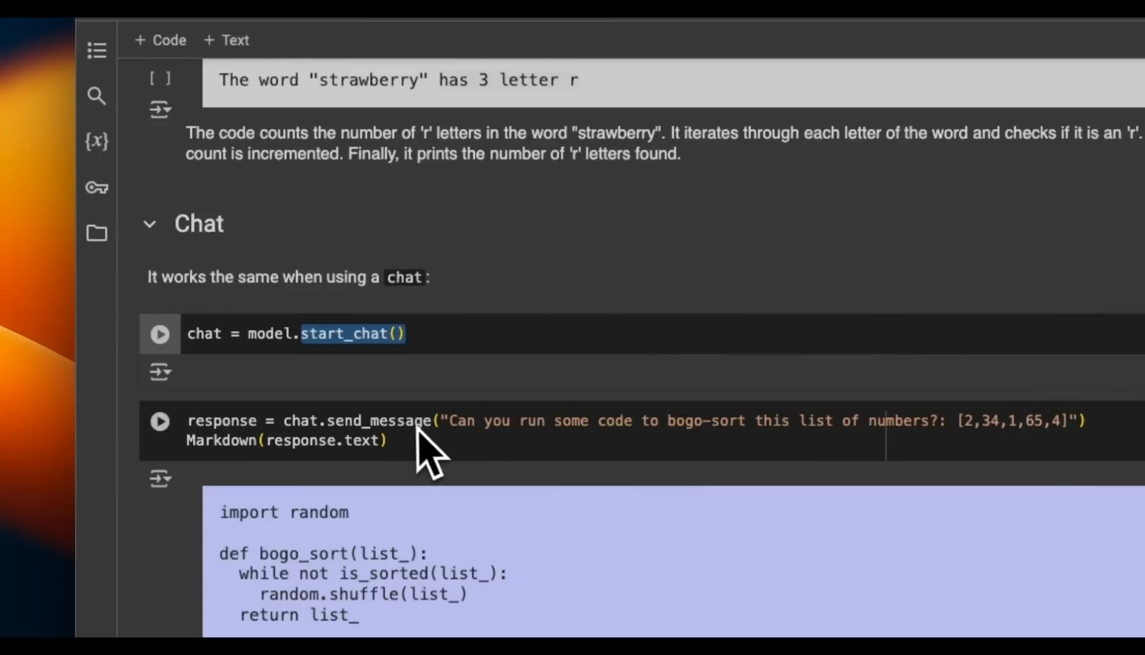
{"action": "scroll", "scroll_direction": "down", "scroll_amount": 3}
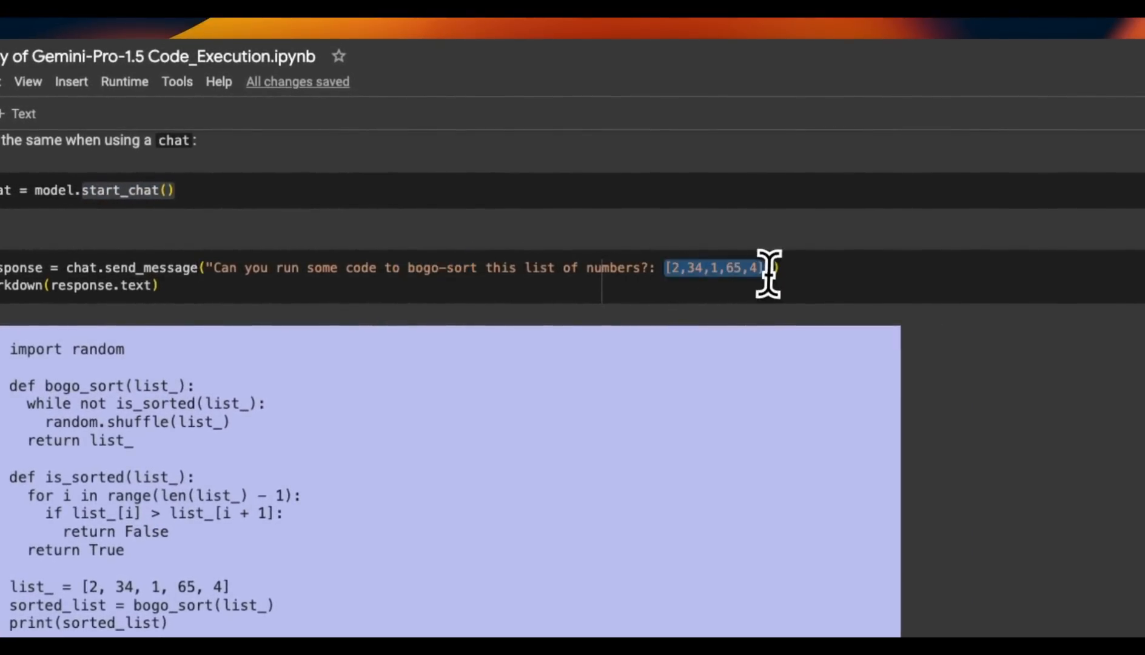
{"action": "scroll", "scroll_direction": "down", "scroll_amount": 3}
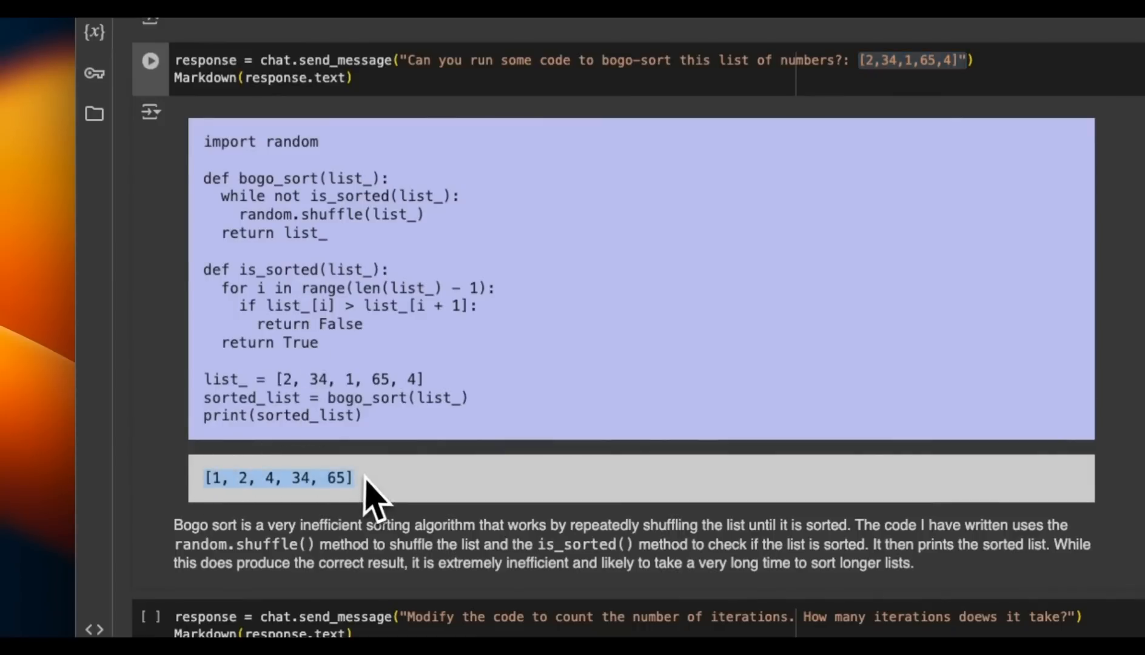
{"action": "scroll", "scroll_direction": "down", "scroll_amount": 3}
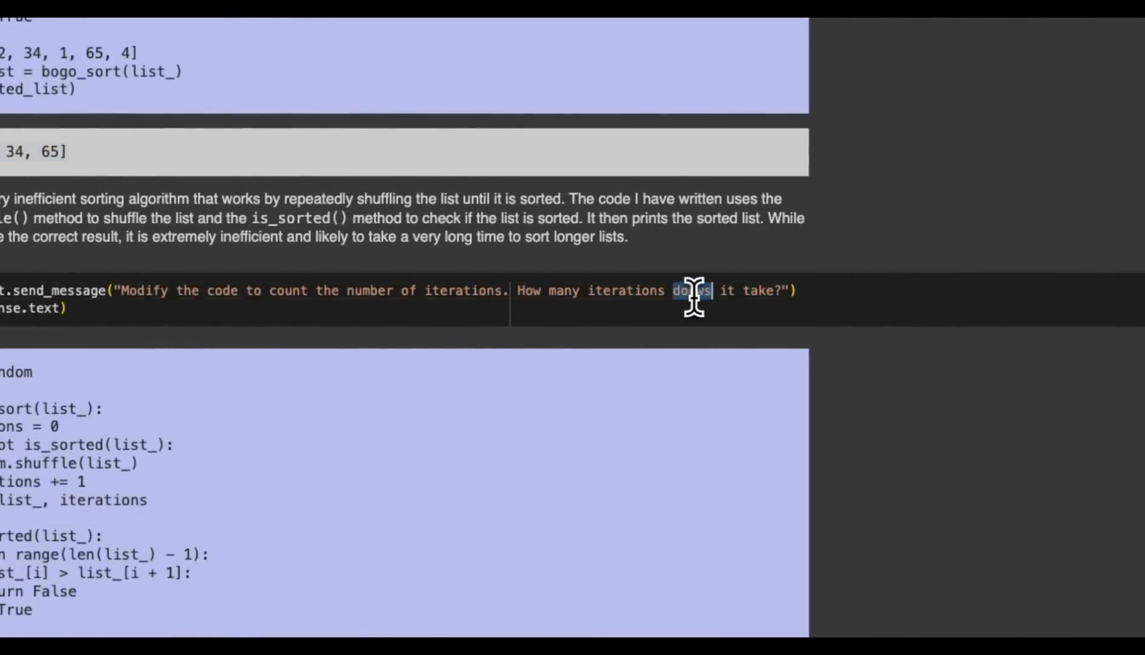
{"action": "scroll", "scroll_direction": "down", "scroll_amount": 3}
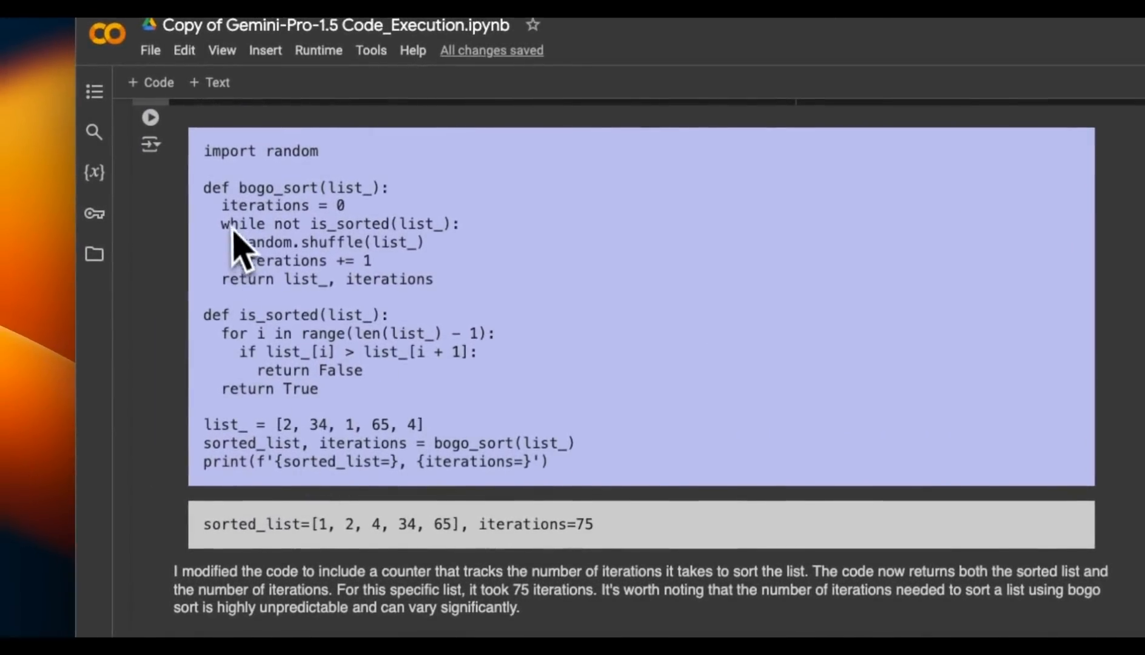
{"action": "mouse_move", "coordinate": [409, 369]}
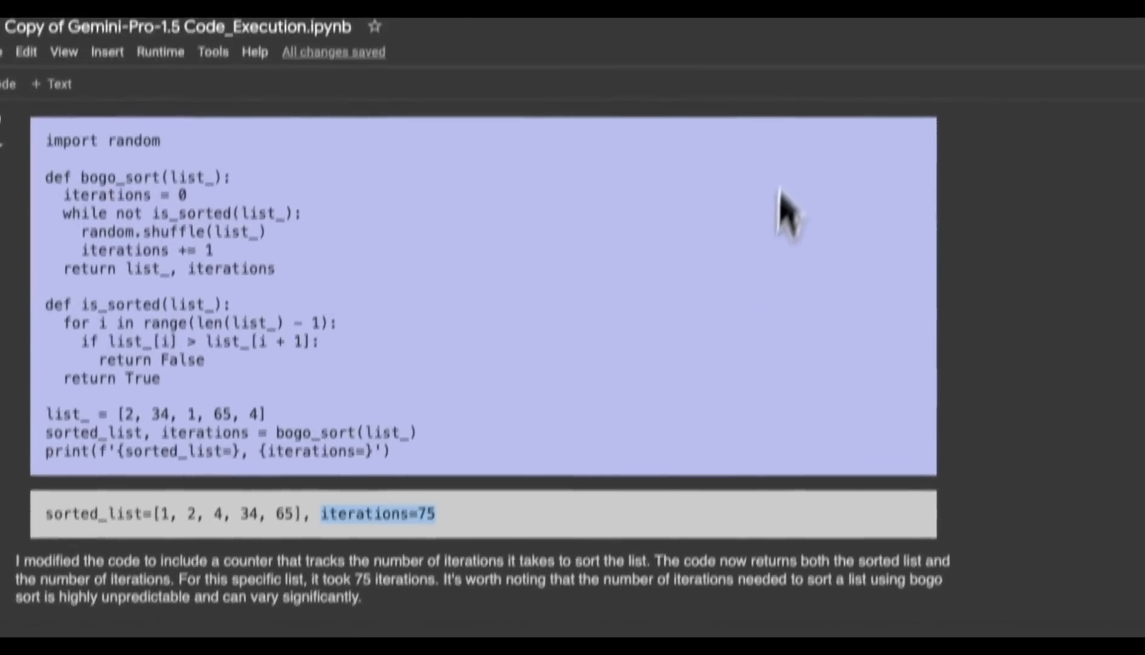
{"action": "scroll", "scroll_direction": "up", "scroll_amount": 3}
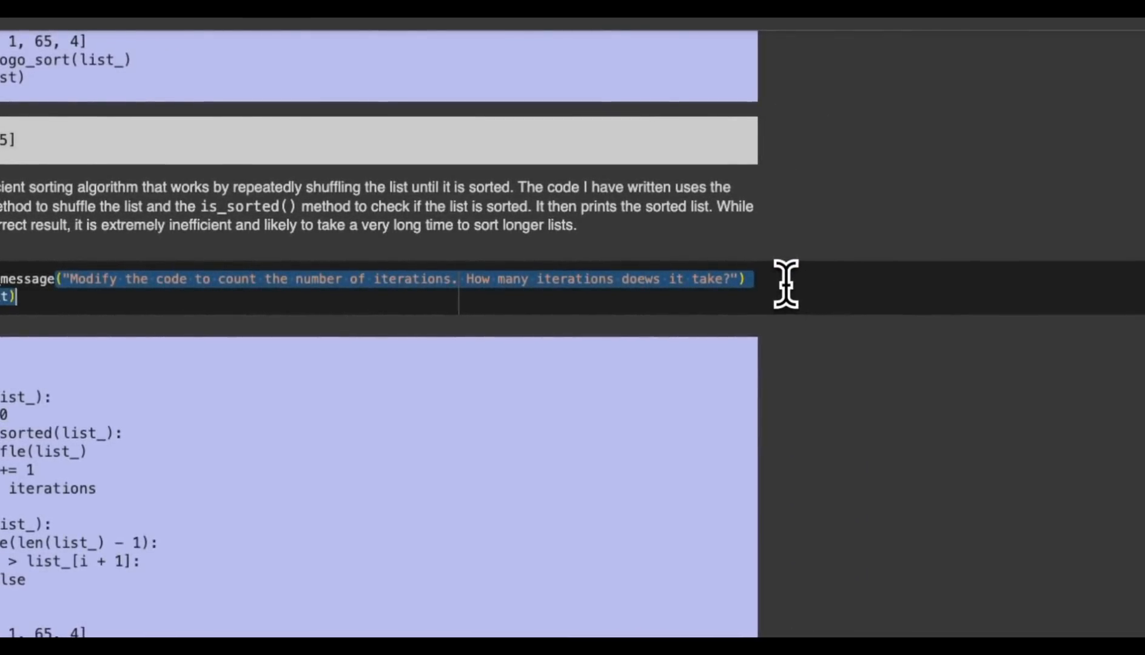
{"action": "scroll", "scroll_direction": "down", "scroll_amount": 3}
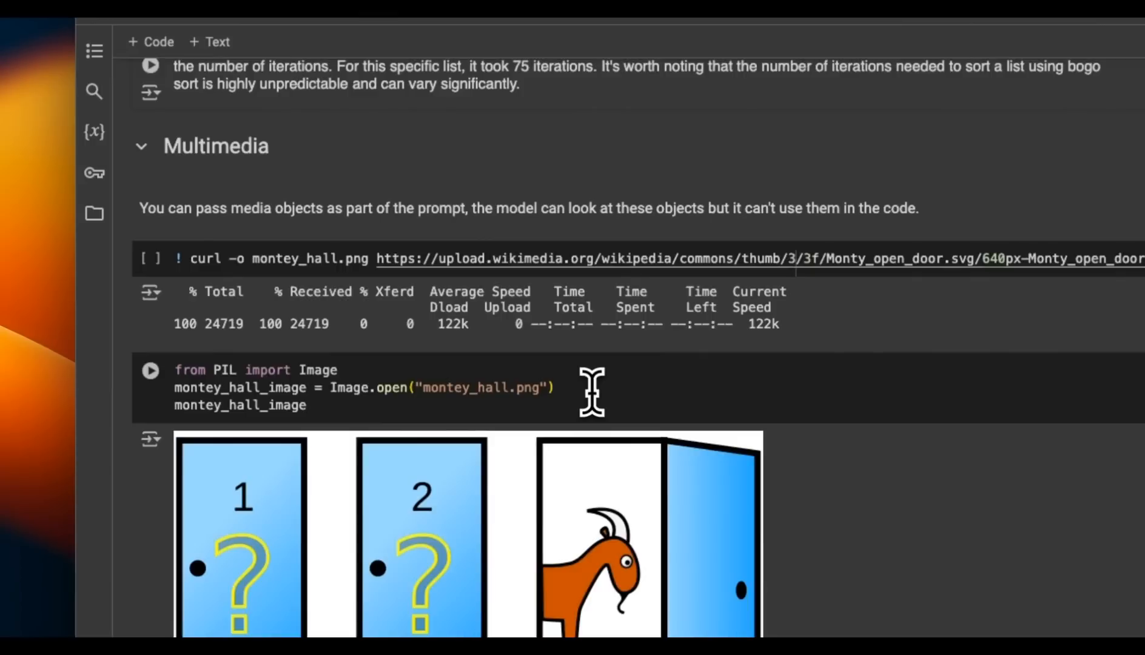
{"action": "mouse_move", "coordinate": [559, 398]}
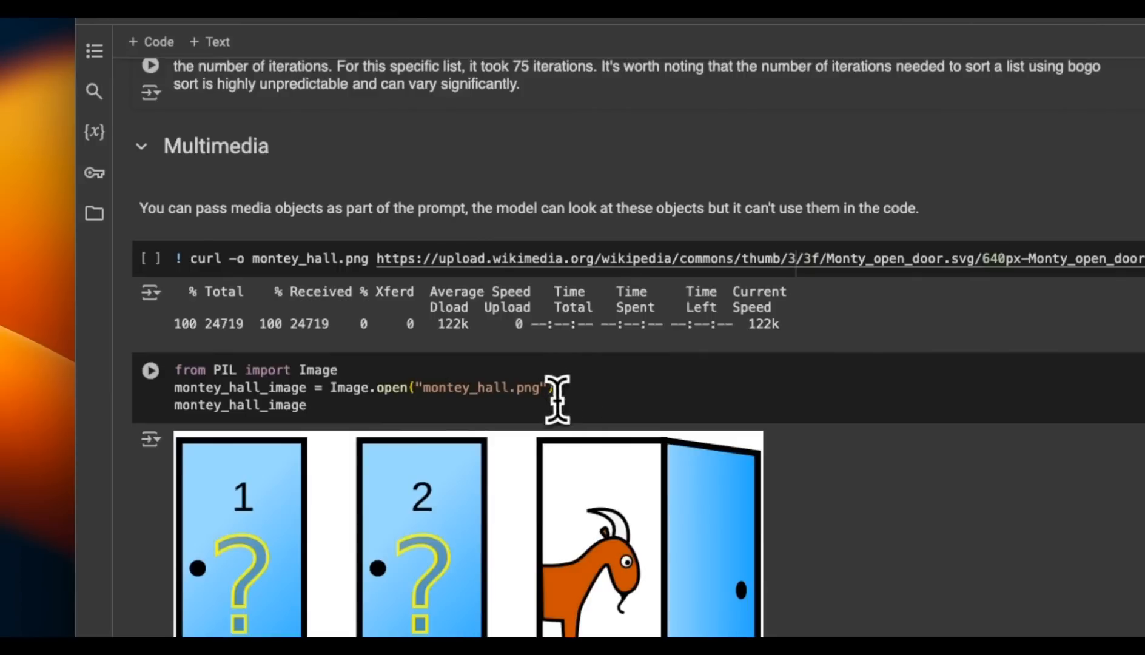
{"action": "scroll", "scroll_direction": "down", "scroll_amount": 3}
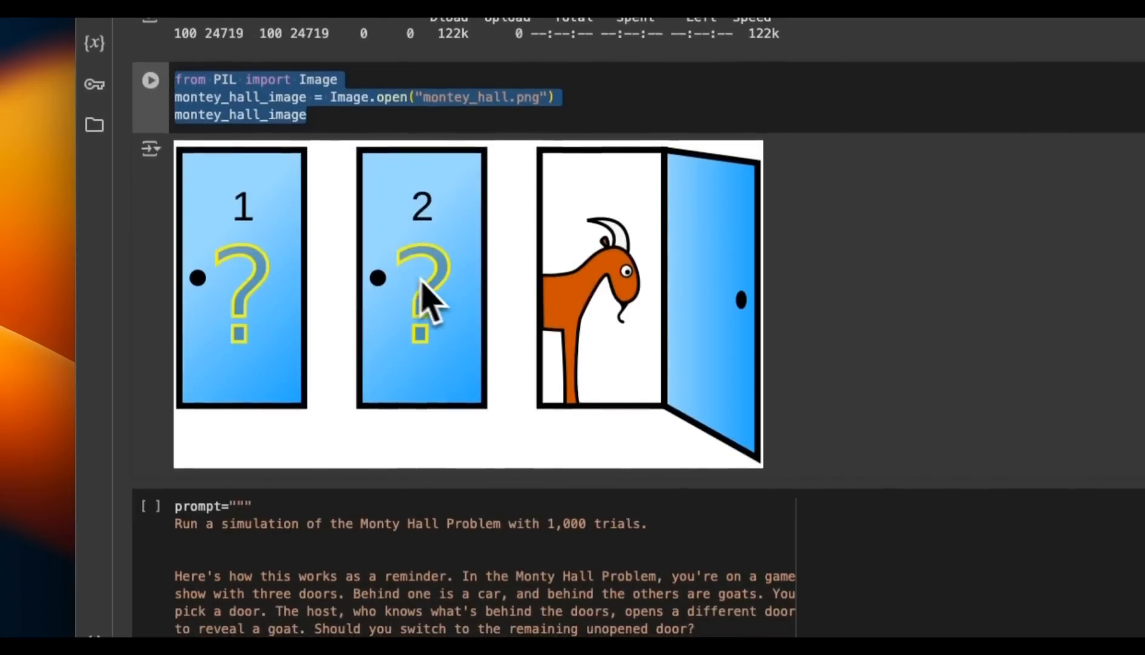
{"action": "scroll", "scroll_direction": "down", "scroll_amount": 3}
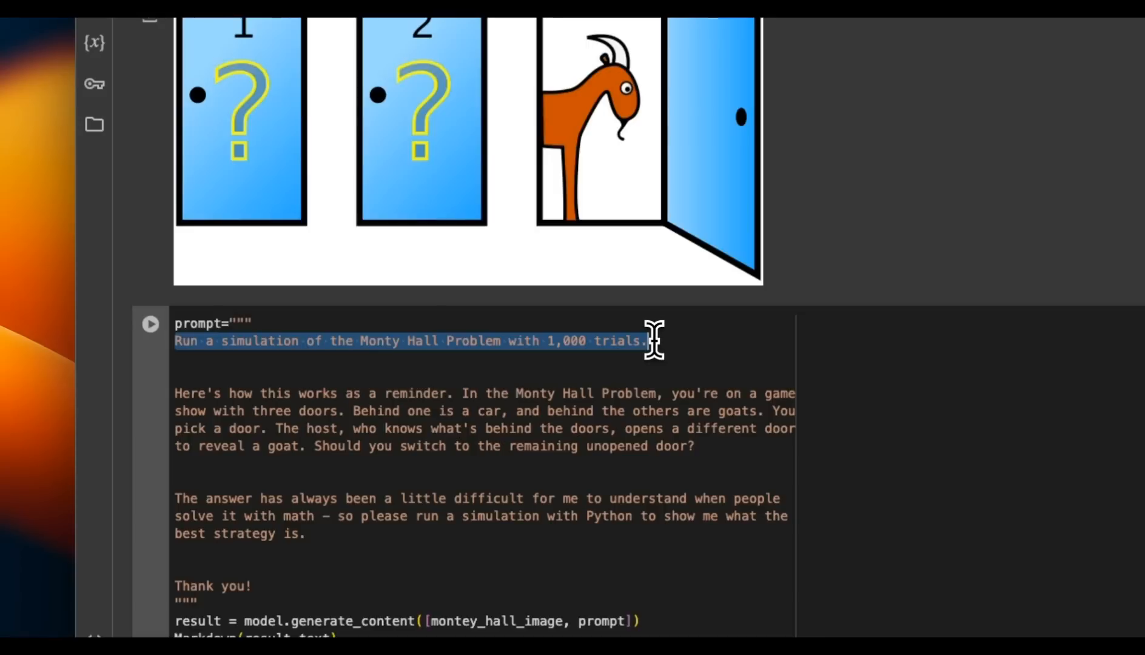
{"action": "scroll", "scroll_direction": "down", "scroll_amount": 3}
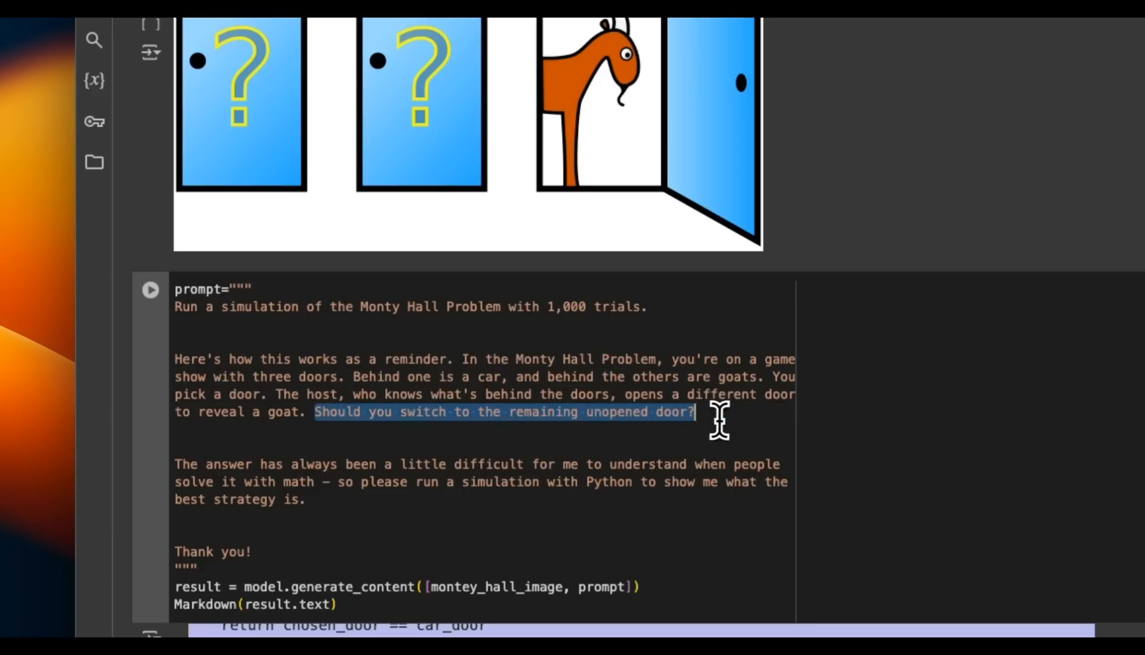
{"action": "scroll", "scroll_direction": "down", "scroll_amount": 3}
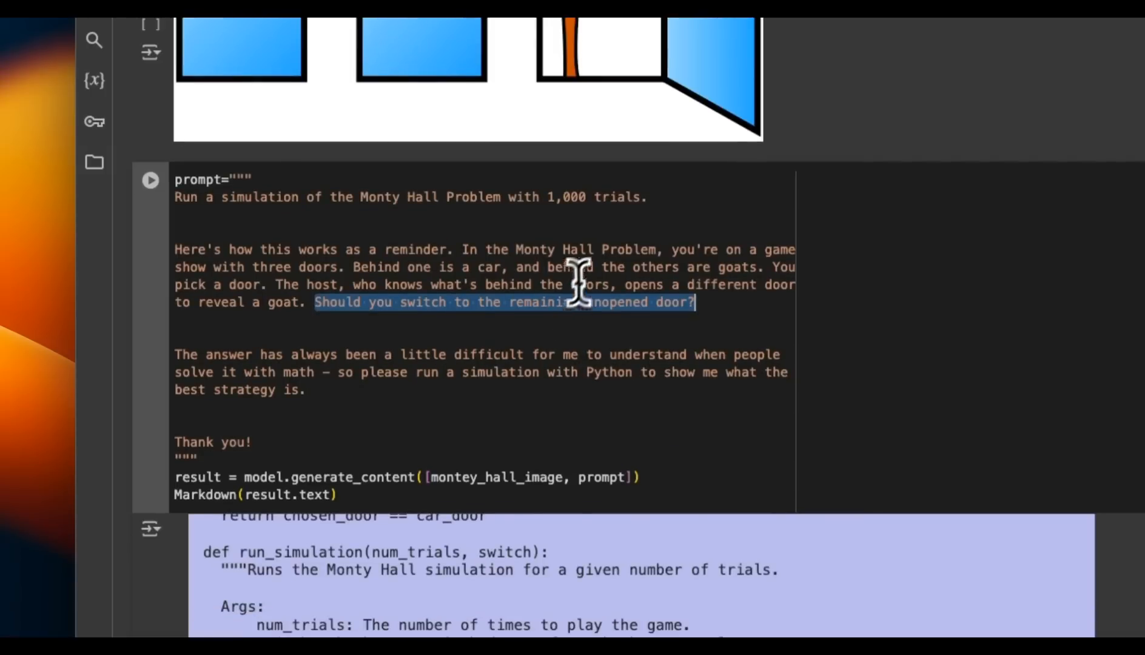
{"action": "scroll", "scroll_direction": "down", "scroll_amount": 3}
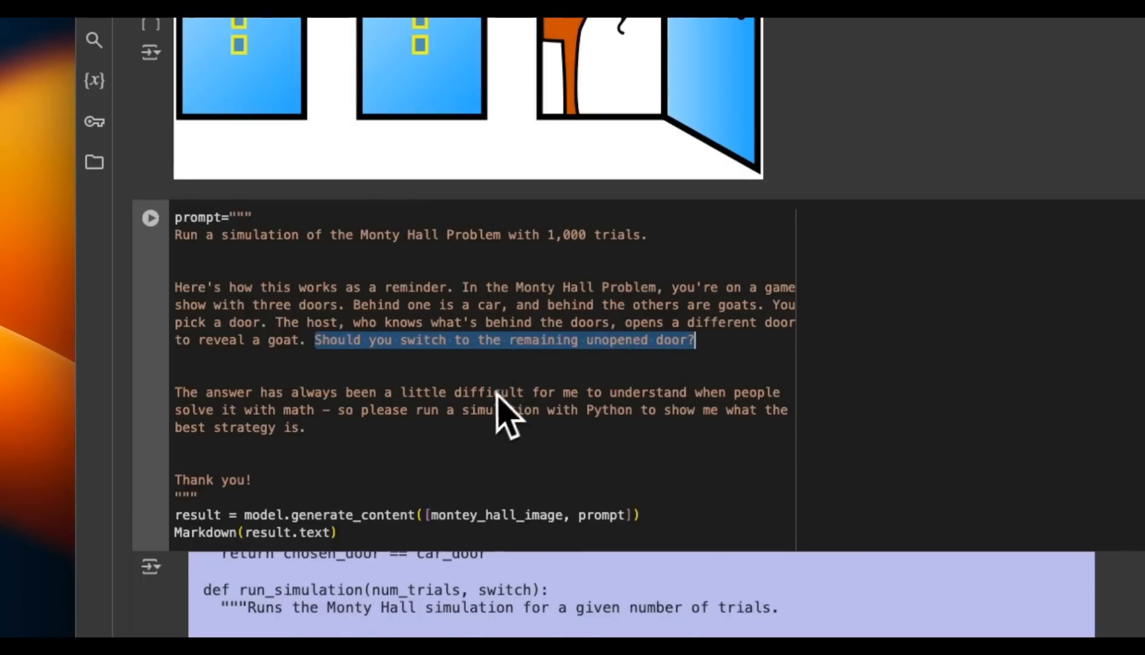
{"action": "scroll", "scroll_direction": "down", "scroll_amount": 3}
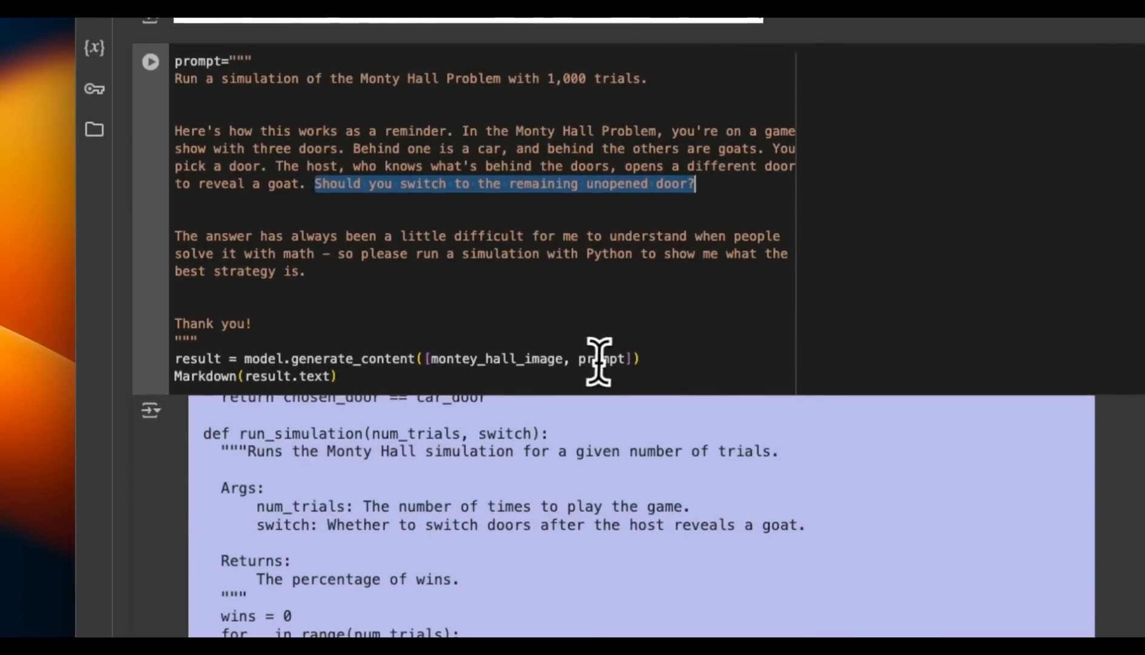
{"action": "scroll", "scroll_direction": "up", "scroll_amount": 3}
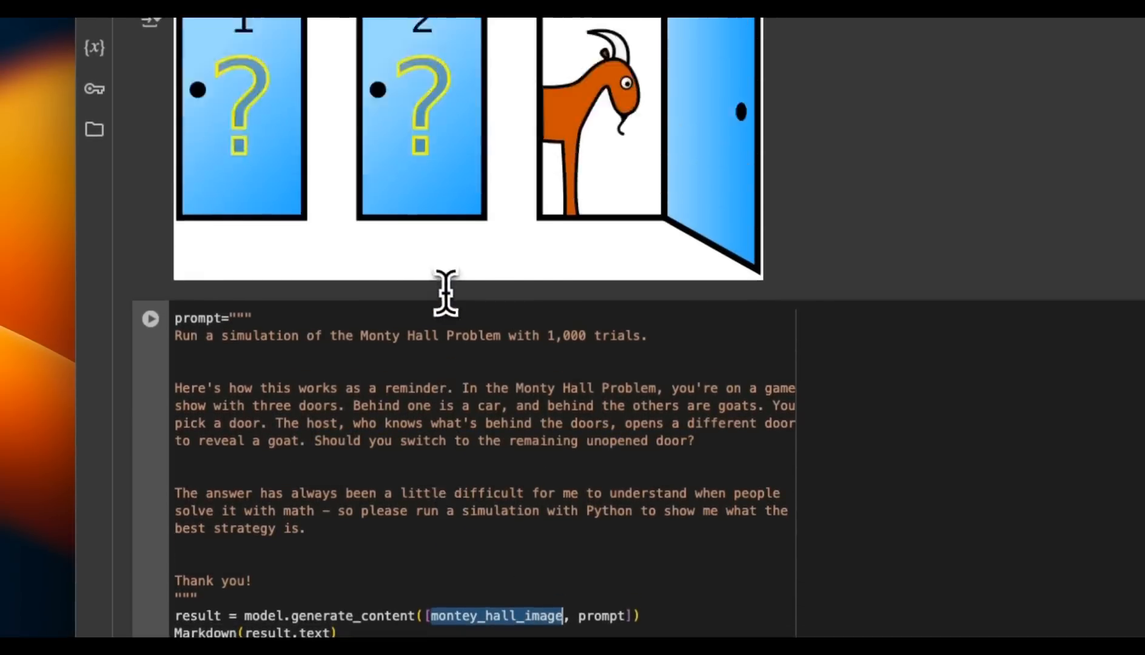
{"action": "scroll", "scroll_direction": "down", "scroll_amount": 3}
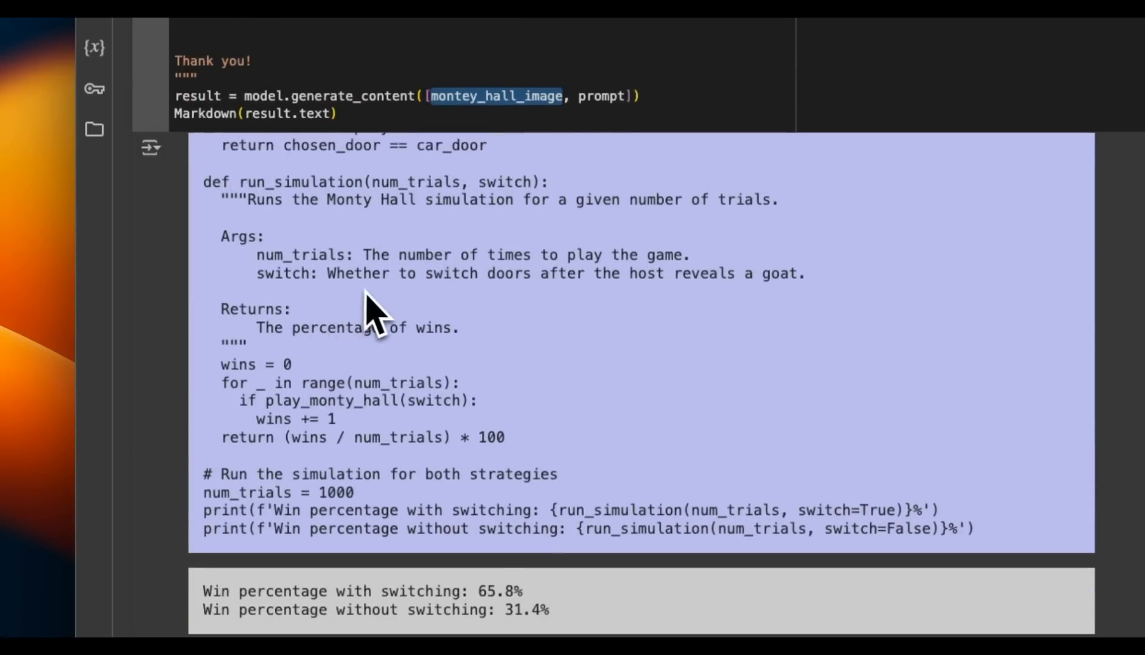
{"action": "scroll", "scroll_direction": "up", "scroll_amount": 3}
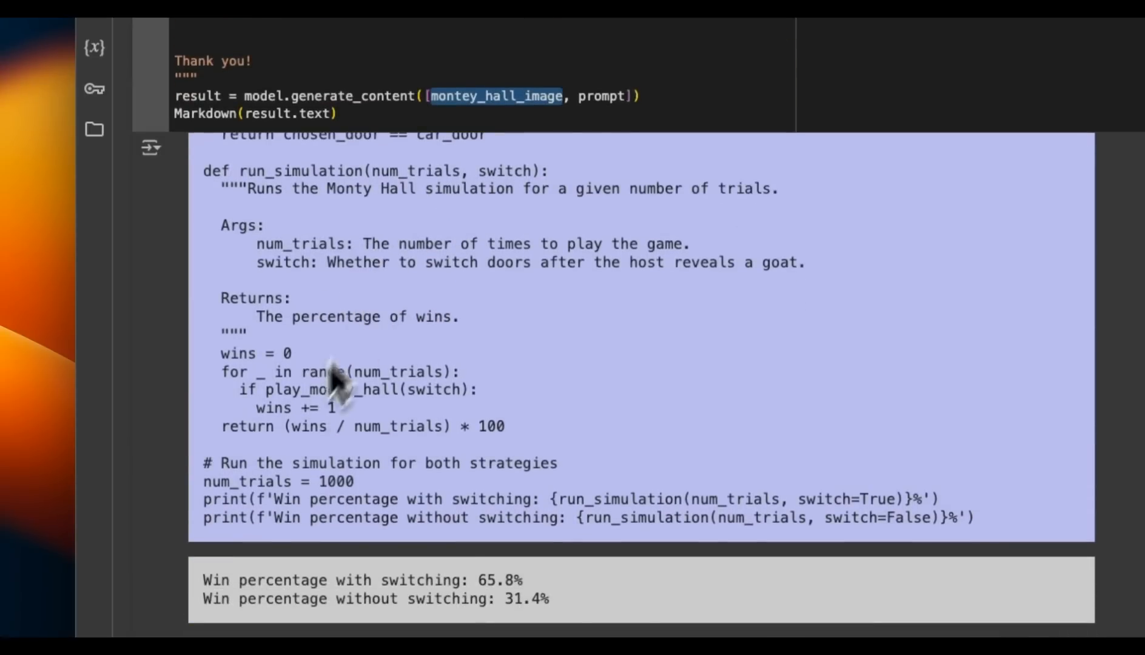
{"action": "scroll", "scroll_direction": "down", "scroll_amount": 3}
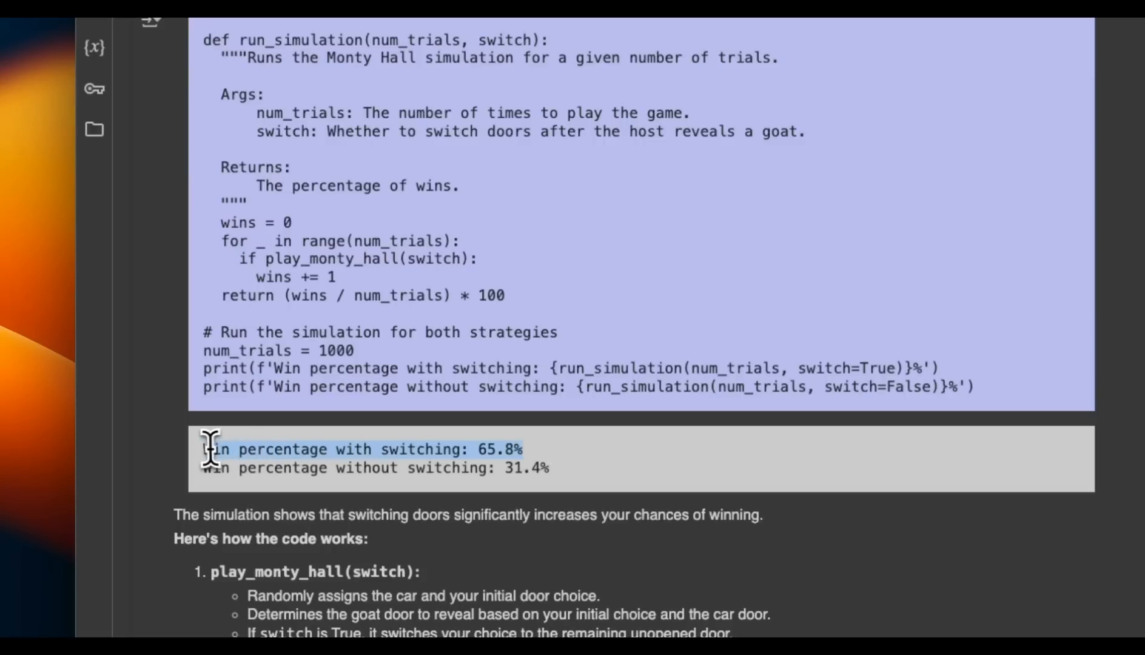
{"action": "mouse_move", "coordinate": [562, 497]}
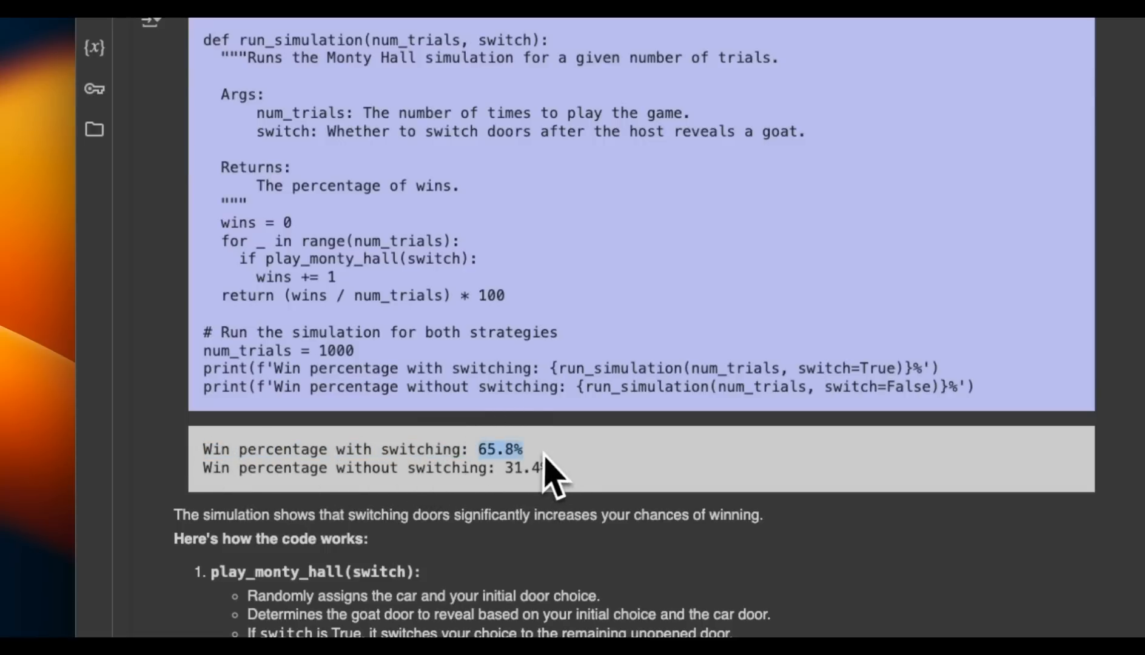
{"action": "mouse_move", "coordinate": [554, 434]}
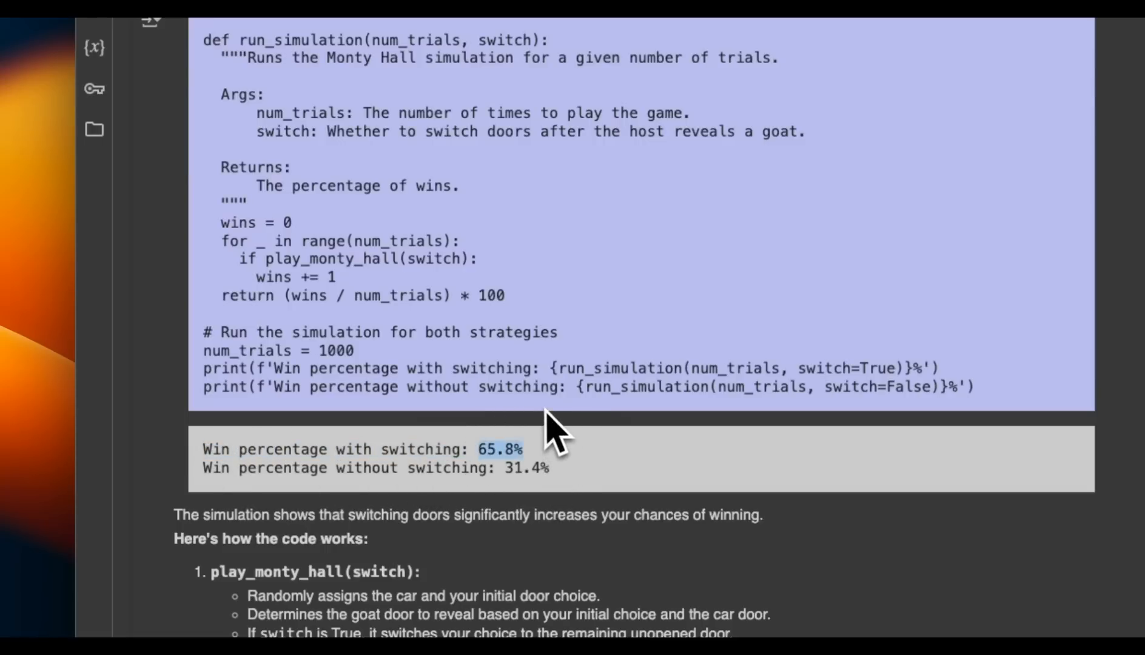
{"action": "scroll", "scroll_direction": "down", "scroll_amount": 3}
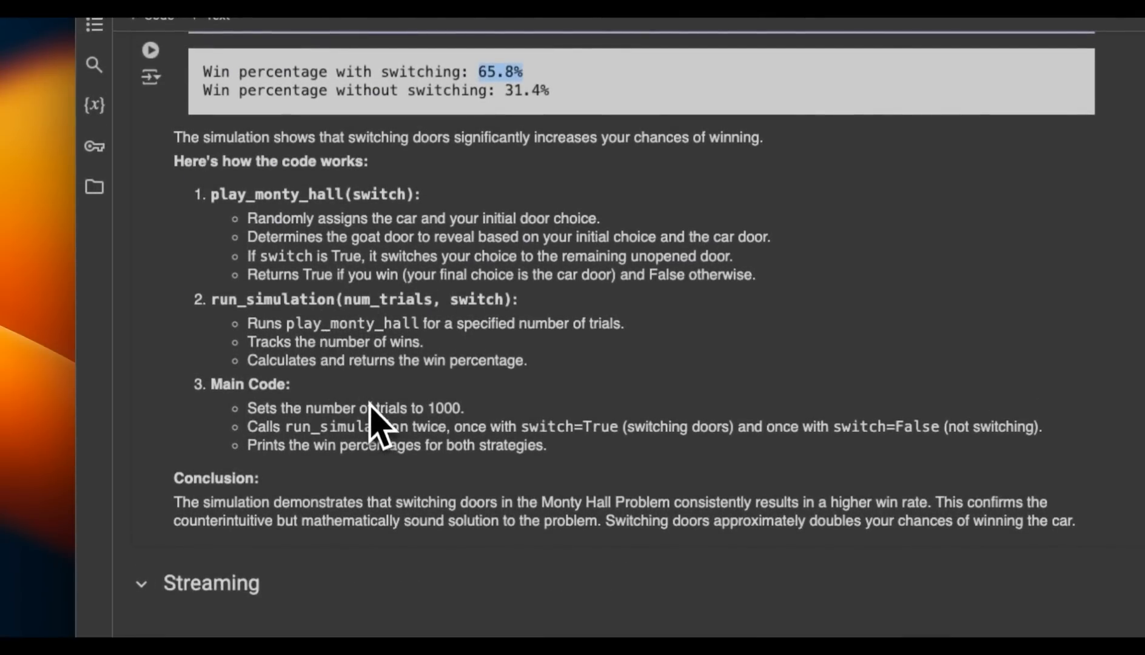
{"action": "scroll", "scroll_direction": "up", "scroll_amount": 3}
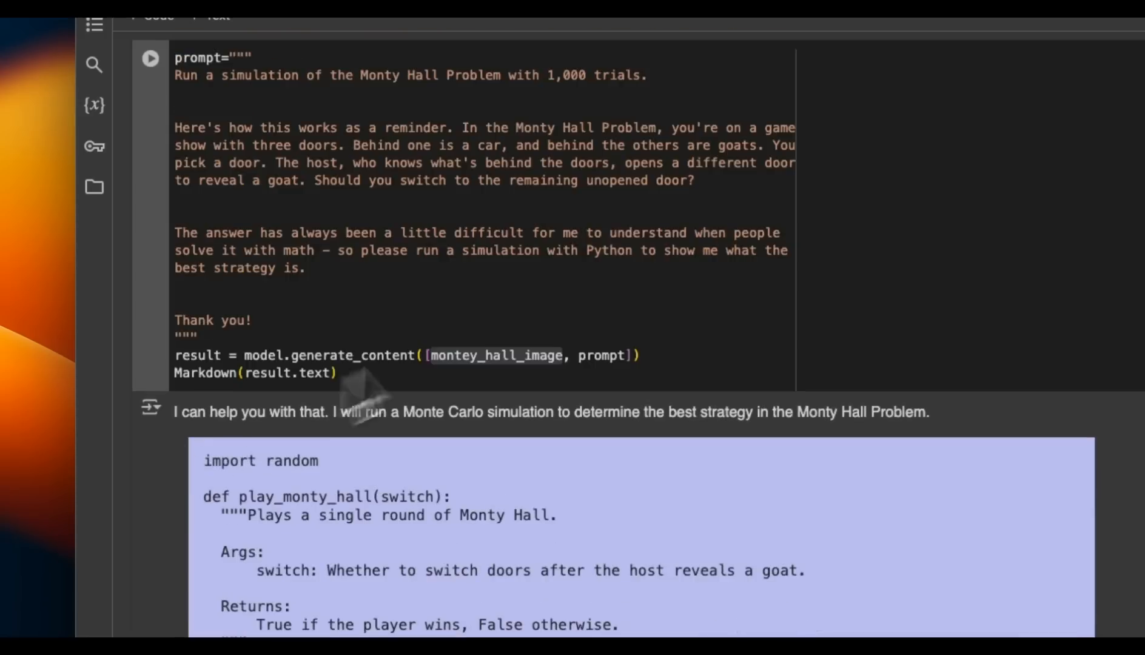
{"action": "scroll", "scroll_direction": "up", "scroll_amount": 3}
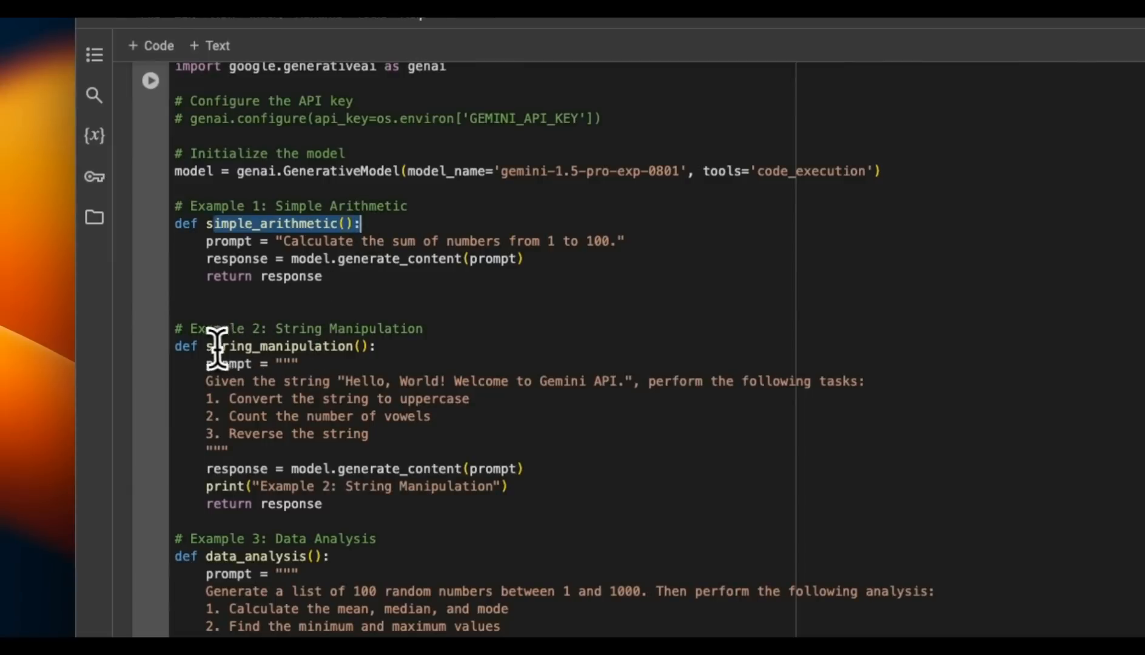
{"action": "scroll", "scroll_direction": "down", "scroll_amount": 3}
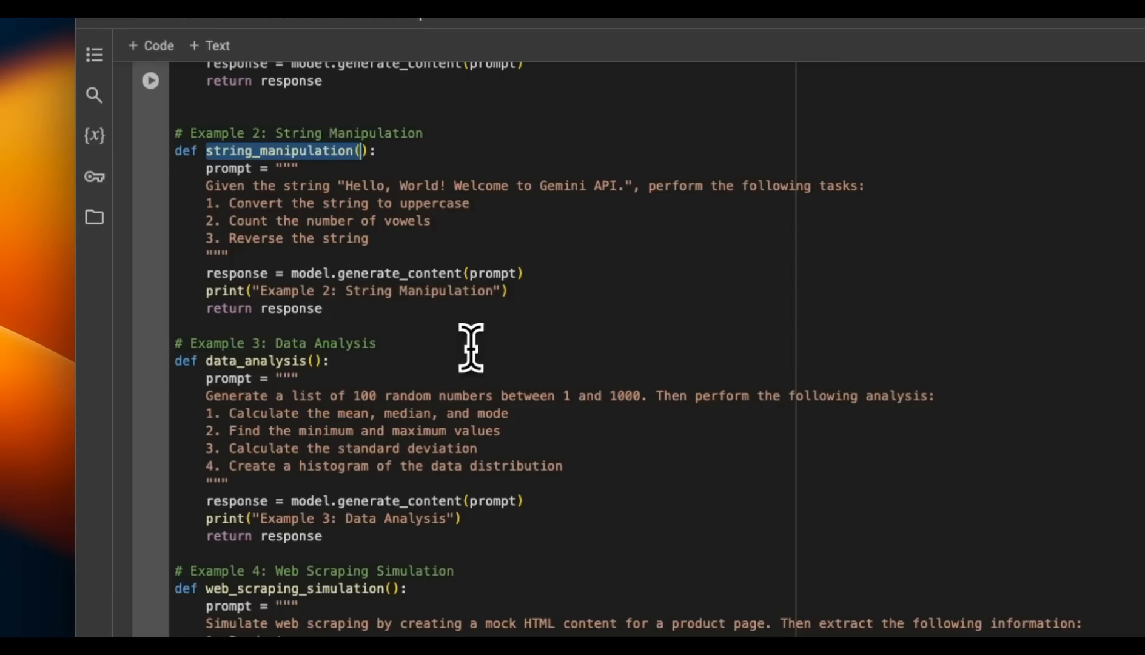
{"action": "scroll", "scroll_direction": "down", "scroll_amount": 3}
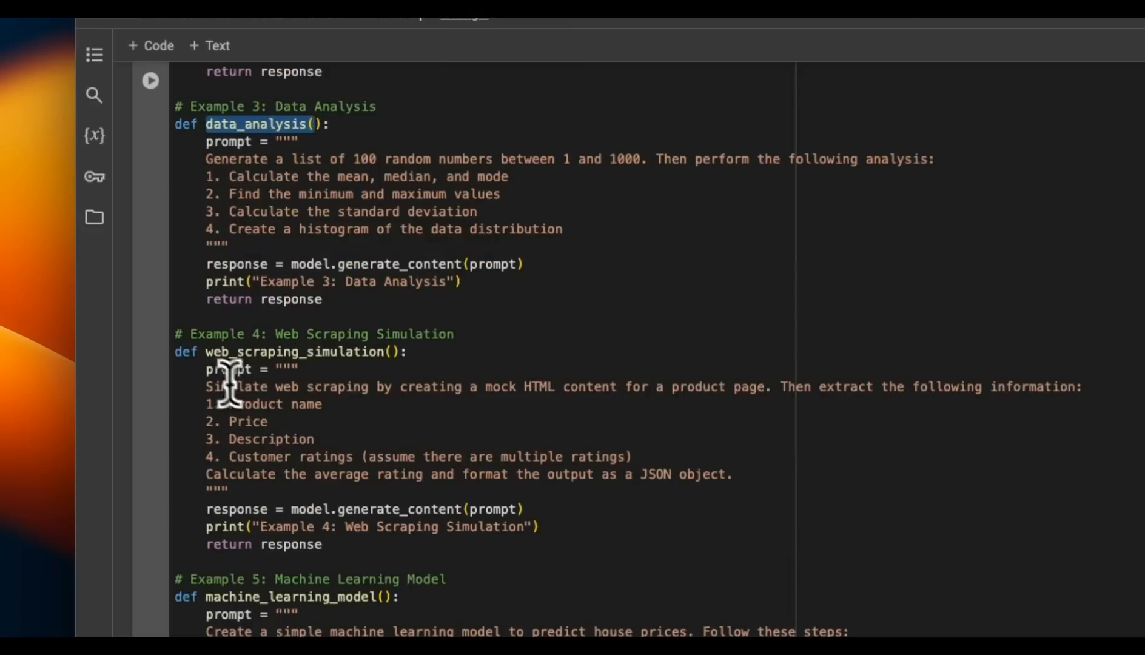
{"action": "scroll", "scroll_direction": "down", "scroll_amount": 3}
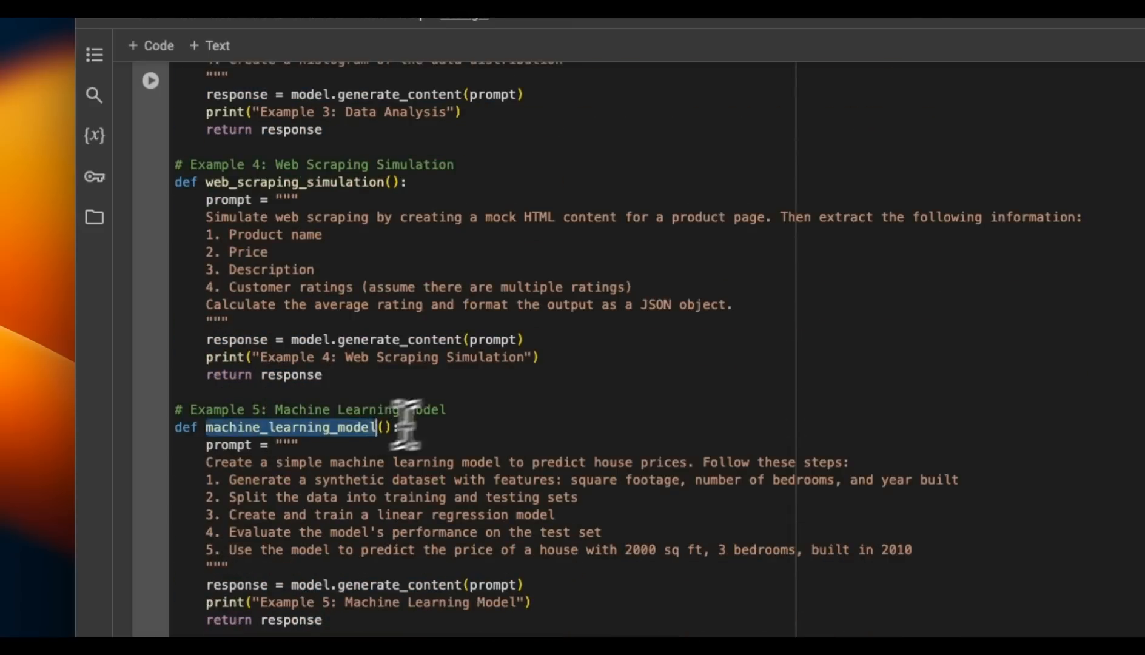
{"action": "scroll", "scroll_direction": "up", "scroll_amount": 3}
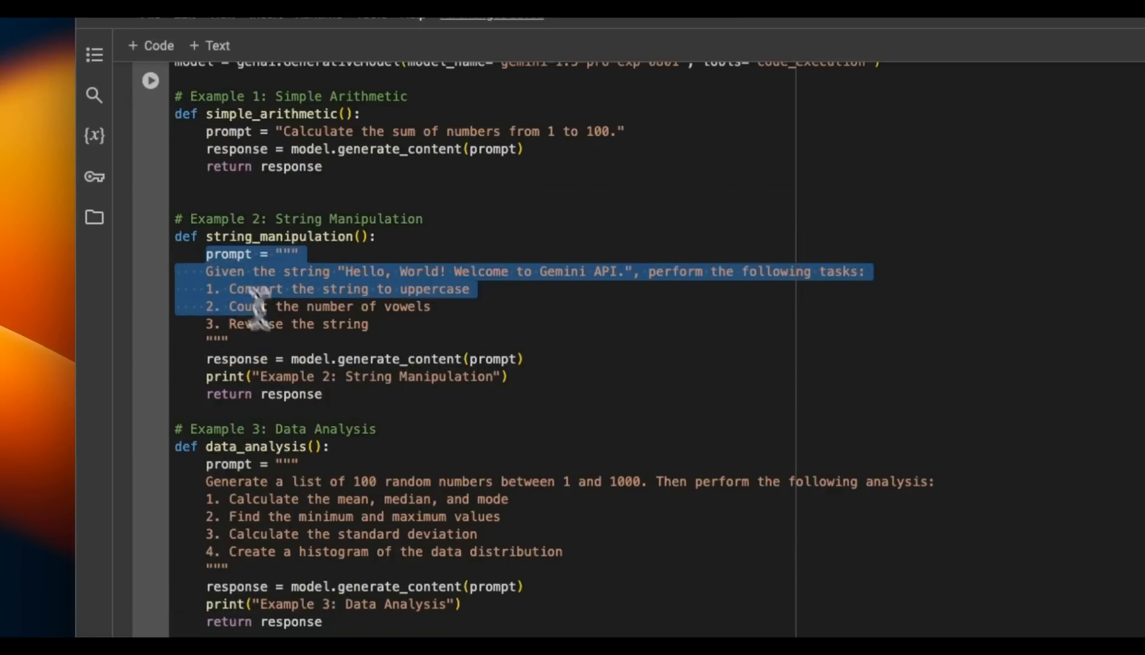
{"action": "left_click", "coordinate": [285, 358]}
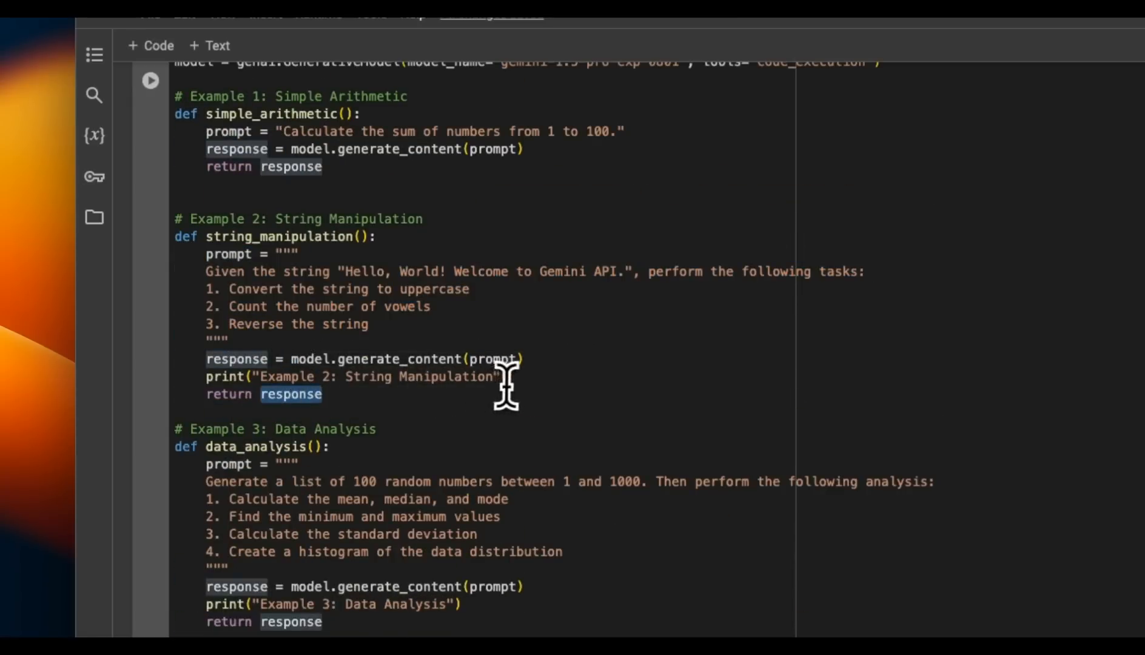
{"action": "scroll", "scroll_direction": "down", "scroll_amount": 3}
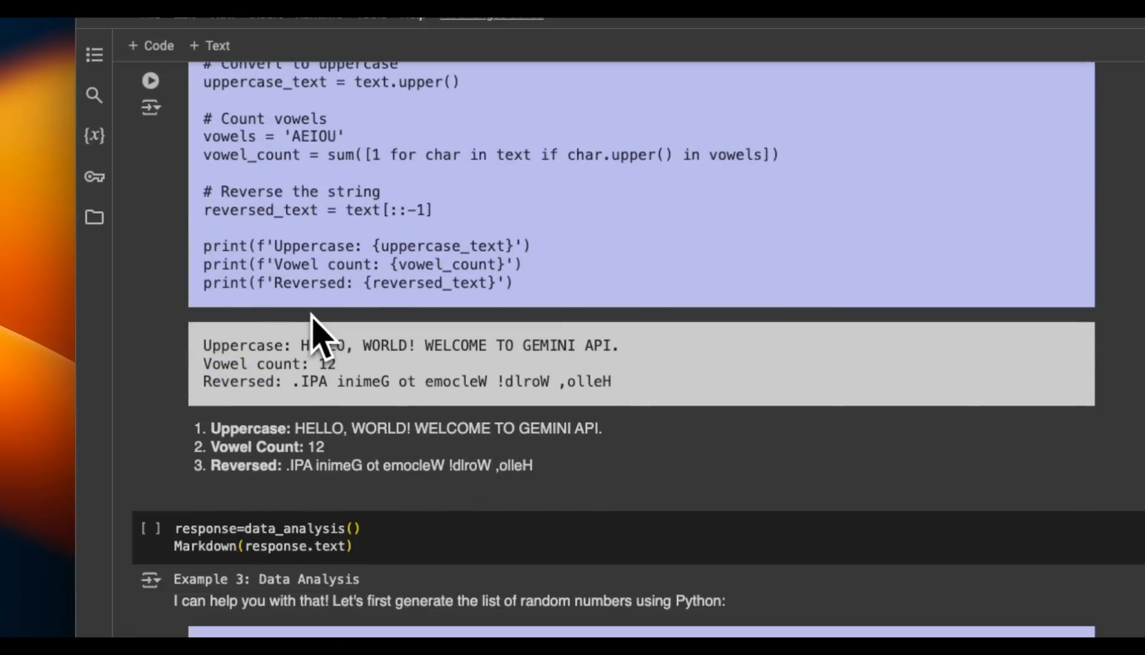
{"action": "scroll", "scroll_direction": "down", "scroll_amount": 3}
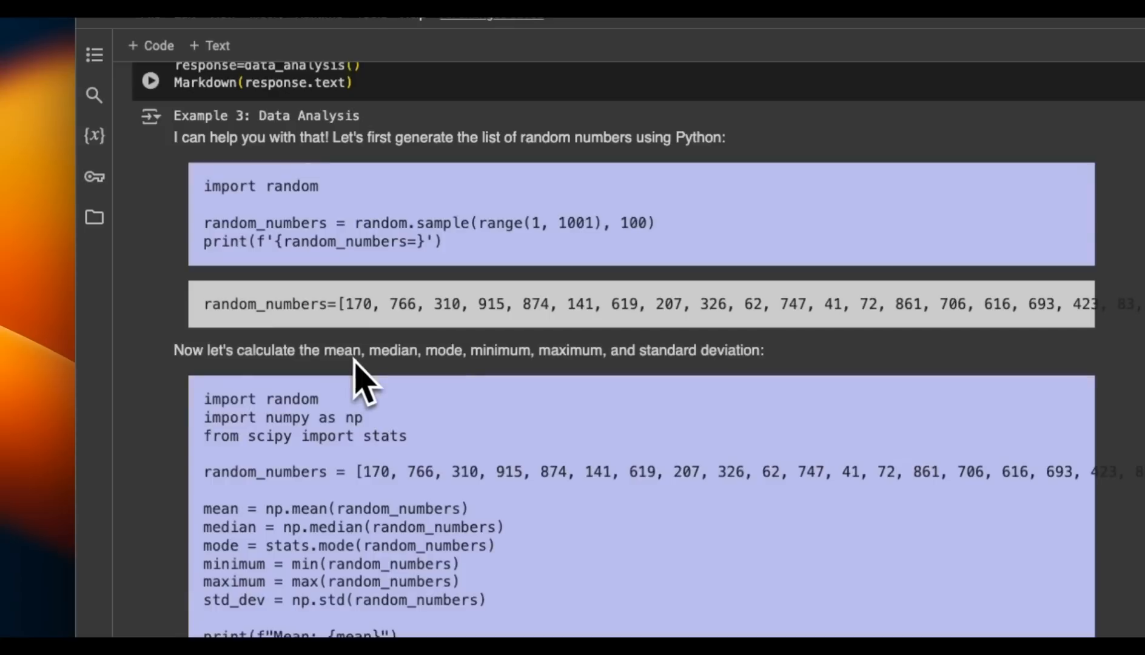
{"action": "scroll", "scroll_direction": "down", "scroll_amount": 3}
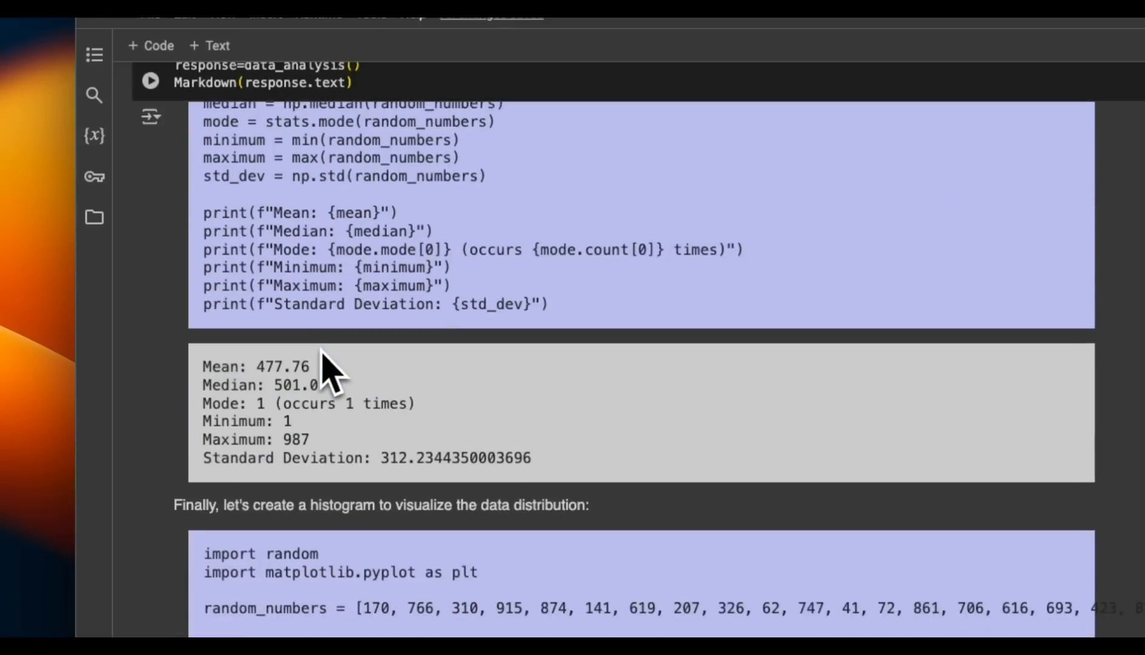
{"action": "scroll", "scroll_direction": "down", "scroll_amount": 3}
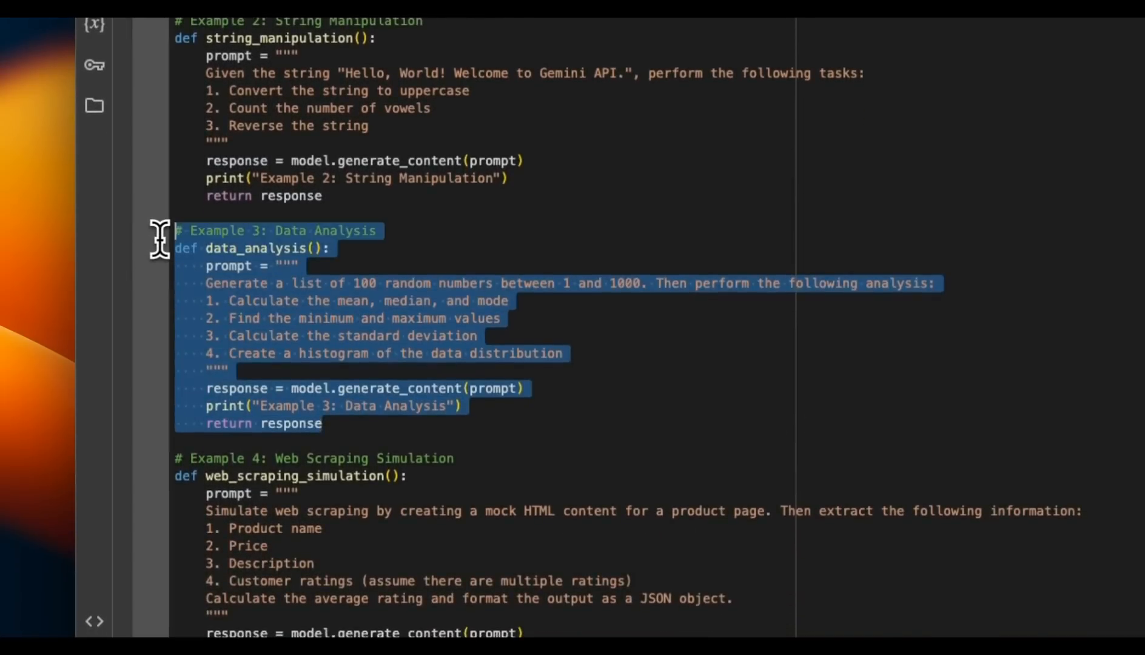
{"action": "mouse_move", "coordinate": [416, 299]}
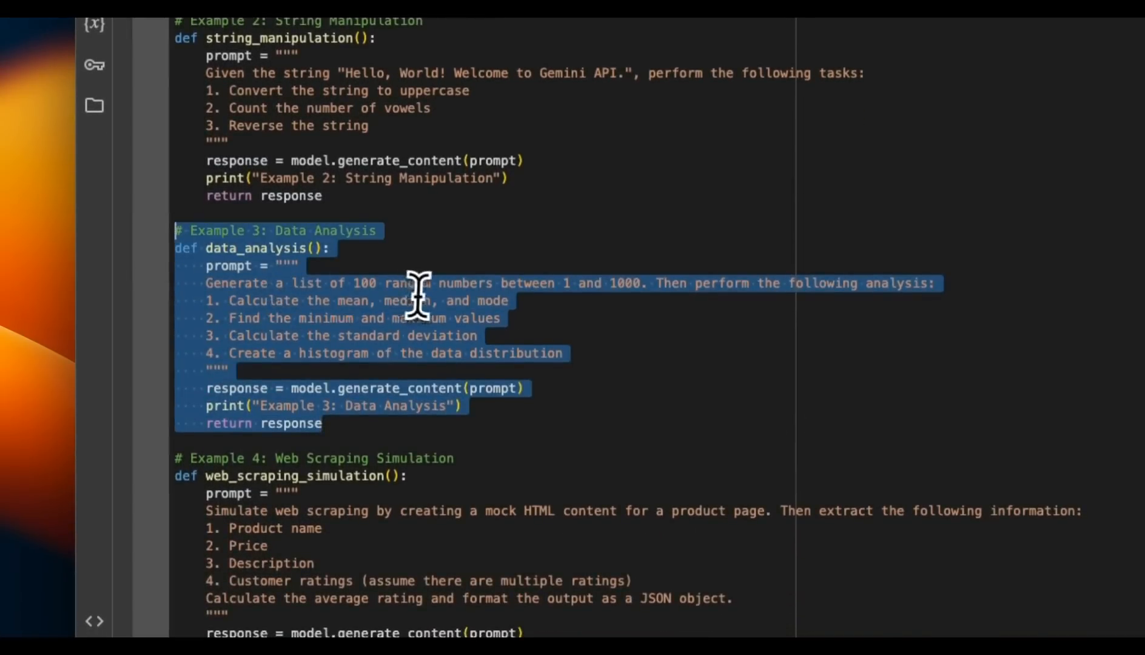
{"action": "double_click", "coordinate": [394, 283]}
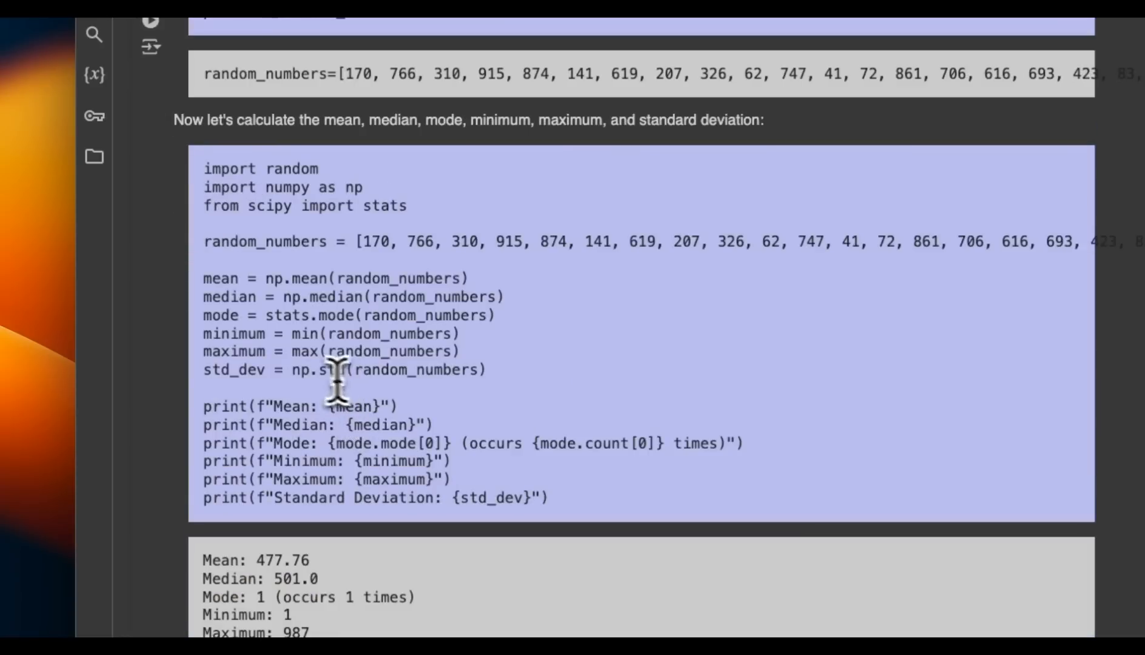
{"action": "scroll", "scroll_direction": "down", "scroll_amount": 3}
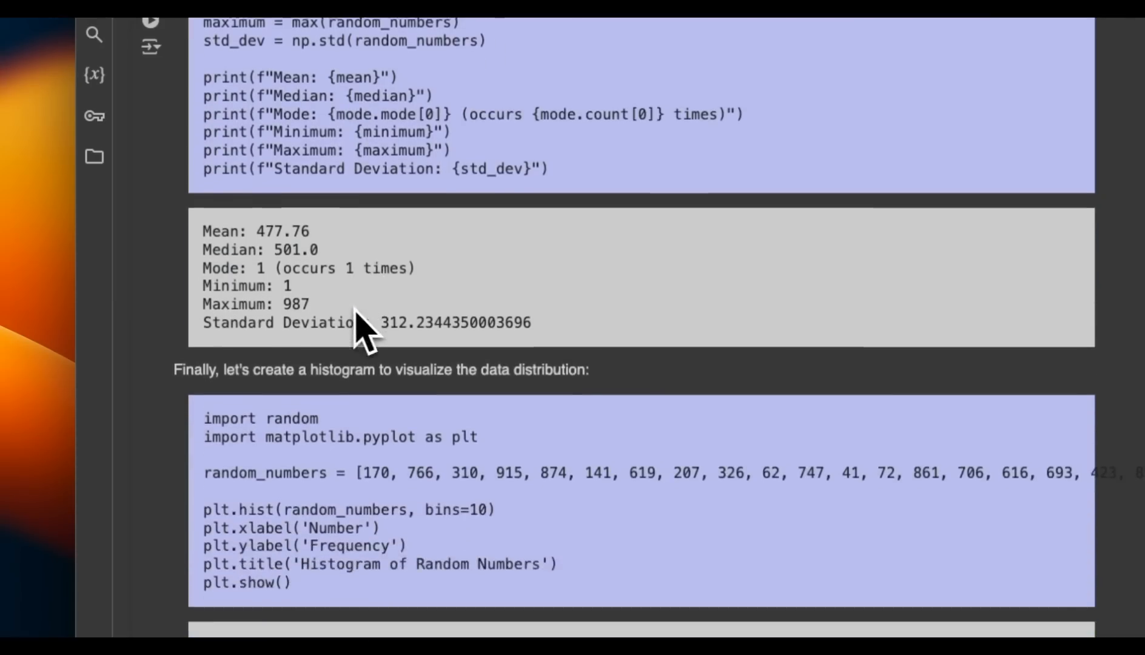
{"action": "scroll", "scroll_direction": "down", "scroll_amount": 3}
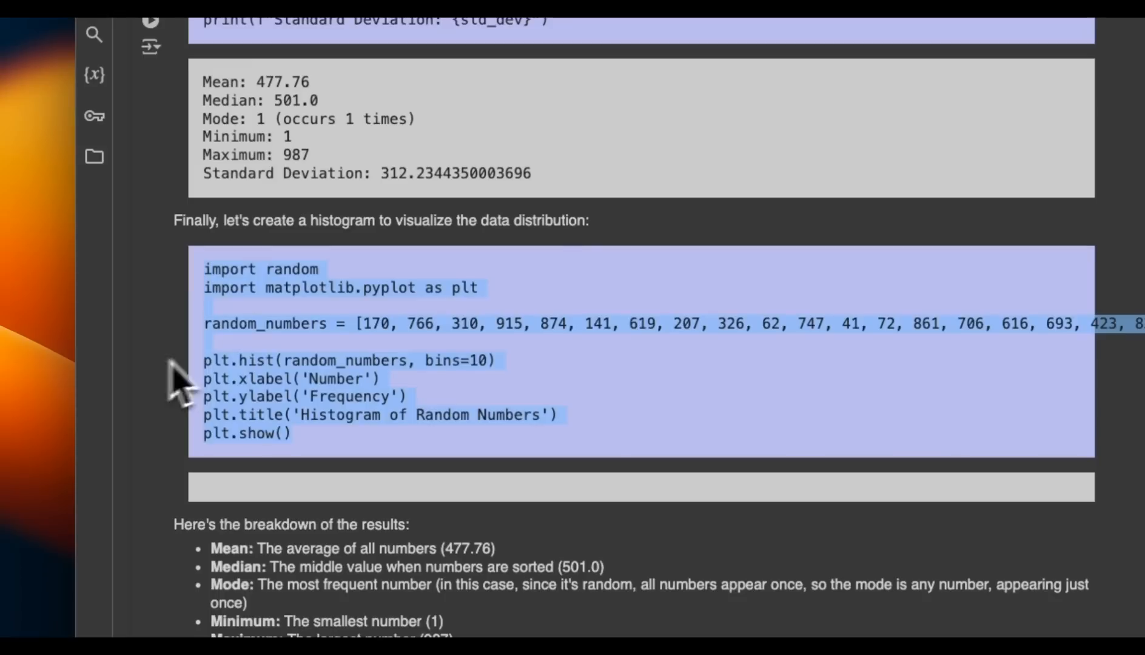
{"action": "mouse_move", "coordinate": [290, 358]}
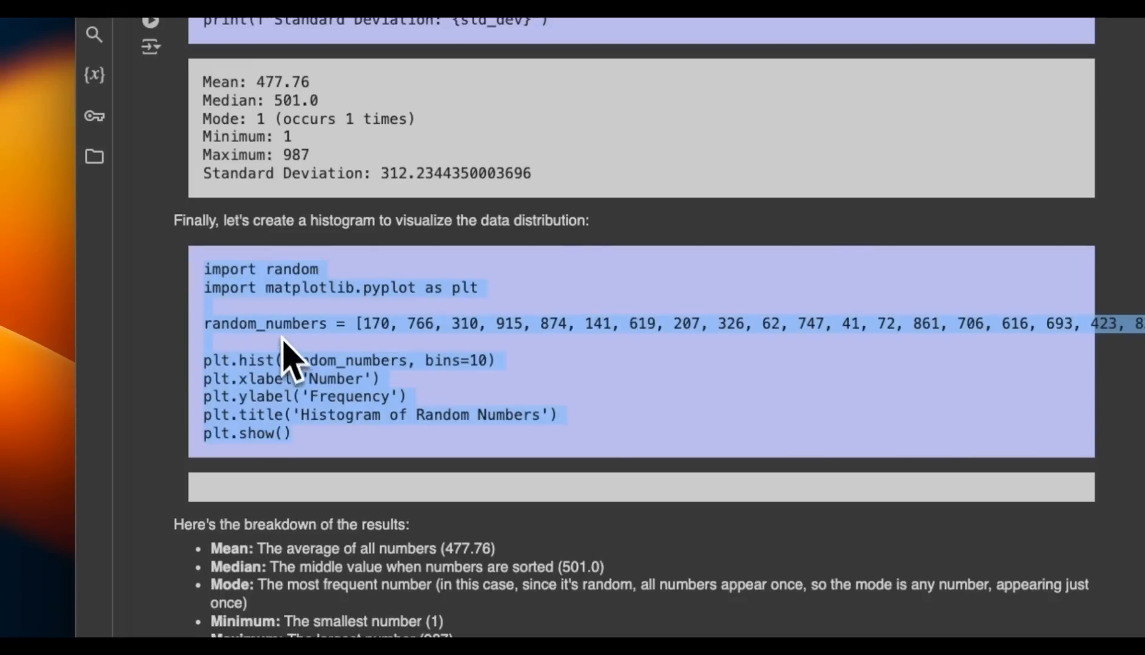
{"action": "scroll", "scroll_direction": "down", "scroll_amount": 3}
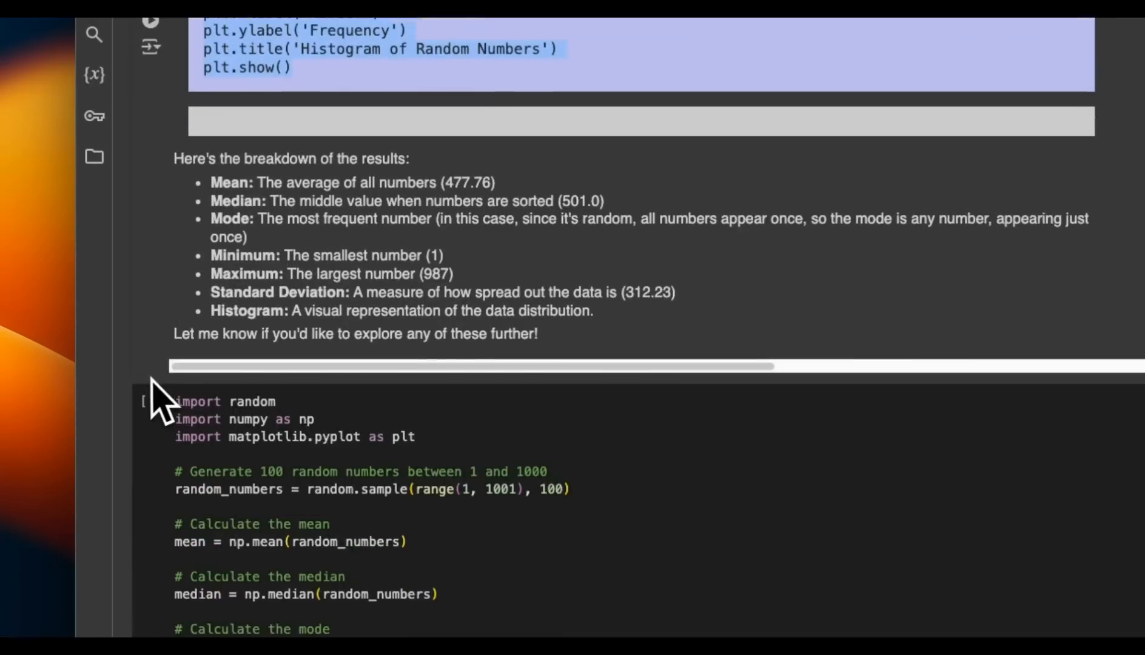
{"action": "scroll", "scroll_direction": "down", "scroll_amount": 3}
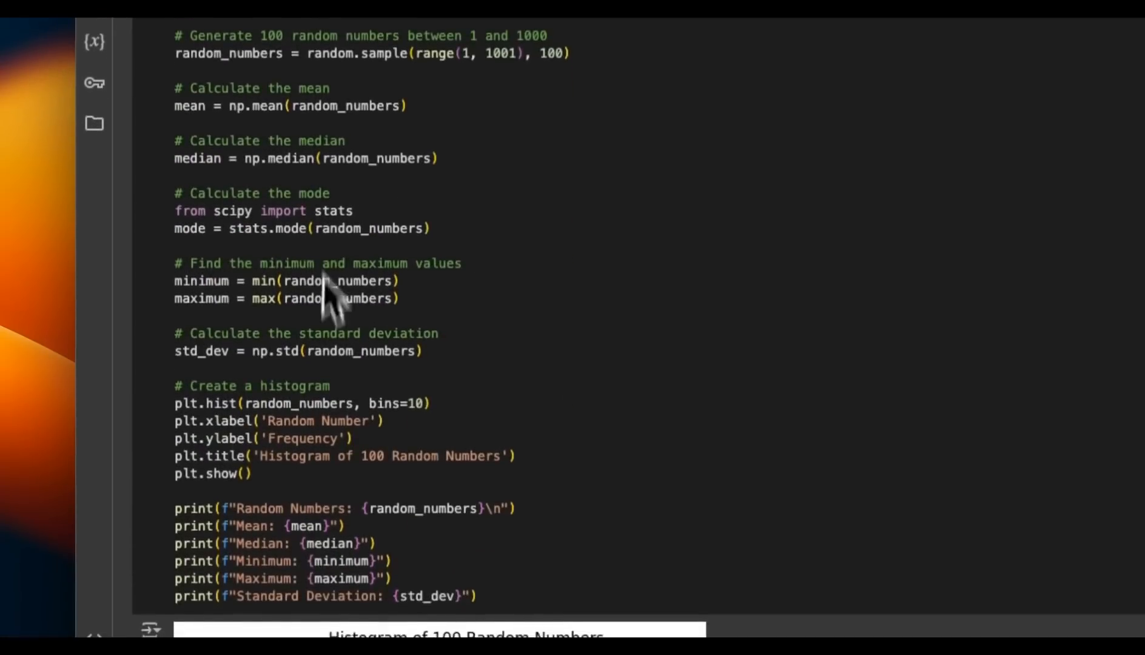
{"action": "scroll", "scroll_direction": "down", "scroll_amount": 3}
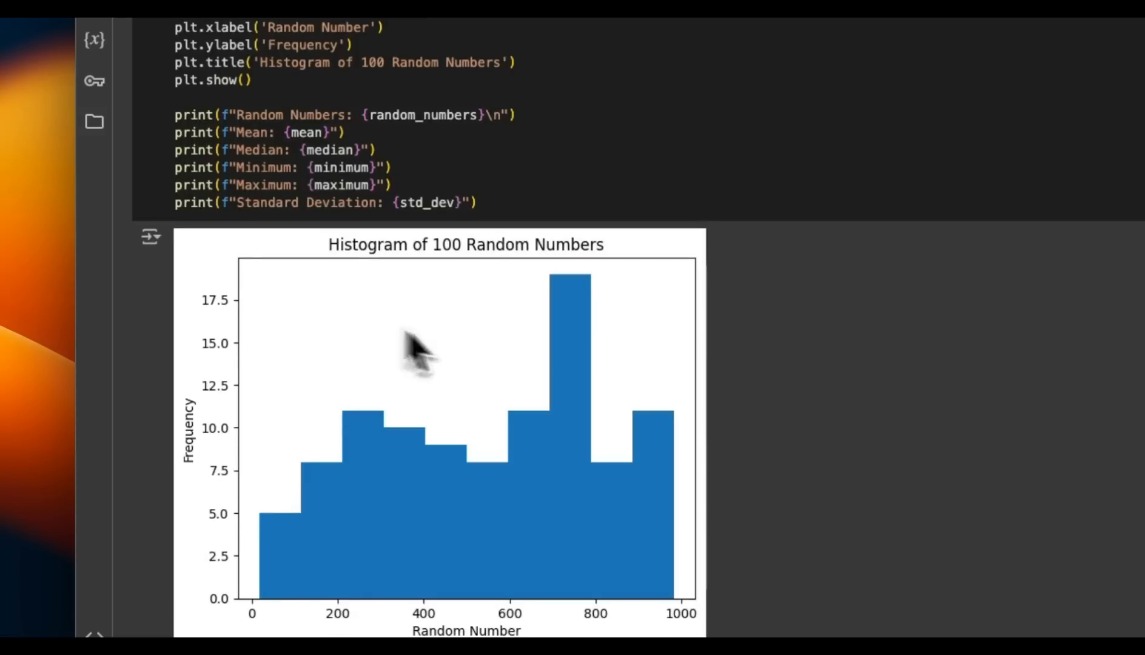
{"action": "scroll", "scroll_direction": "down", "scroll_amount": 3}
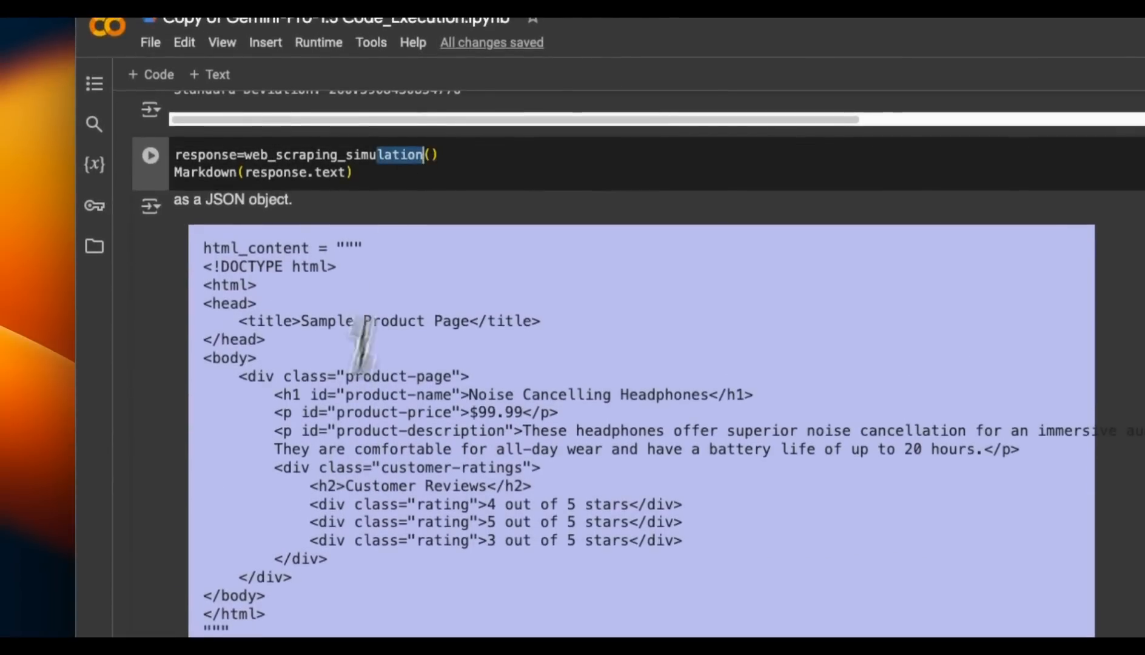
{"action": "scroll", "scroll_direction": "down", "scroll_amount": 3}
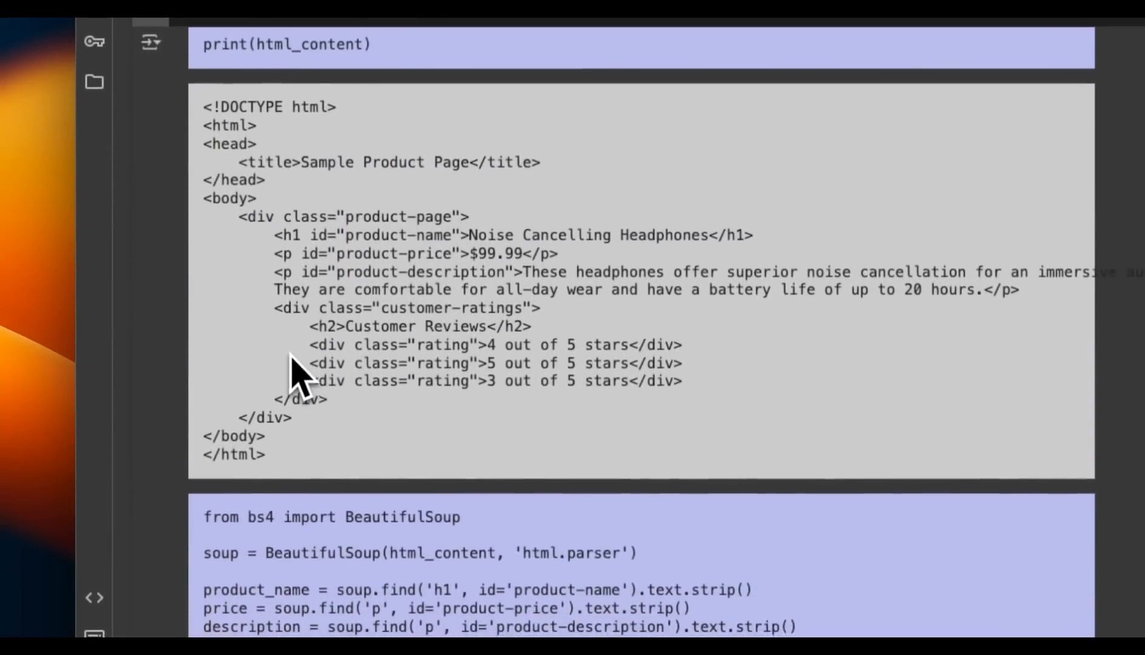
{"action": "scroll", "scroll_direction": "up", "scroll_amount": 3}
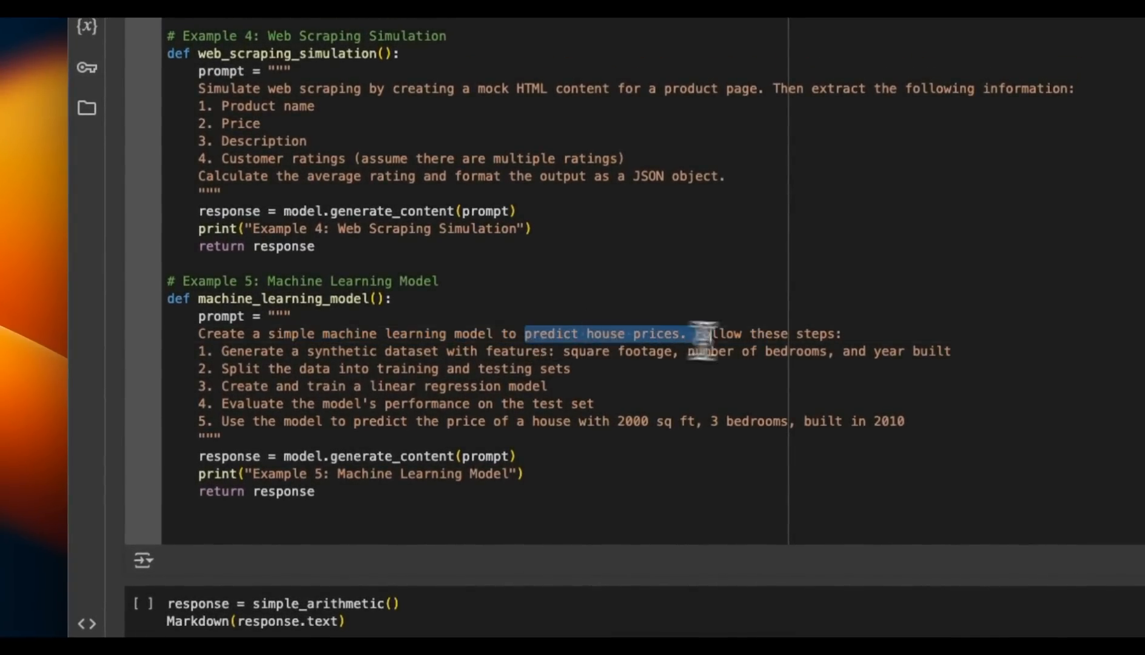
{"action": "scroll", "scroll_direction": "down", "scroll_amount": 3}
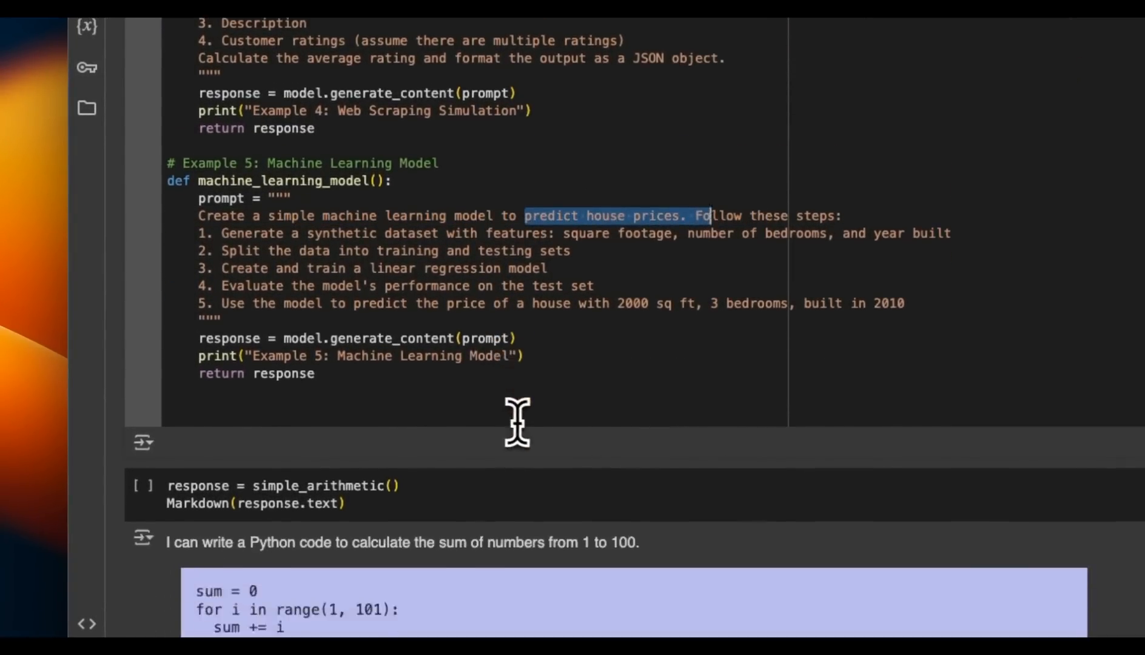
{"action": "scroll", "scroll_direction": "down", "scroll_amount": 3}
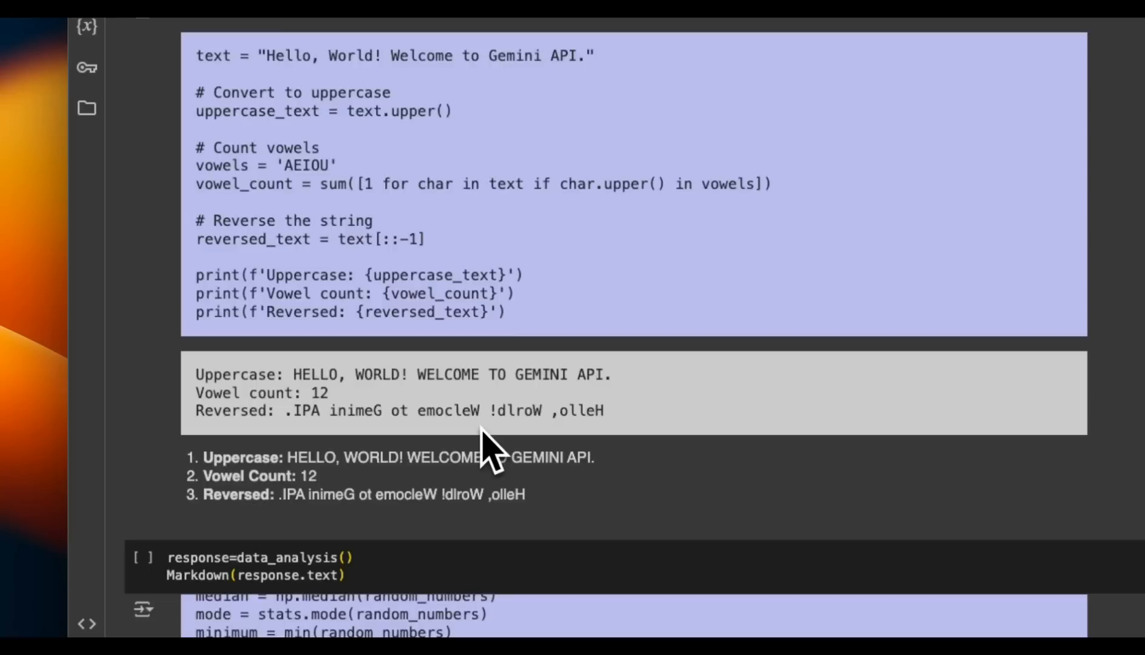
{"action": "scroll", "scroll_direction": "down", "scroll_amount": 3}
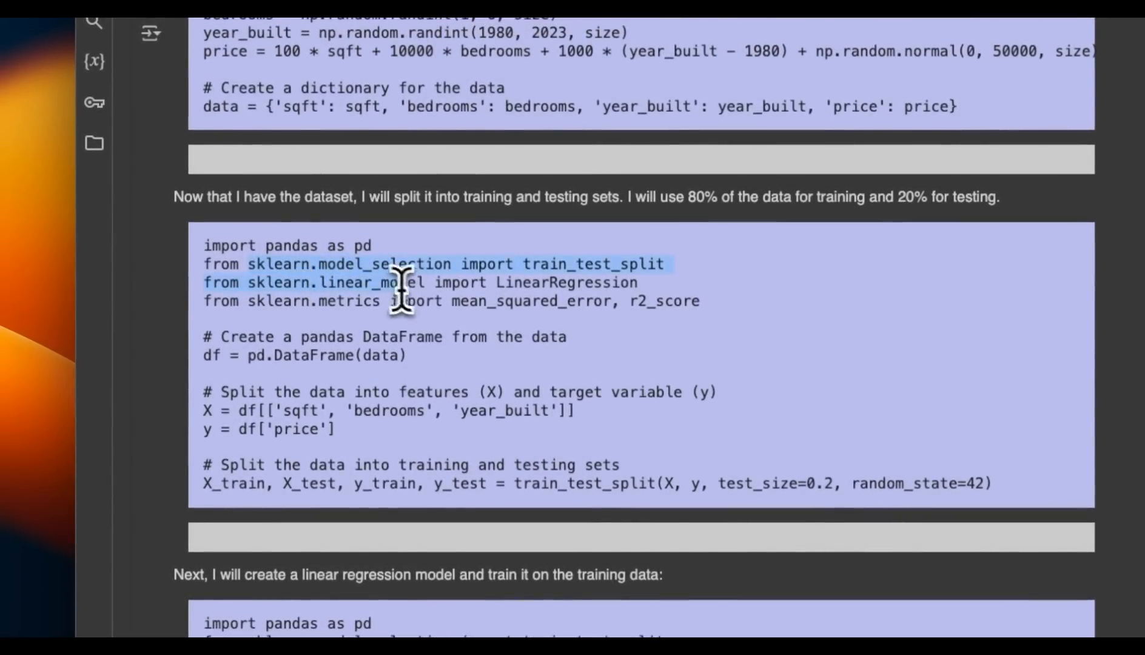
{"action": "scroll", "scroll_direction": "down", "scroll_amount": 3}
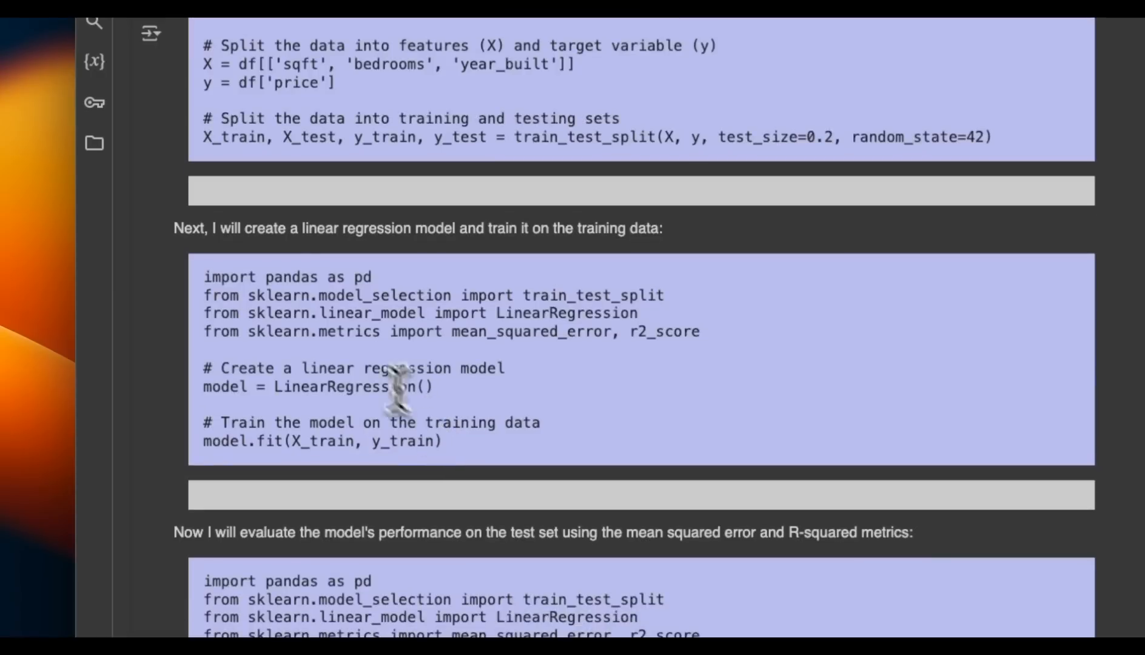
{"action": "scroll", "scroll_direction": "down", "scroll_amount": 3}
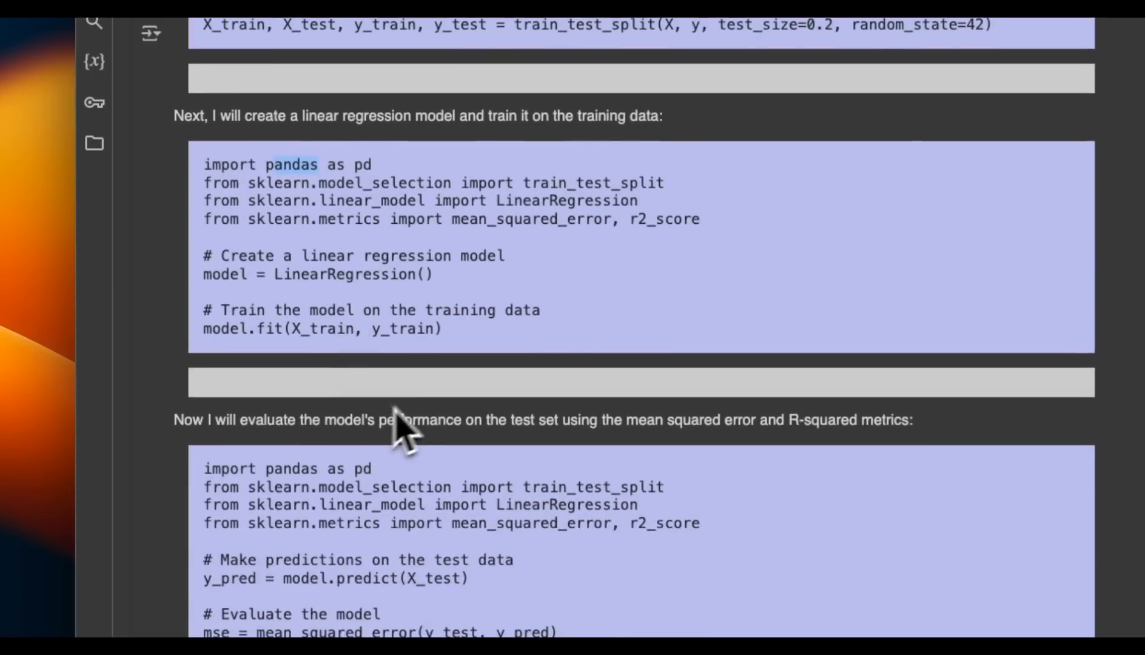
{"action": "scroll", "scroll_direction": "down", "scroll_amount": 3}
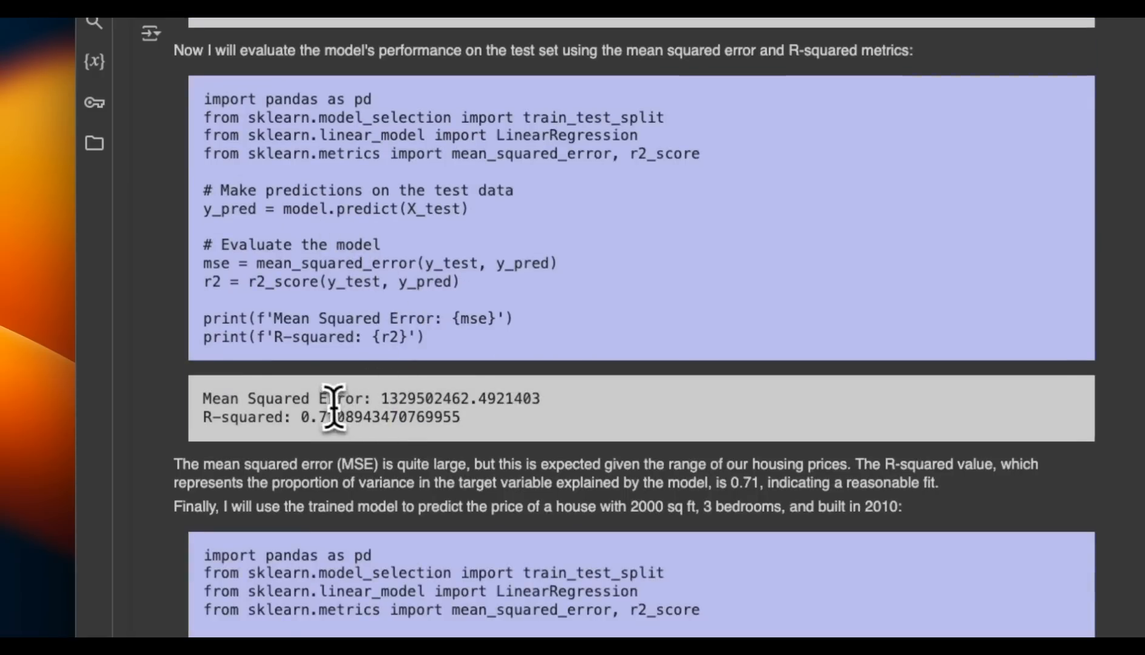
{"action": "scroll", "scroll_direction": "down", "scroll_amount": 3}
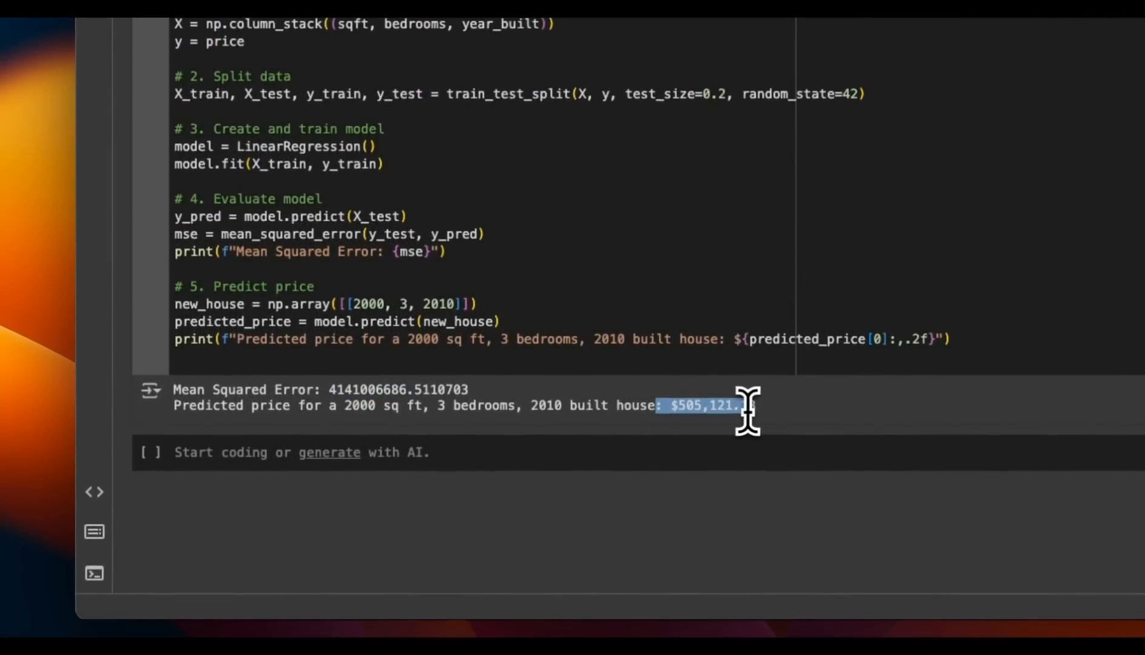
{"action": "mouse_move", "coordinate": [595, 314]}
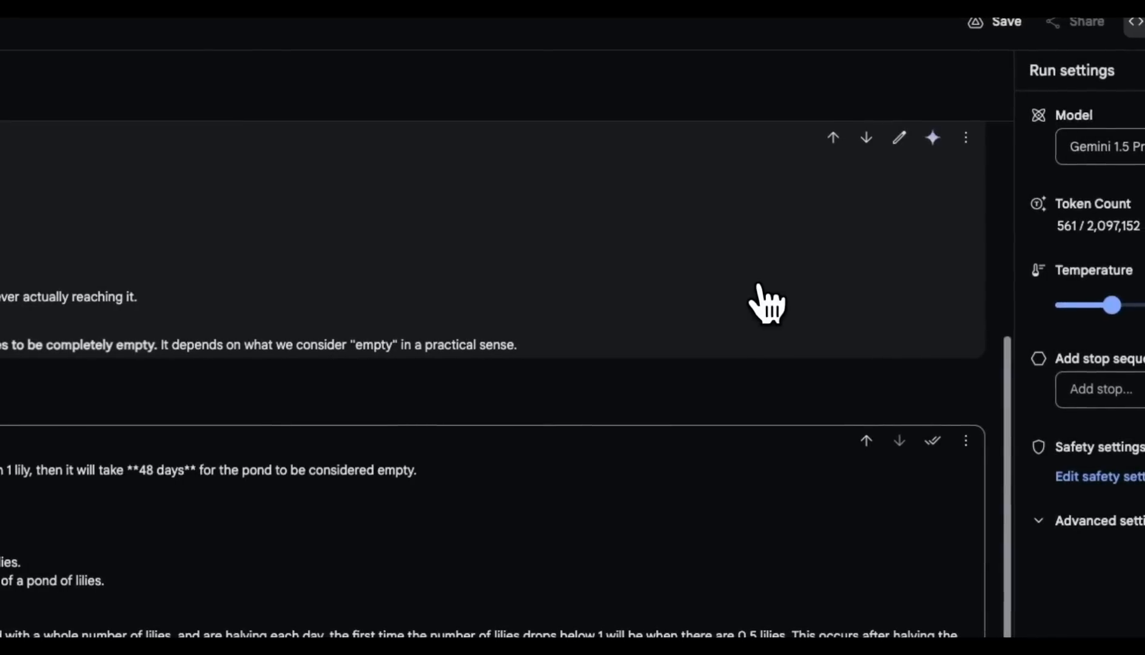
{"action": "mouse_move", "coordinate": [566, 336]}
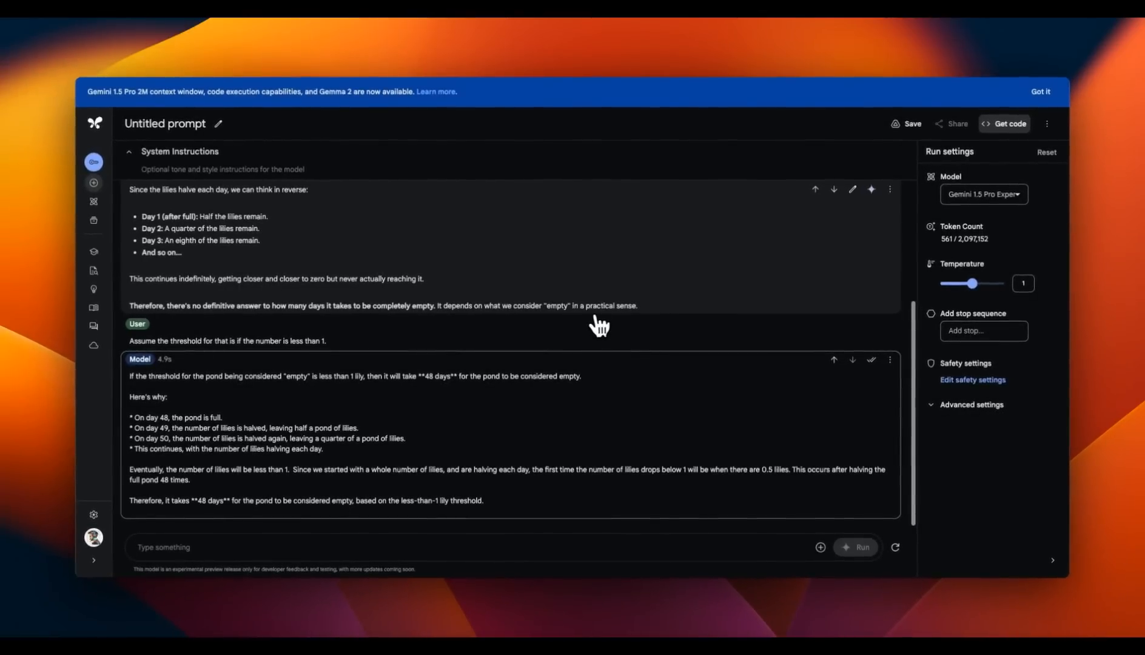
{"action": "mouse_move", "coordinate": [480, 327]}
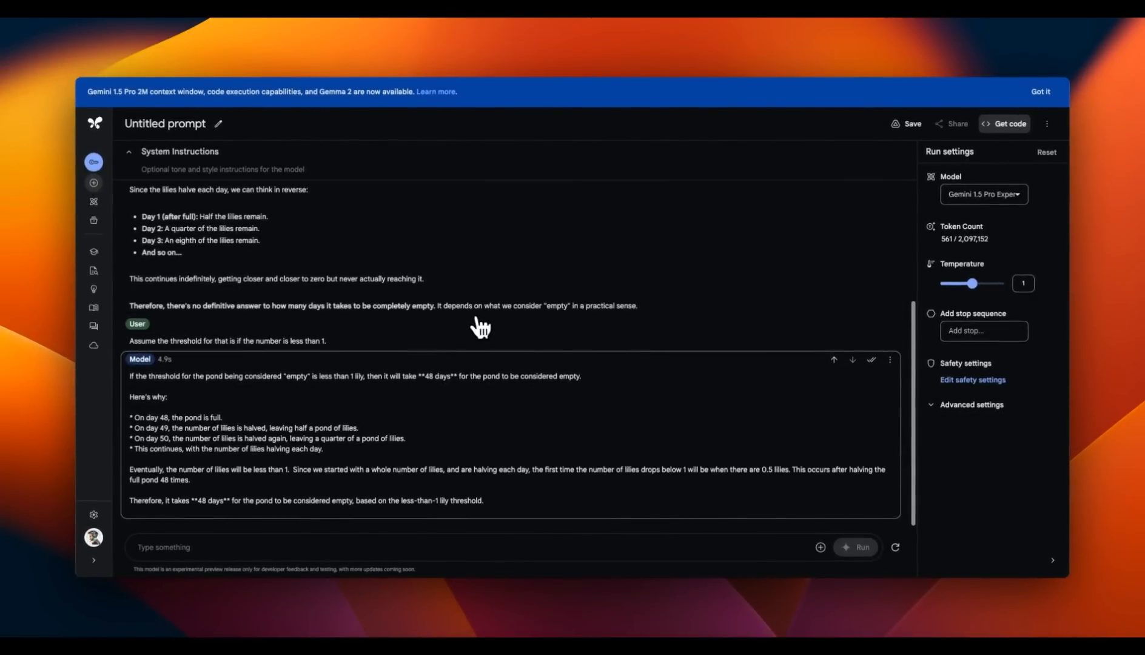
{"action": "mouse_move", "coordinate": [479, 331]}
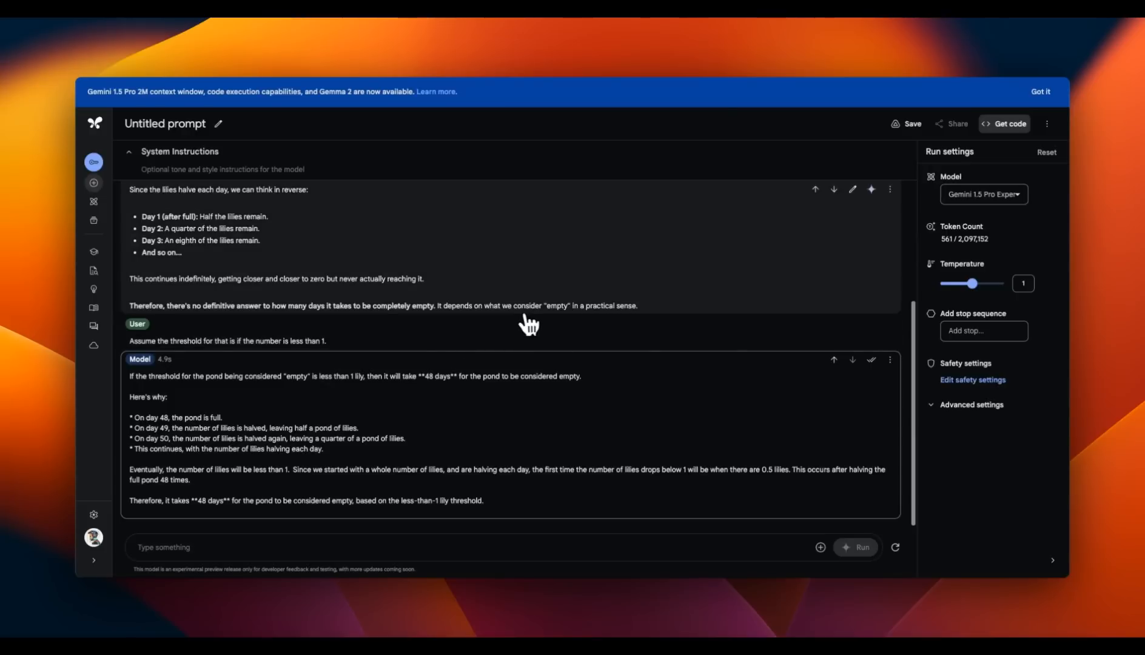
{"action": "mouse_move", "coordinate": [486, 322]}
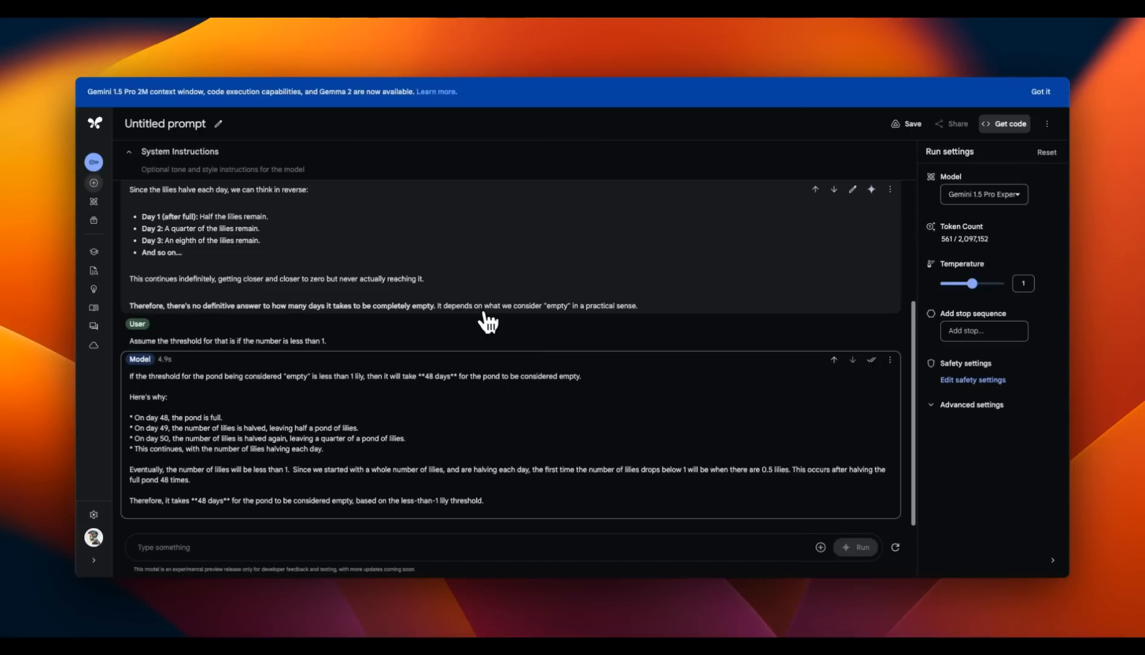
{"action": "mouse_move", "coordinate": [541, 319]}
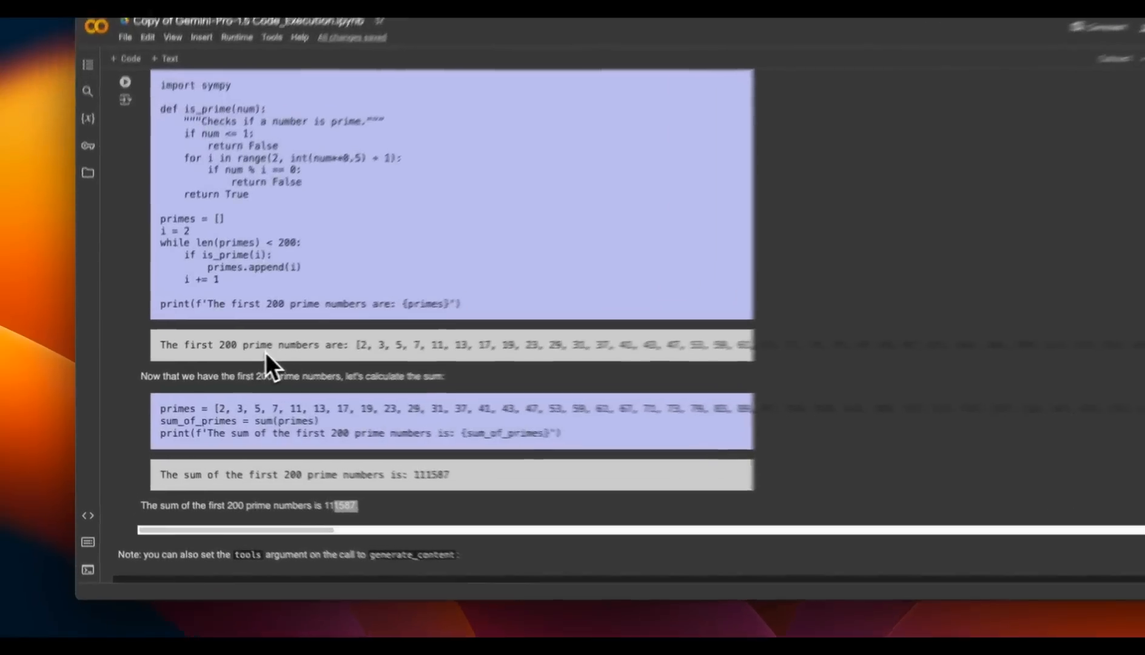
- Scroll down past the primes, strawberry count and 75-iteration bogo-sort results to the Monty Hall image
{"action": "scroll", "scroll_direction": "down", "scroll_amount": 3}
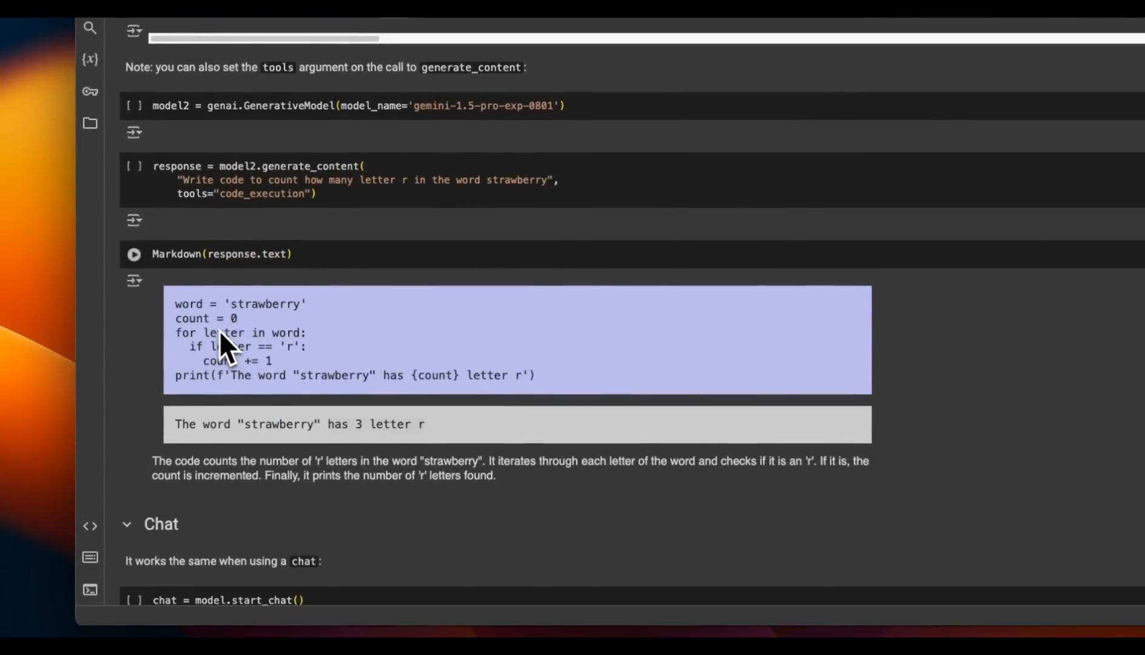
{"action": "scroll", "scroll_direction": "down", "scroll_amount": 3}
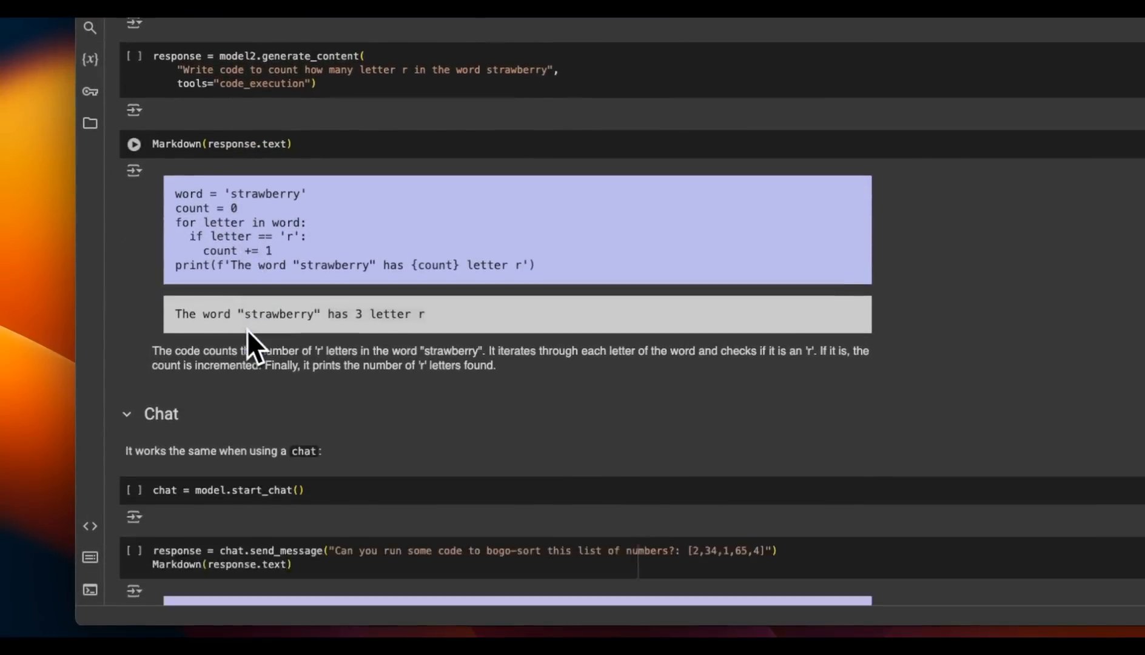
{"action": "scroll", "scroll_direction": "down", "scroll_amount": 3}
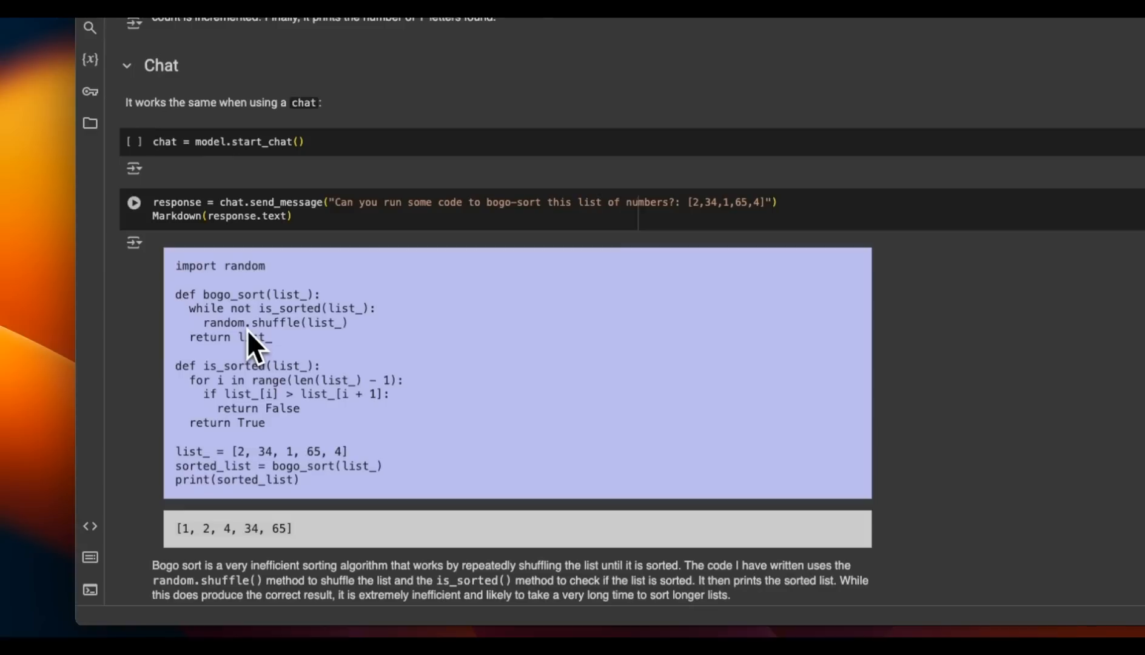
{"action": "mouse_move", "coordinate": [259, 351]}
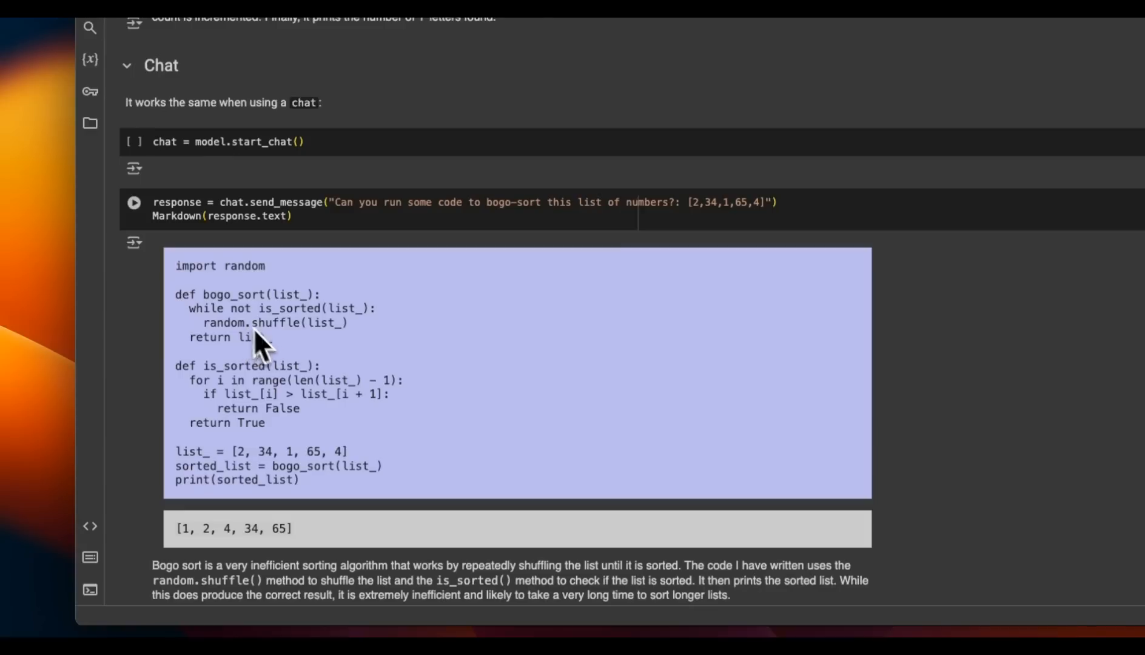
{"action": "scroll", "scroll_direction": "down", "scroll_amount": 3}
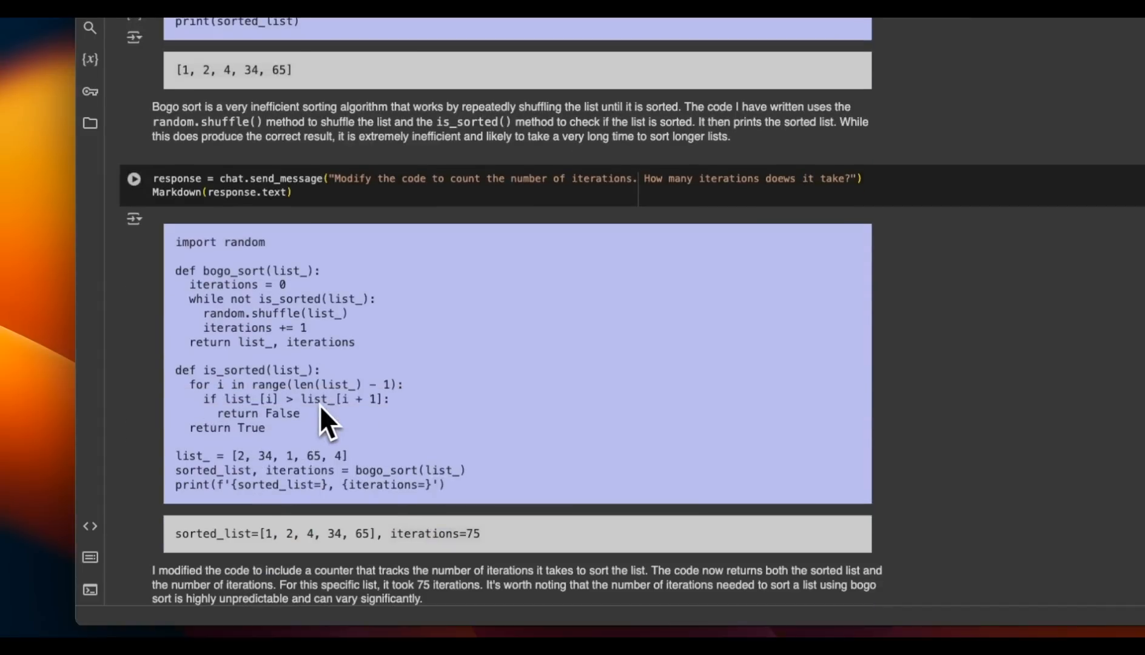
{"action": "scroll", "scroll_direction": "down", "scroll_amount": 3}
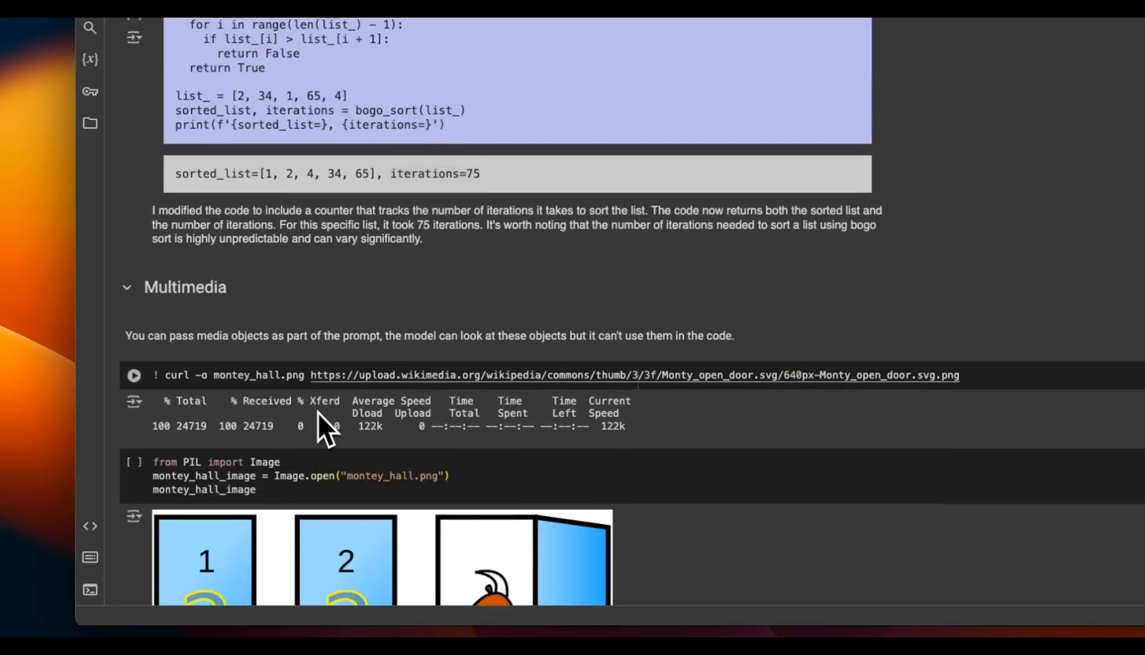
{"action": "scroll", "scroll_direction": "down", "scroll_amount": 3}
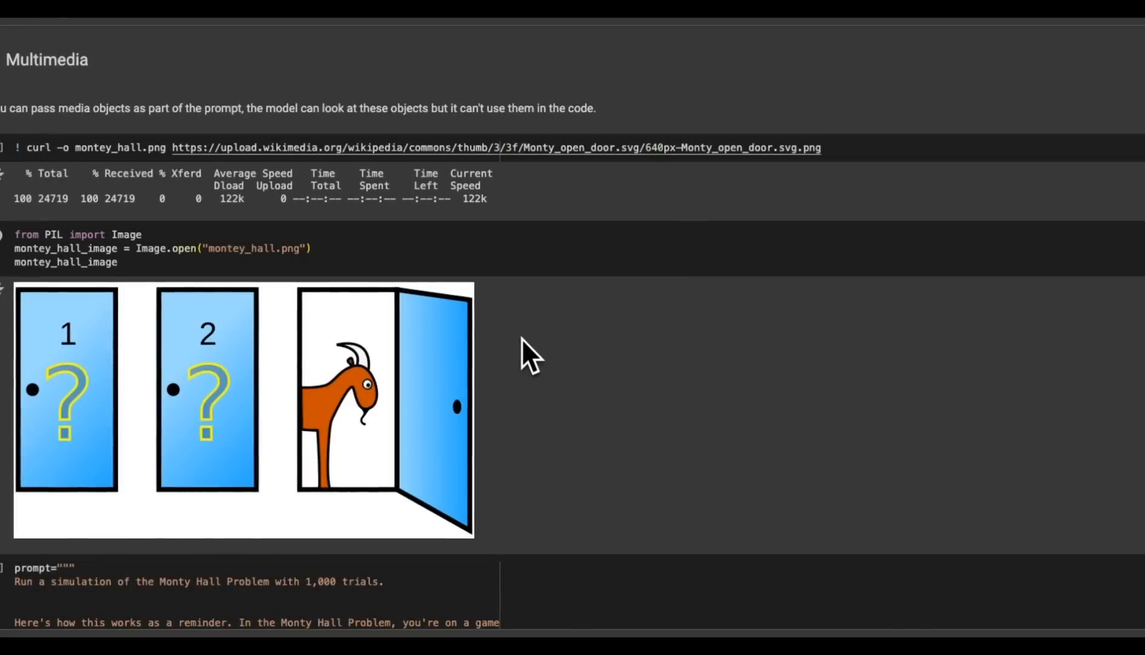